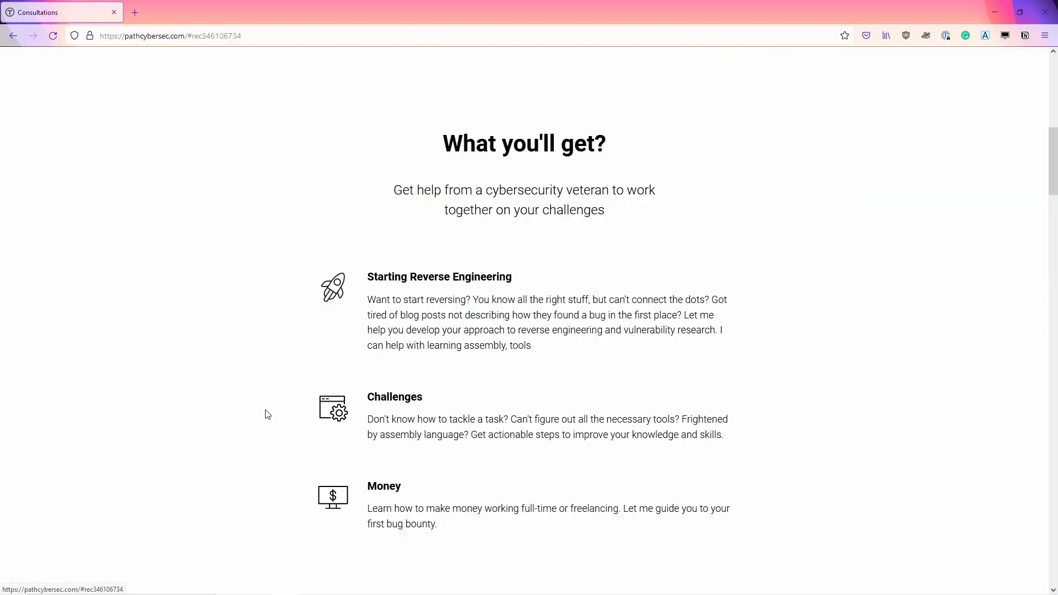
# Scroll through sub_48C2C0's switch on first_byte to the case handler calls
pyautogui.scroll(-3)
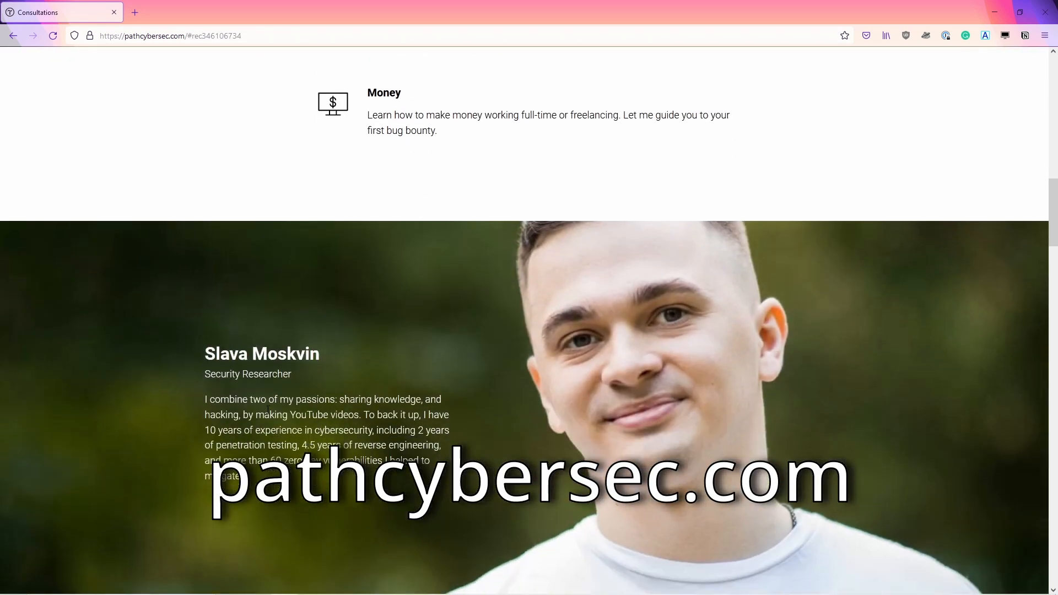
pyautogui.scroll(-3)
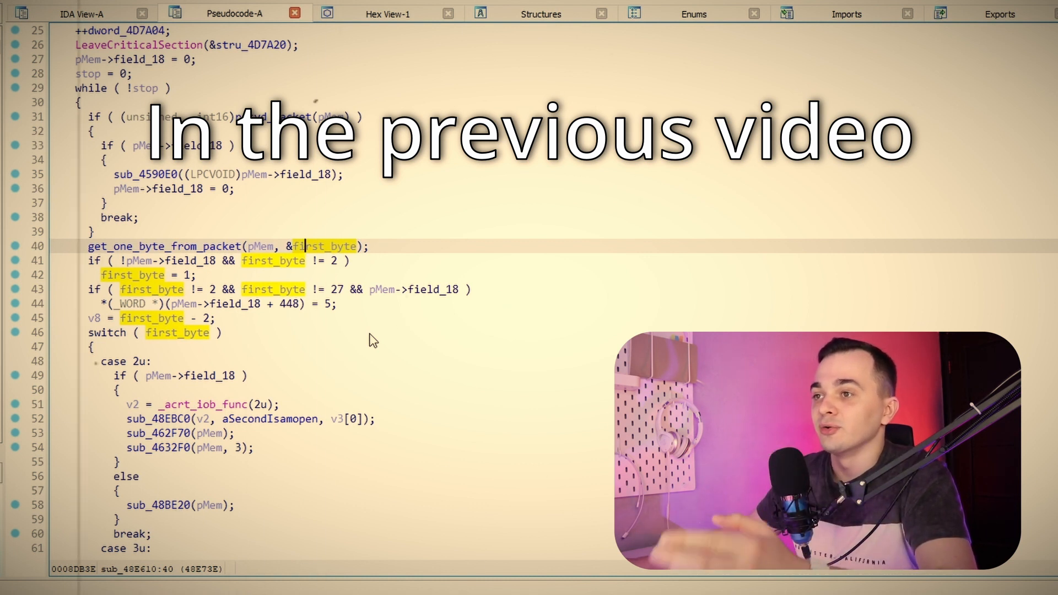
pyautogui.scroll(-3)
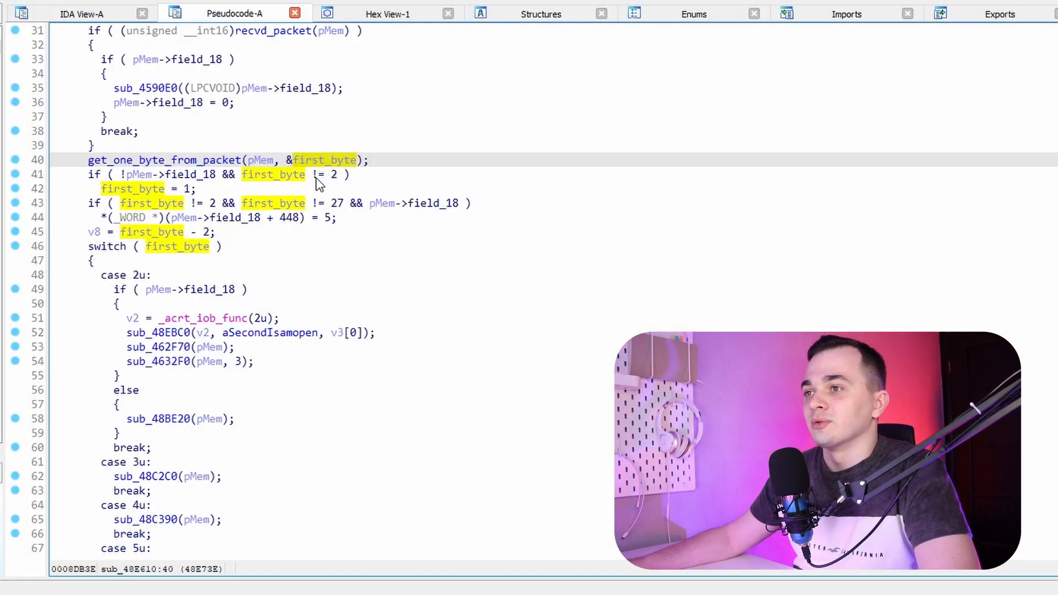
pyautogui.moveTo(349, 193)
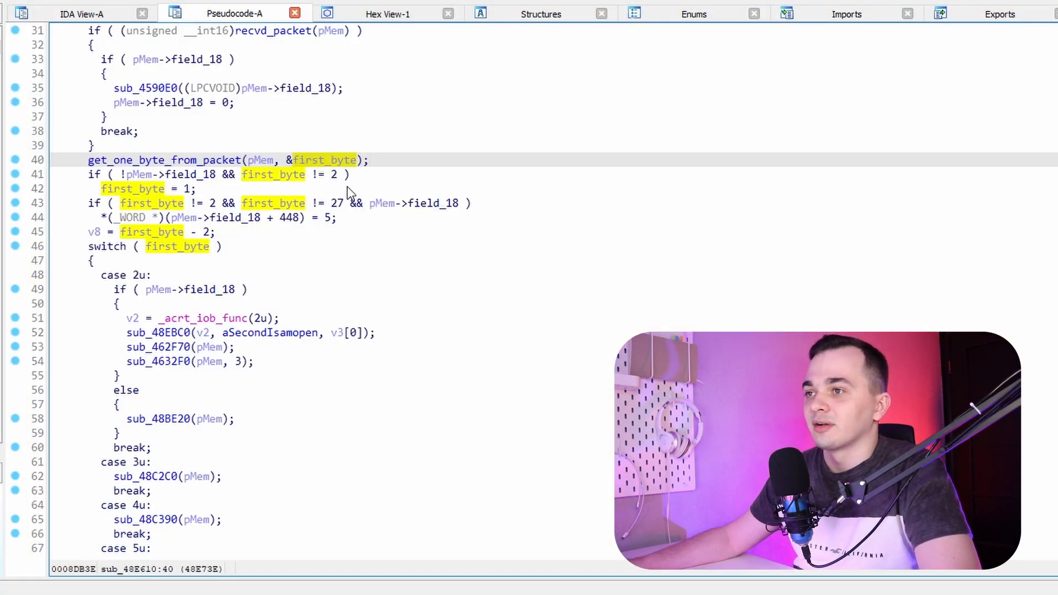
pyautogui.moveTo(331, 192)
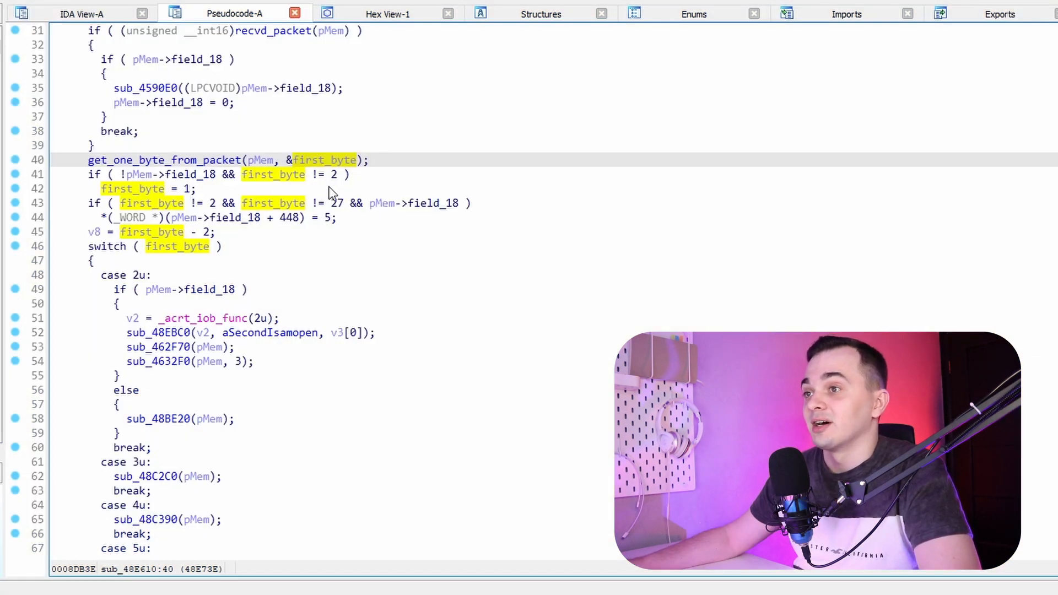
pyautogui.moveTo(337, 248)
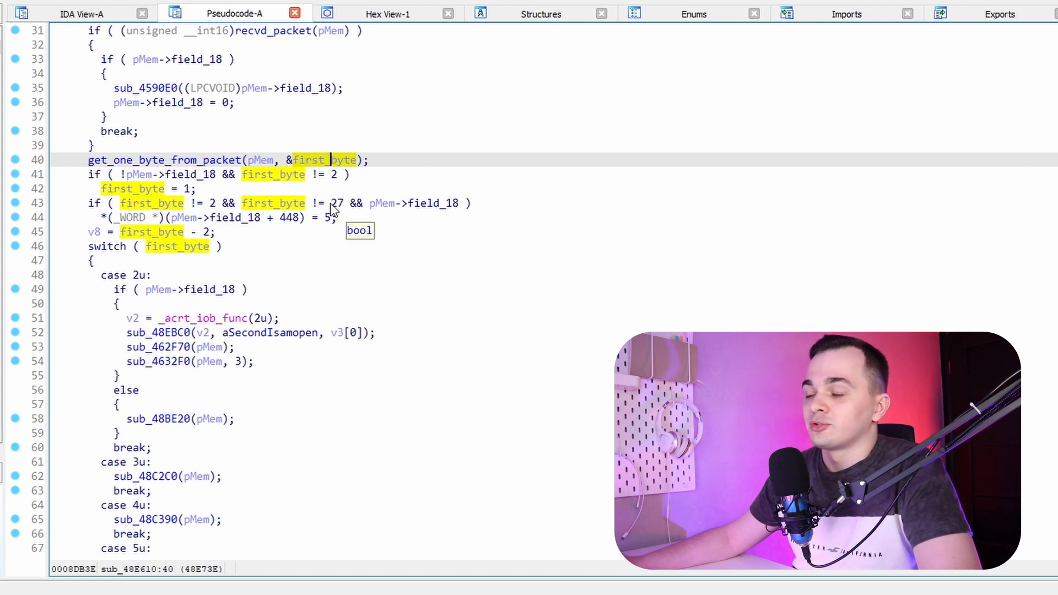
pyautogui.moveTo(280, 199)
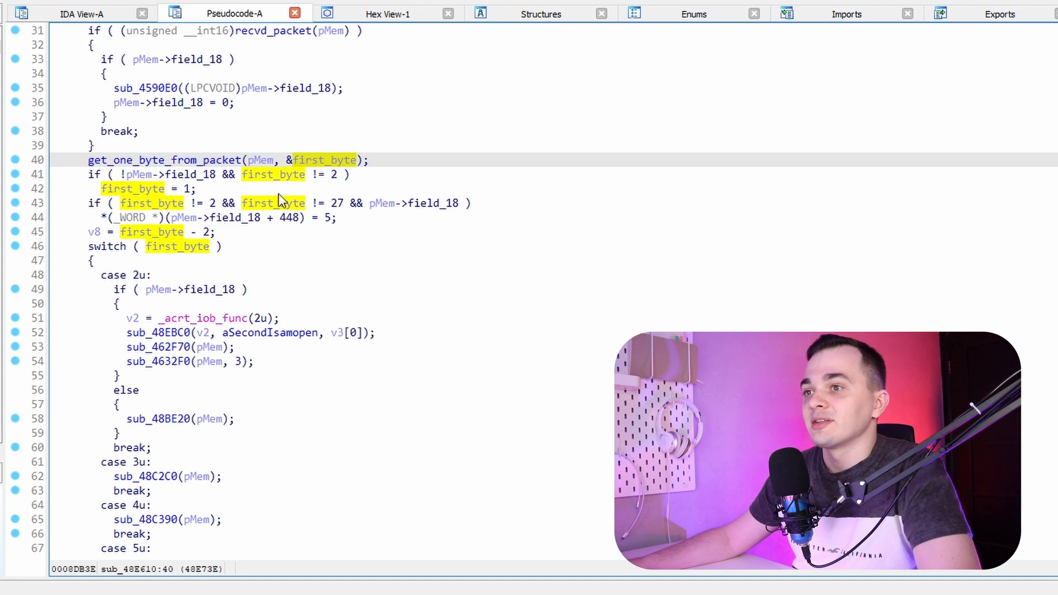
pyautogui.moveTo(330, 232)
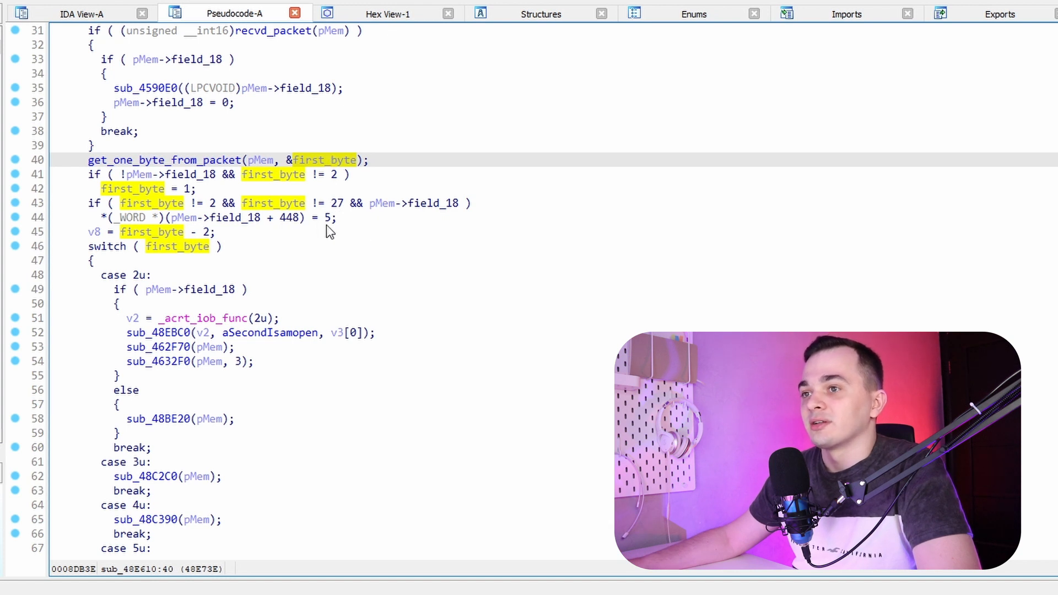
pyautogui.moveTo(242, 238)
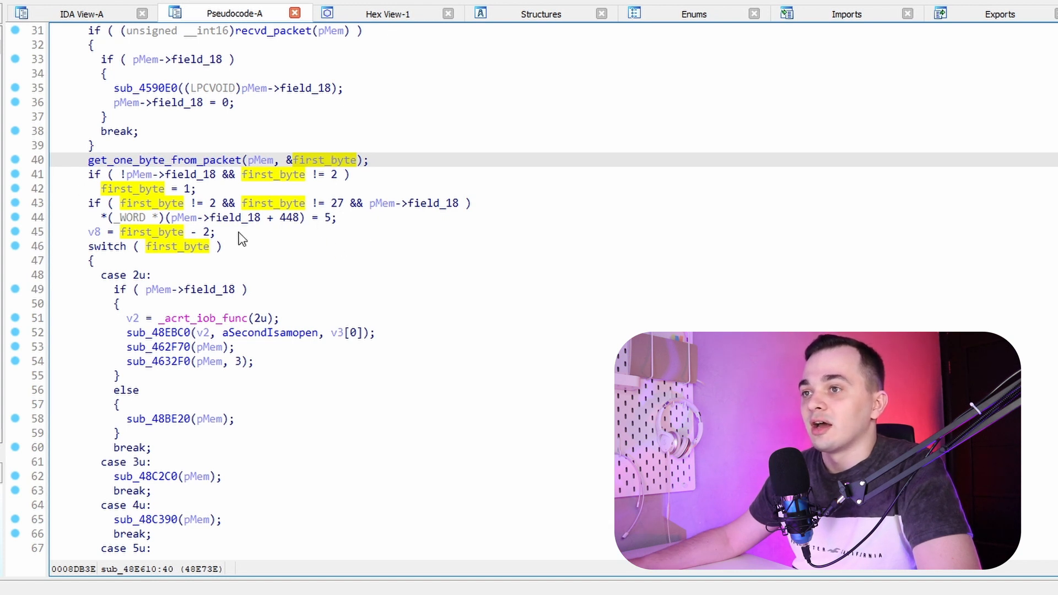
pyautogui.moveTo(278, 277)
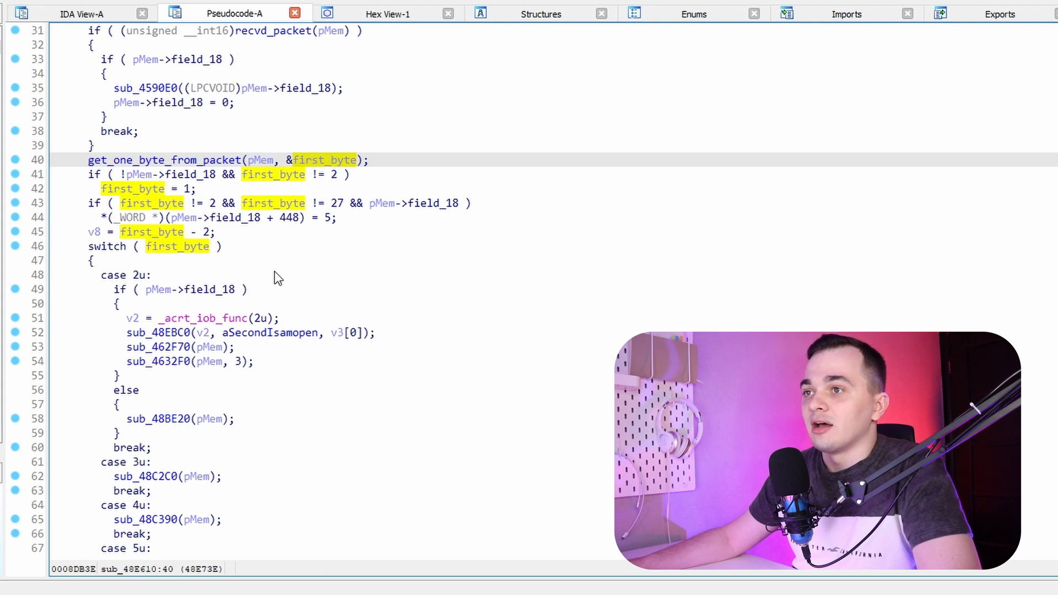
pyautogui.scroll(-3)
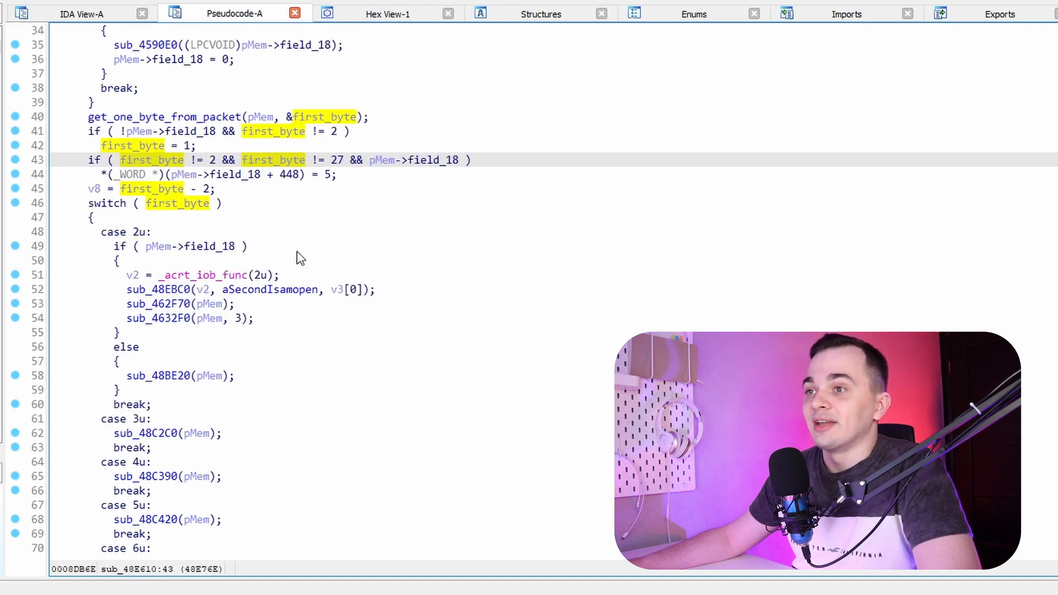
pyautogui.scroll(-3)
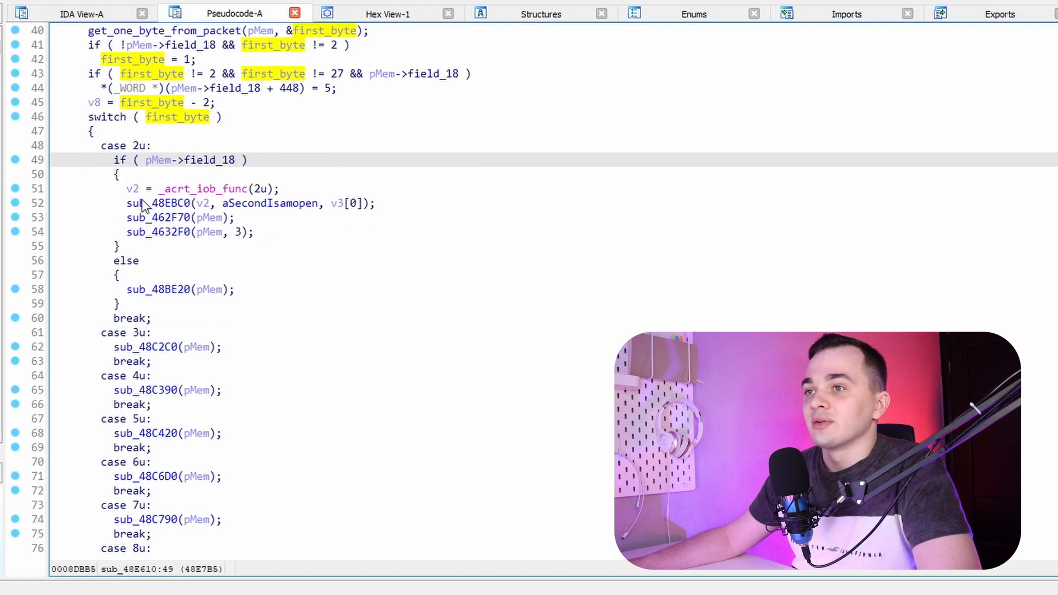
pyautogui.click(107, 116)
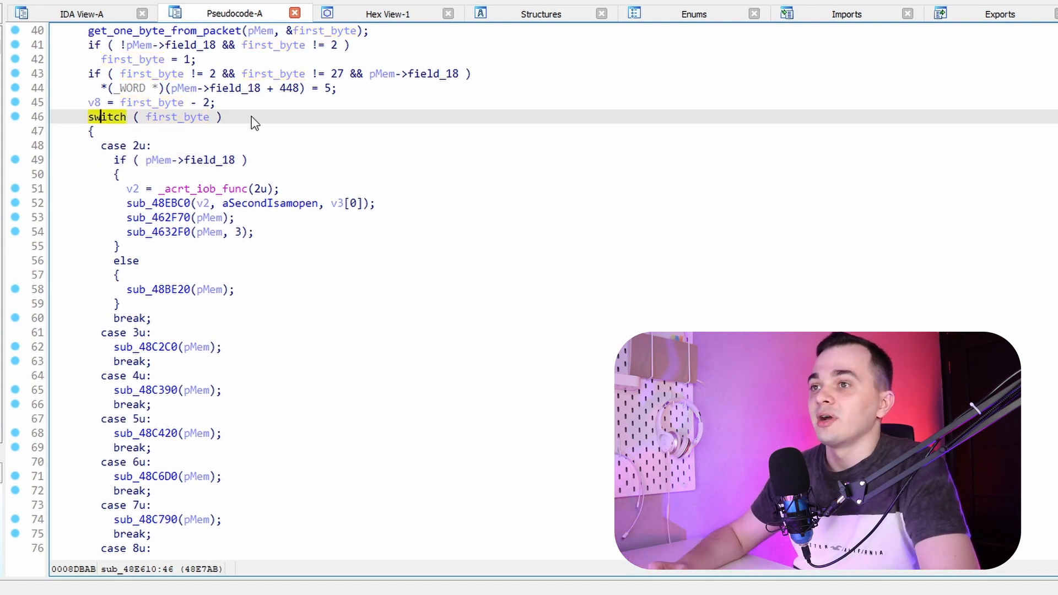
pyautogui.moveTo(195, 124)
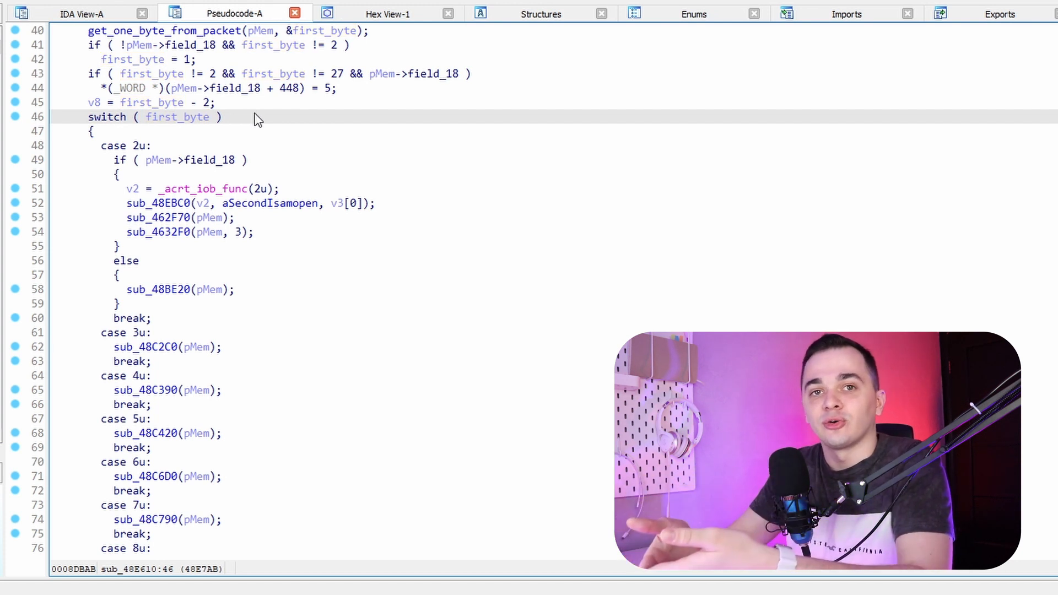
pyautogui.scroll(-3)
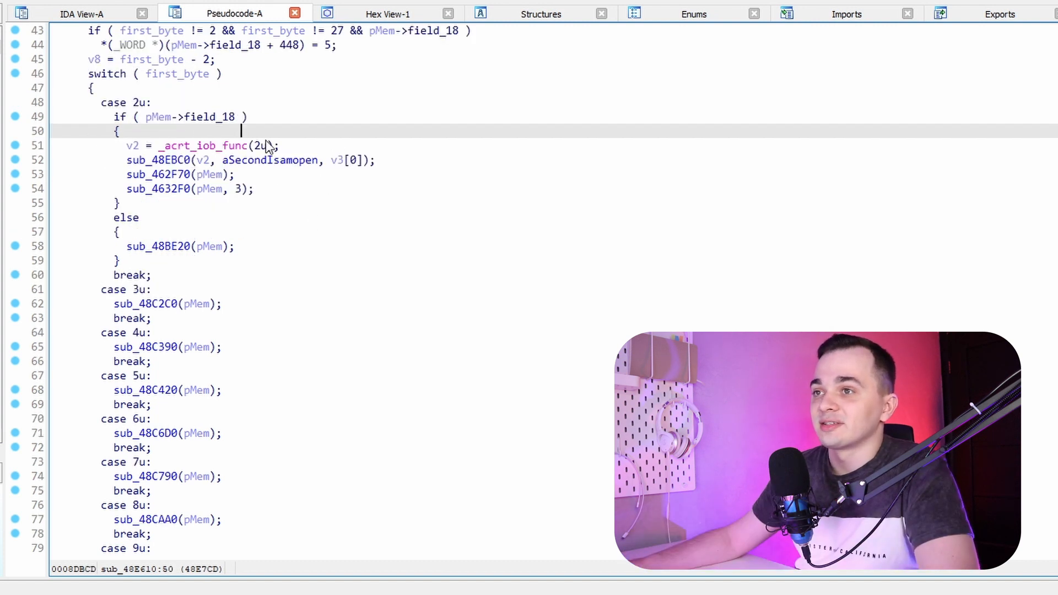
pyautogui.moveTo(505, 212)
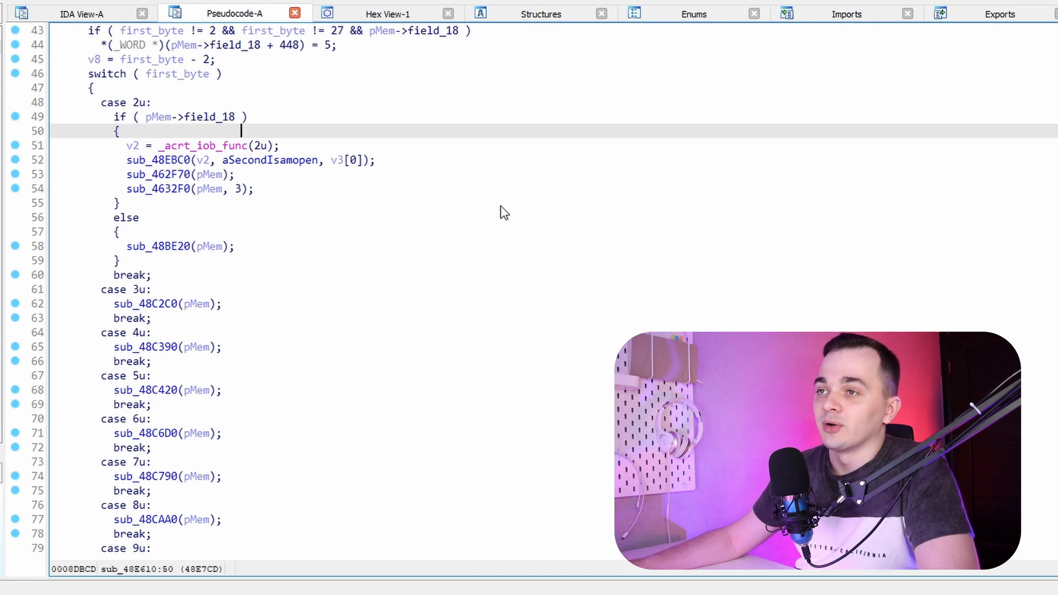
pyautogui.moveTo(509, 211)
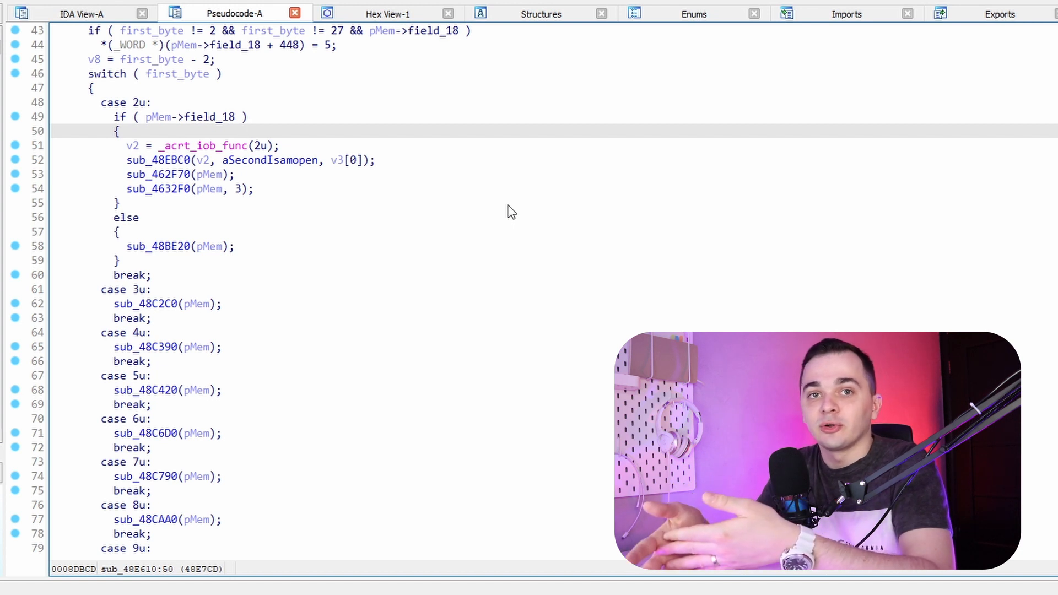
pyautogui.click(241, 131)
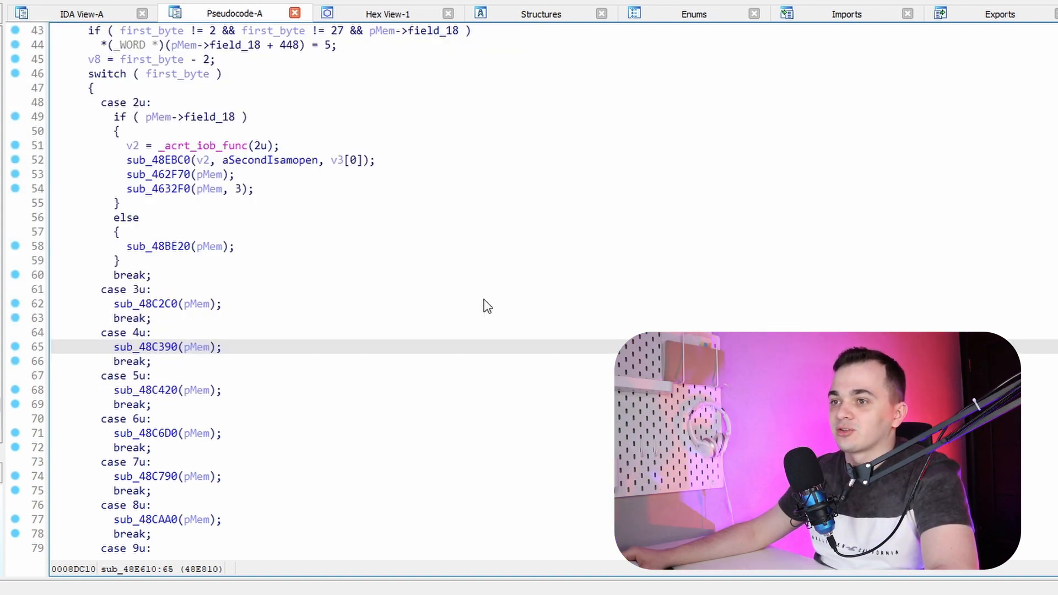
pyautogui.moveTo(130, 297)
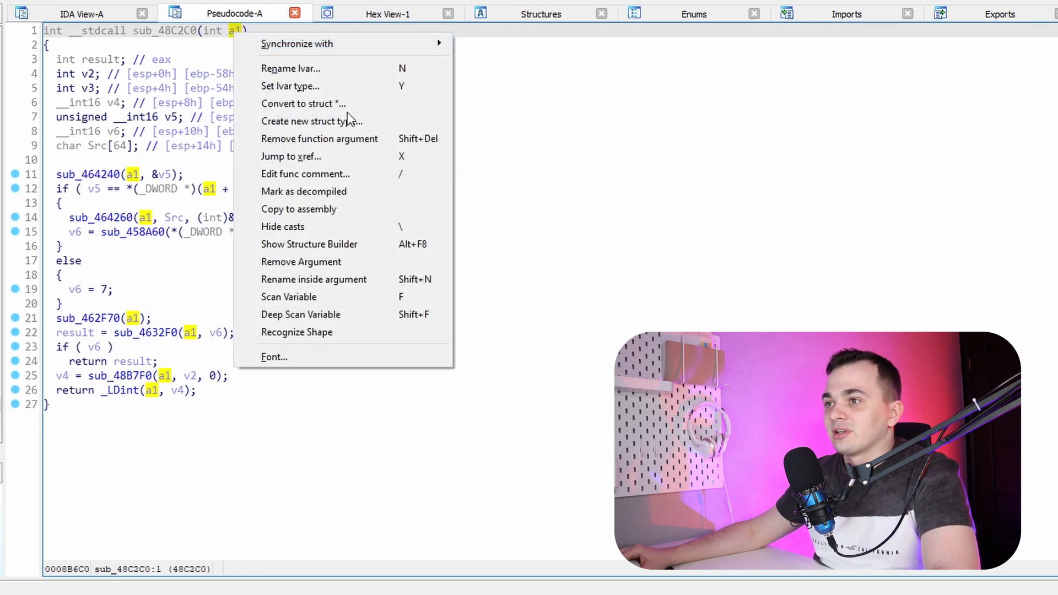
# Type a1 as a struc_1 pointer in sub_48C2C0 and in its helper sub_464240
pyautogui.click(303, 103)
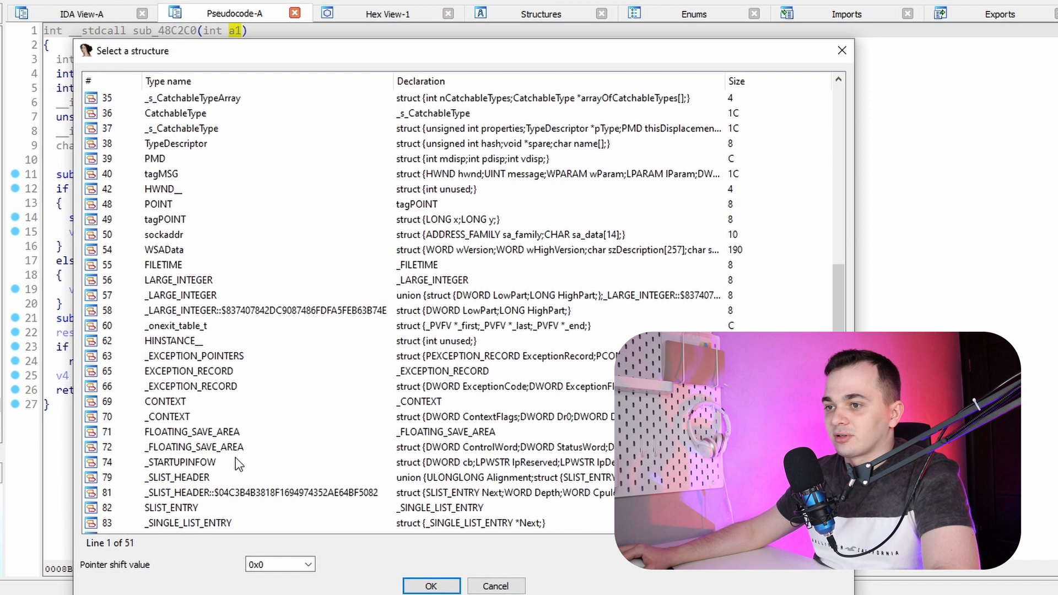
pyautogui.click(431, 585)
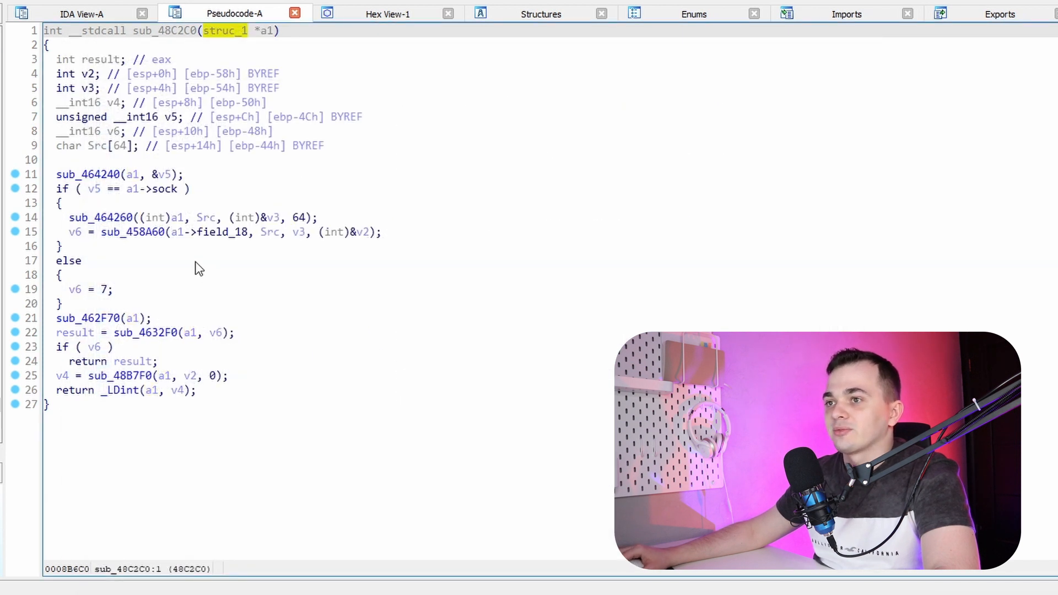
pyautogui.moveTo(135, 214)
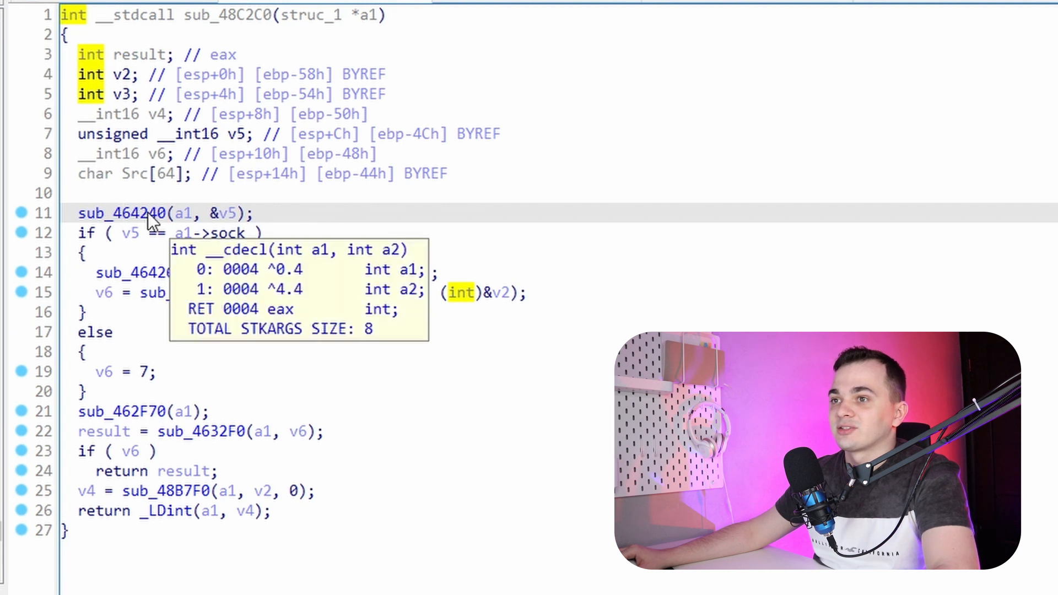
pyautogui.doubleClick(125, 213)
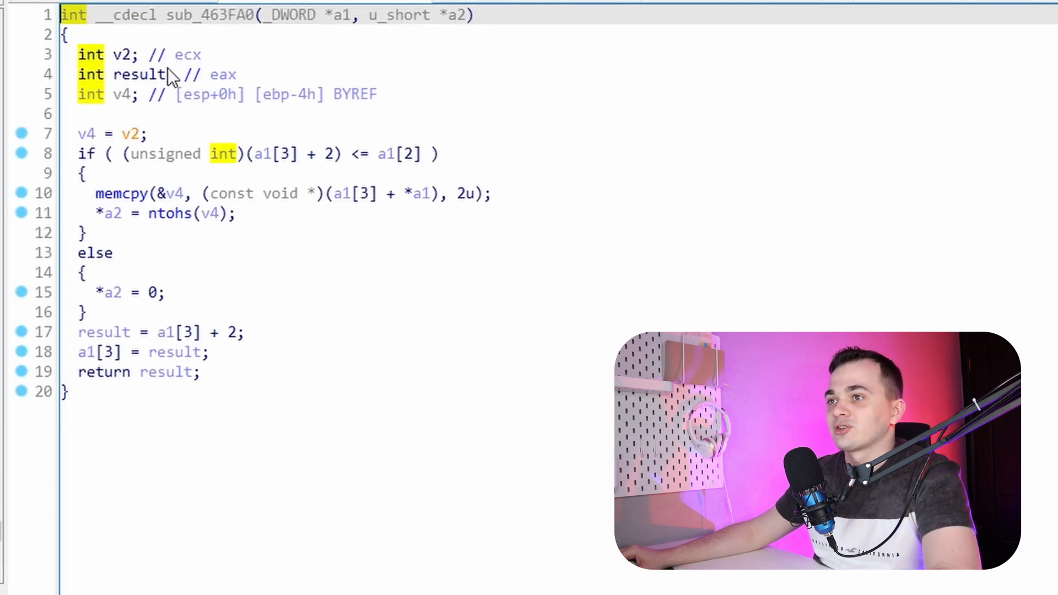
pyautogui.moveTo(351, 132)
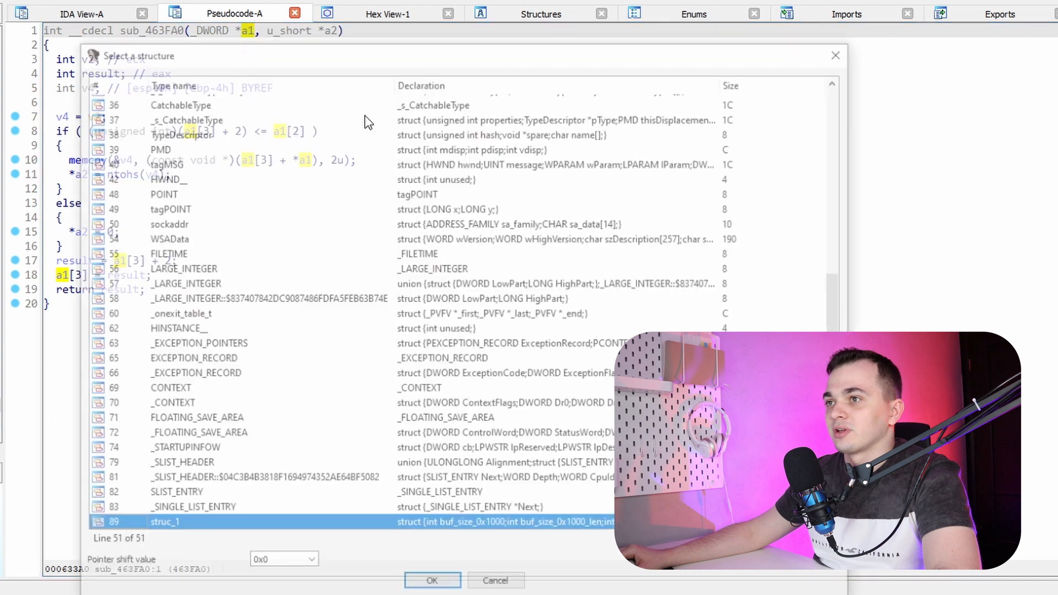
pyautogui.click(432, 580)
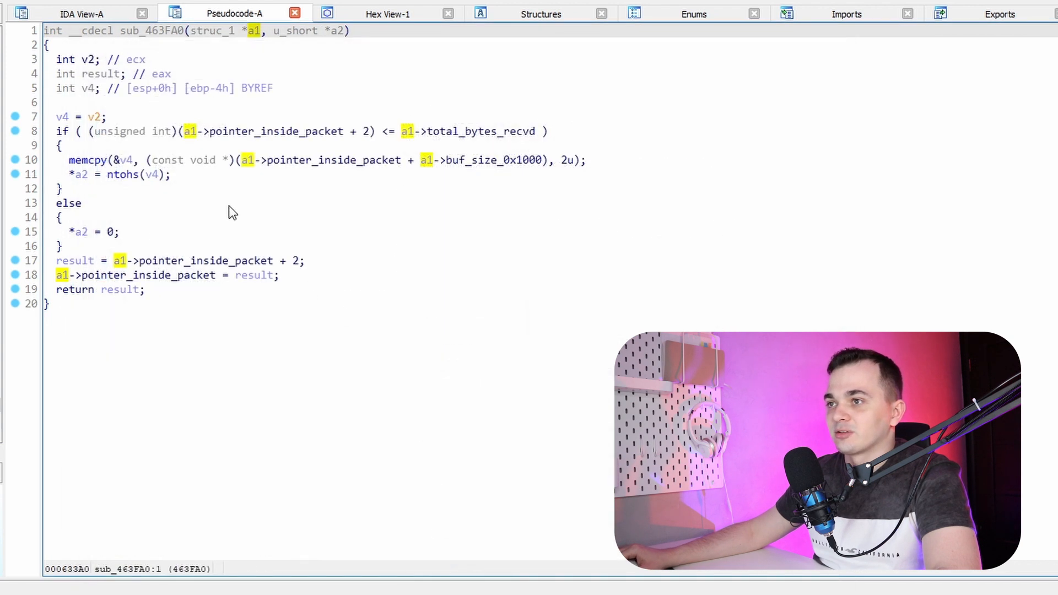
pyautogui.moveTo(327, 42)
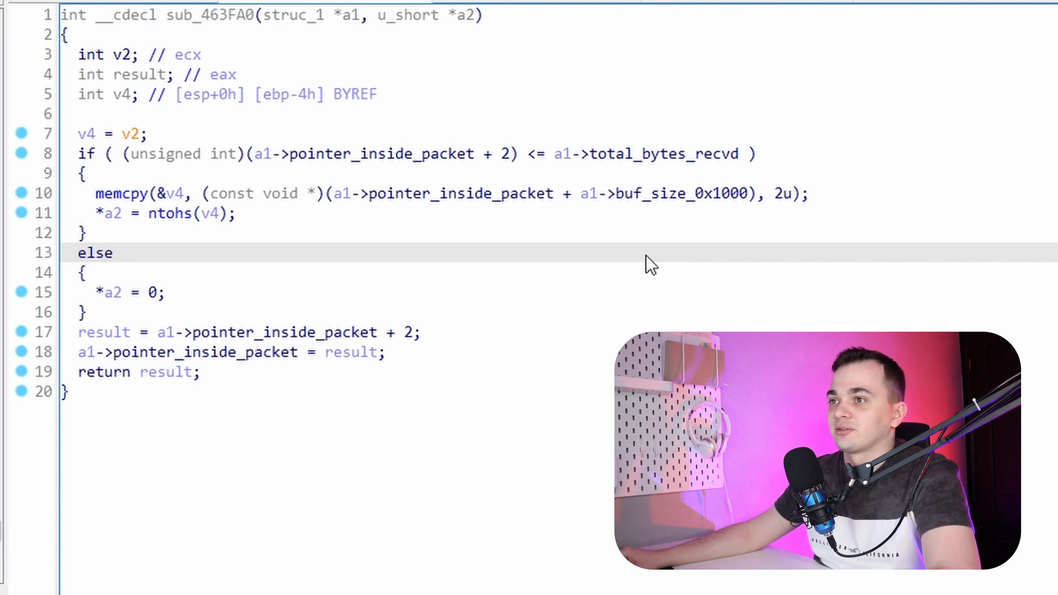
# Inspect sub_463FA0's pseudocode reading two bytes through struc_1 fields like pointer_inside_packet
pyautogui.click(756, 153)
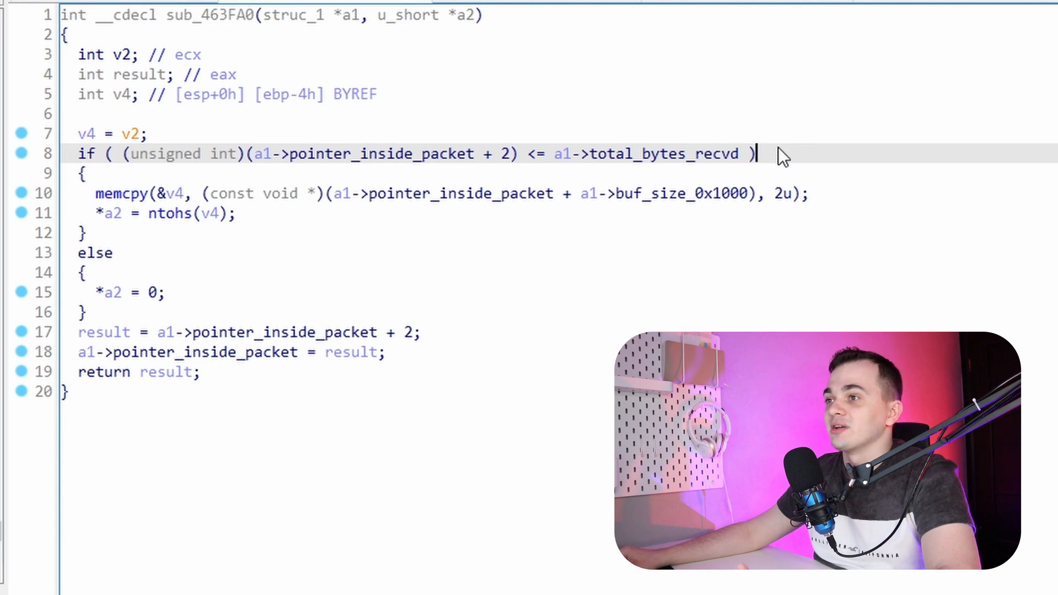
pyautogui.moveTo(439, 222)
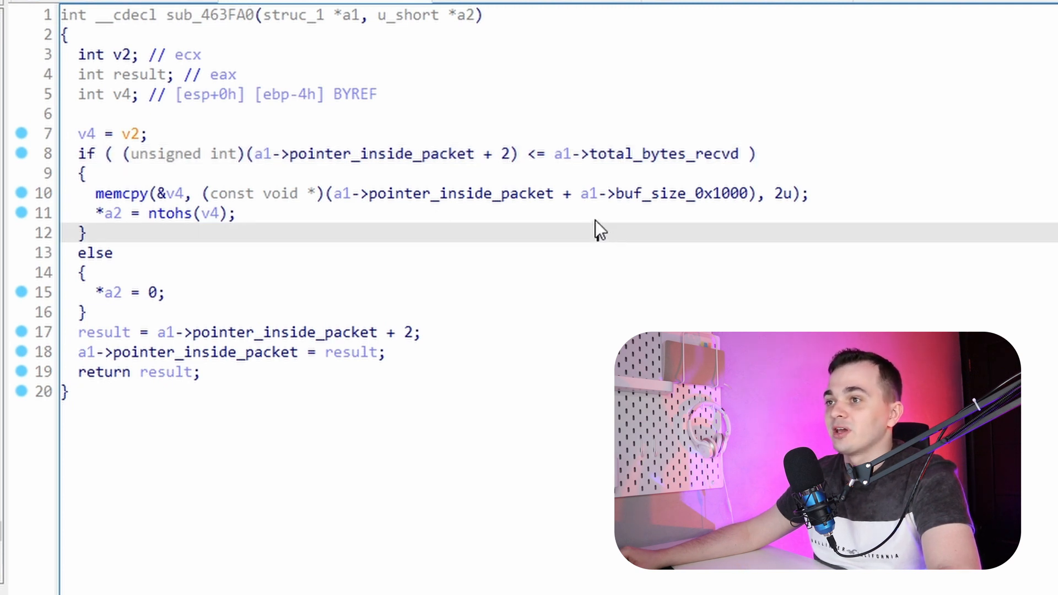
pyautogui.doubleClick(463, 193)
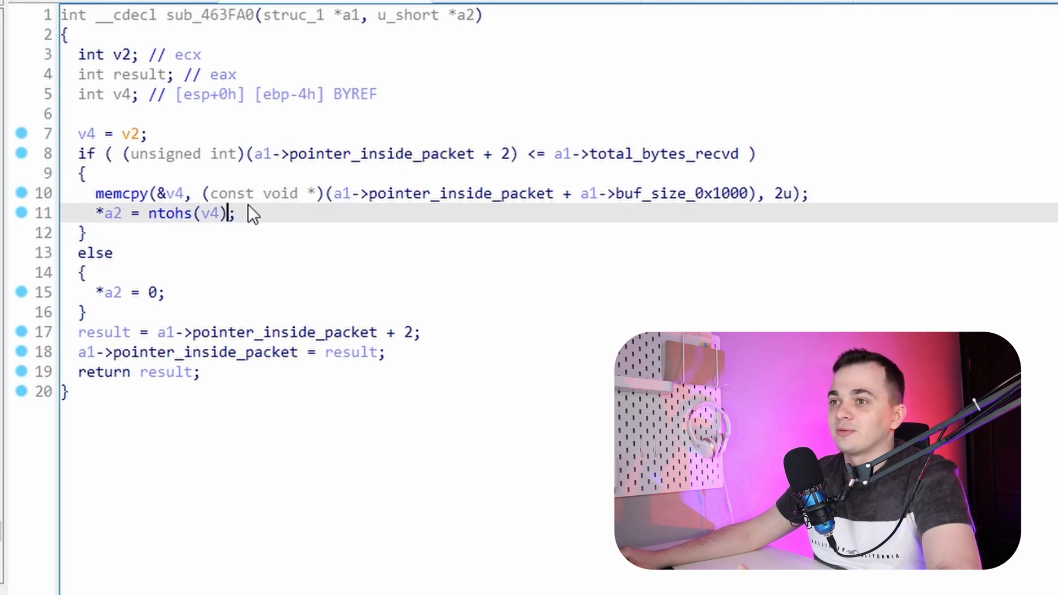
pyautogui.moveTo(206, 228)
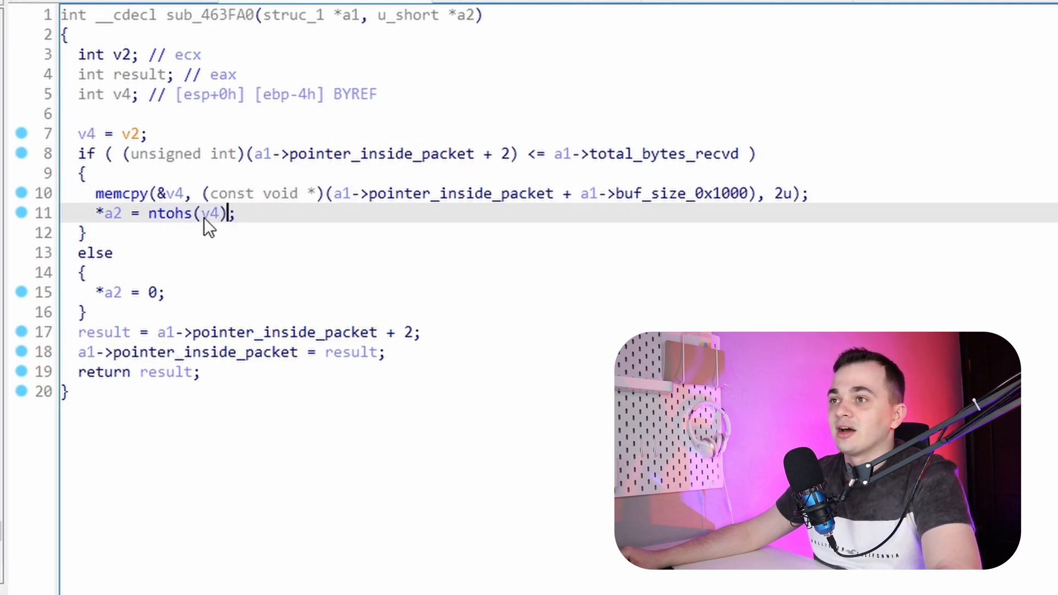
pyautogui.moveTo(145, 231)
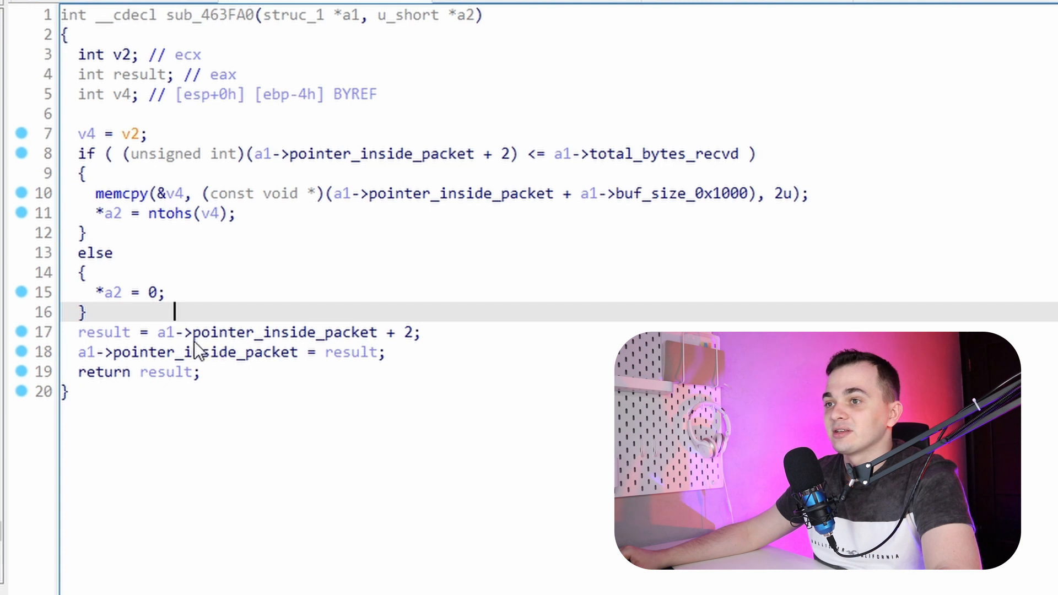
pyautogui.moveTo(347, 341)
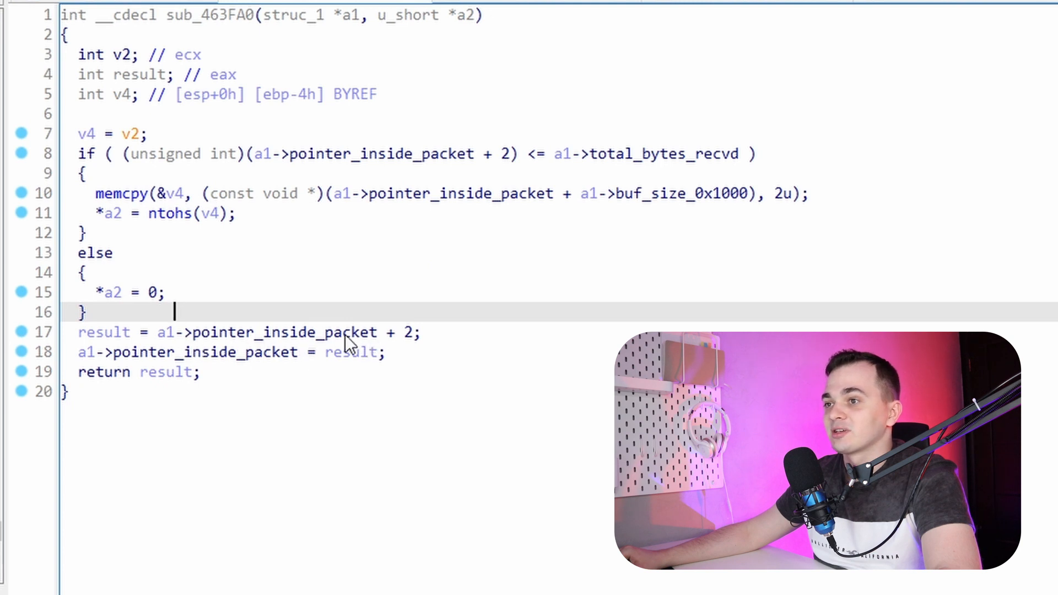
pyautogui.moveTo(487, 325)
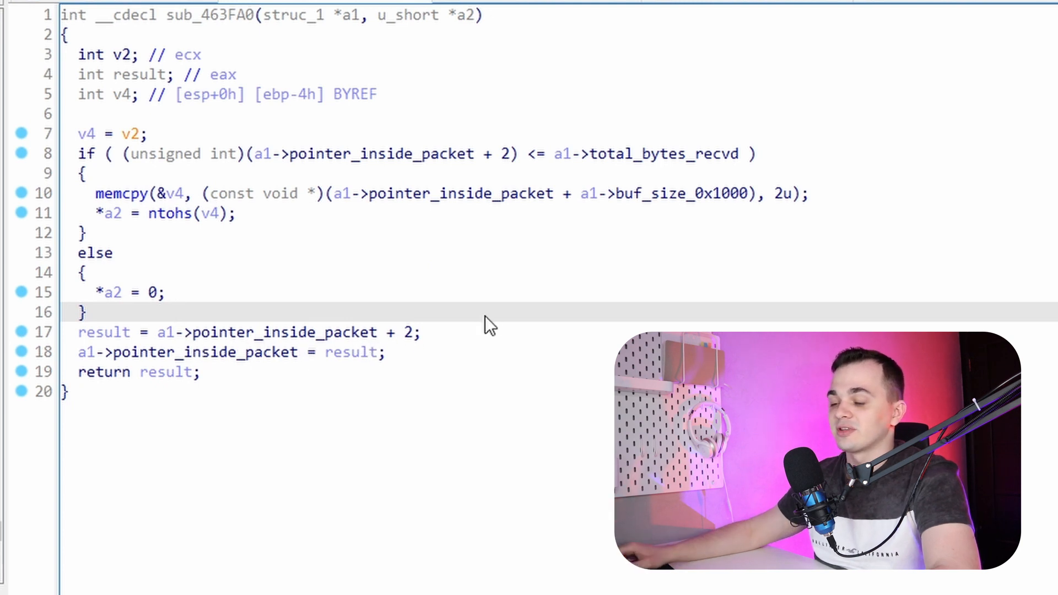
# Rename sub_463FA0 to get_two_bytes_from_packet and sub_464240 to get_two_bytes_from_packet_wr
pyautogui.doubleClick(216, 15)
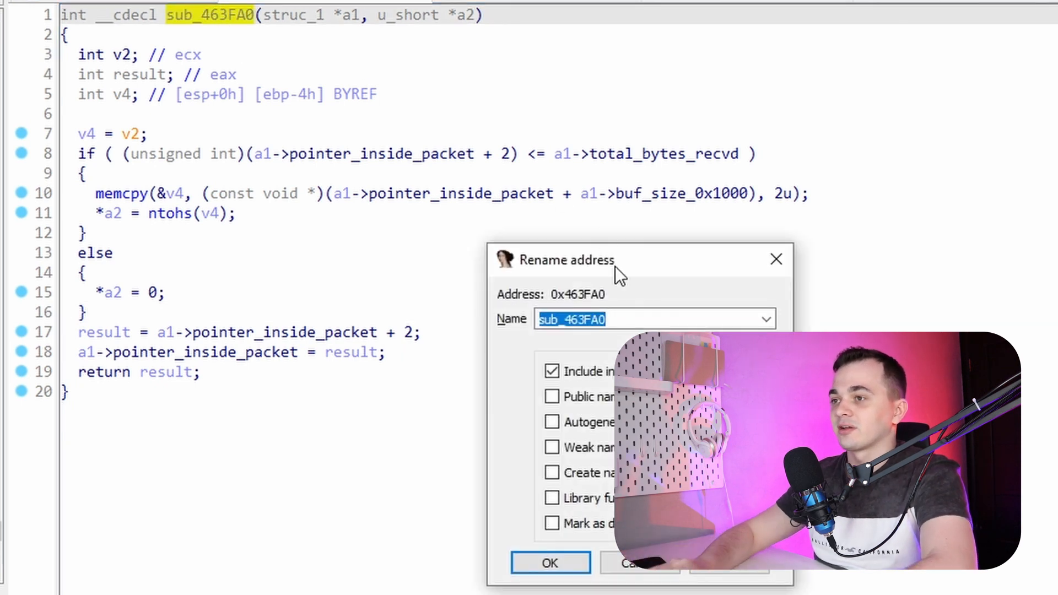
pyautogui.write('get_two_b')
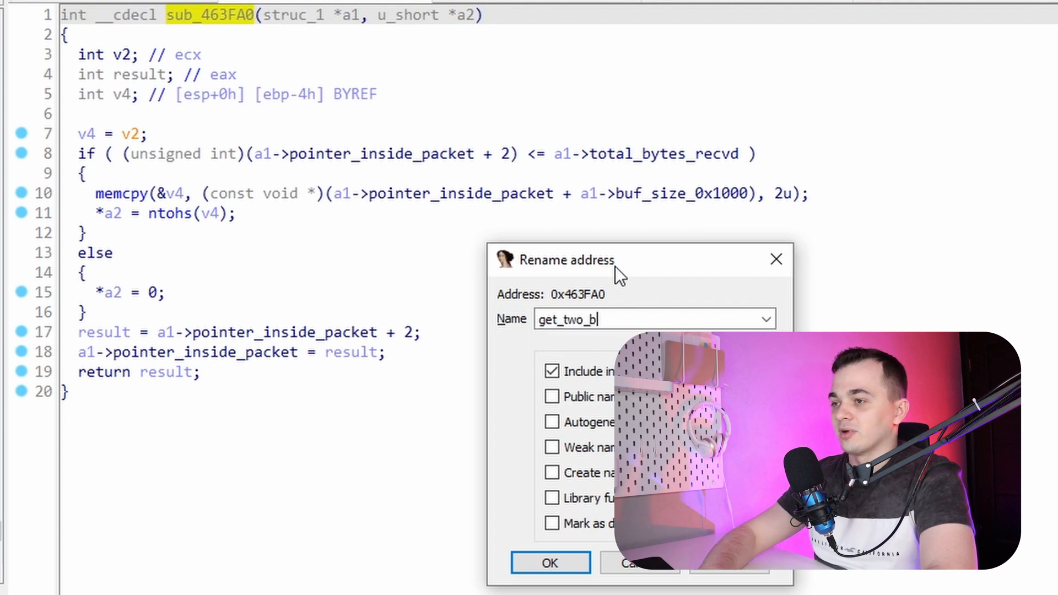
pyautogui.write('ytes_from')
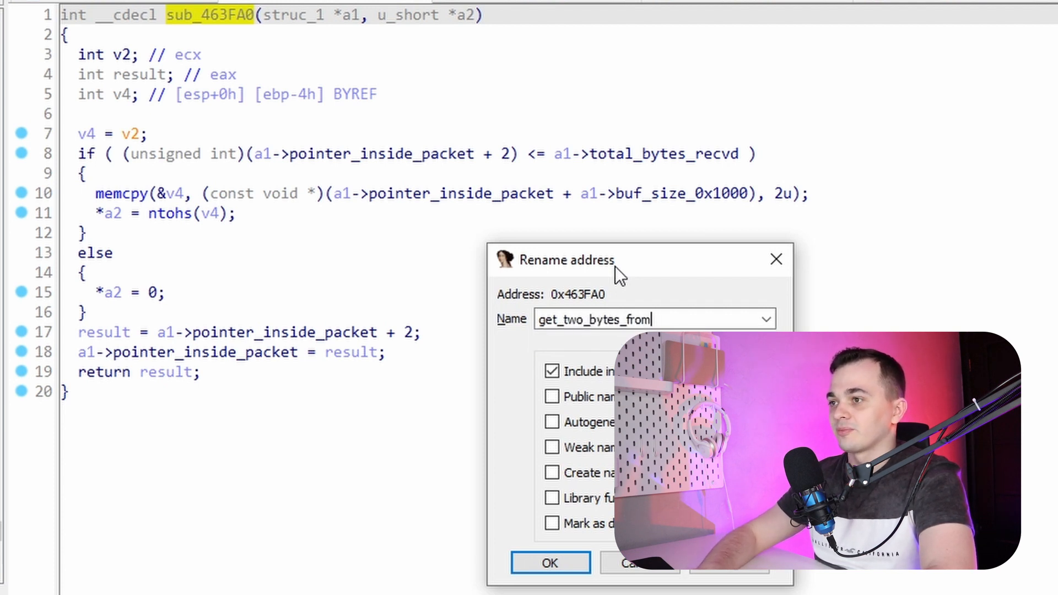
pyautogui.click(550, 562)
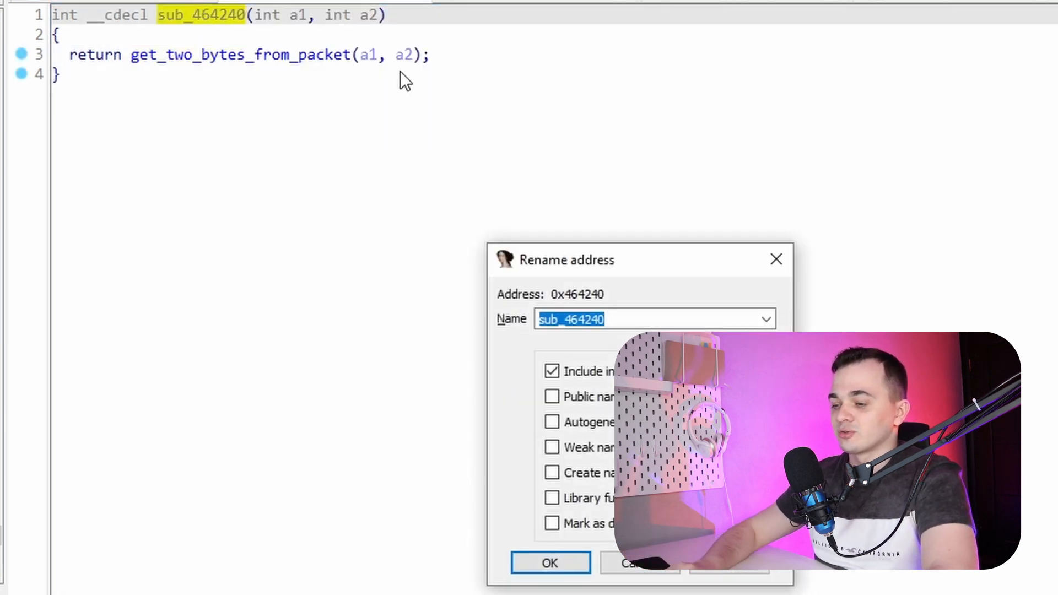
pyautogui.write('get_two_bytes_from_packet_')
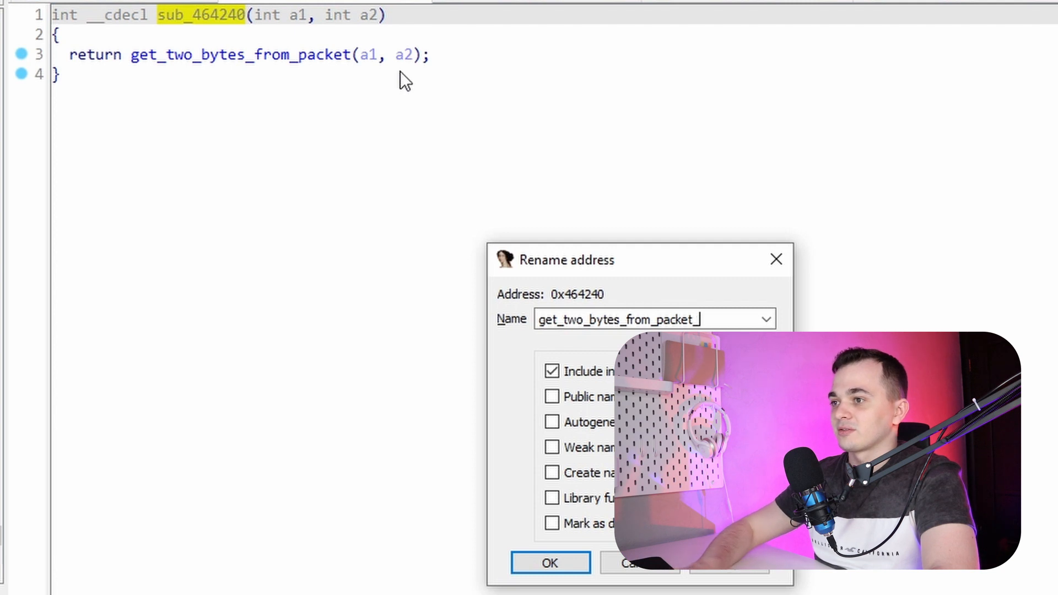
pyautogui.click(549, 562)
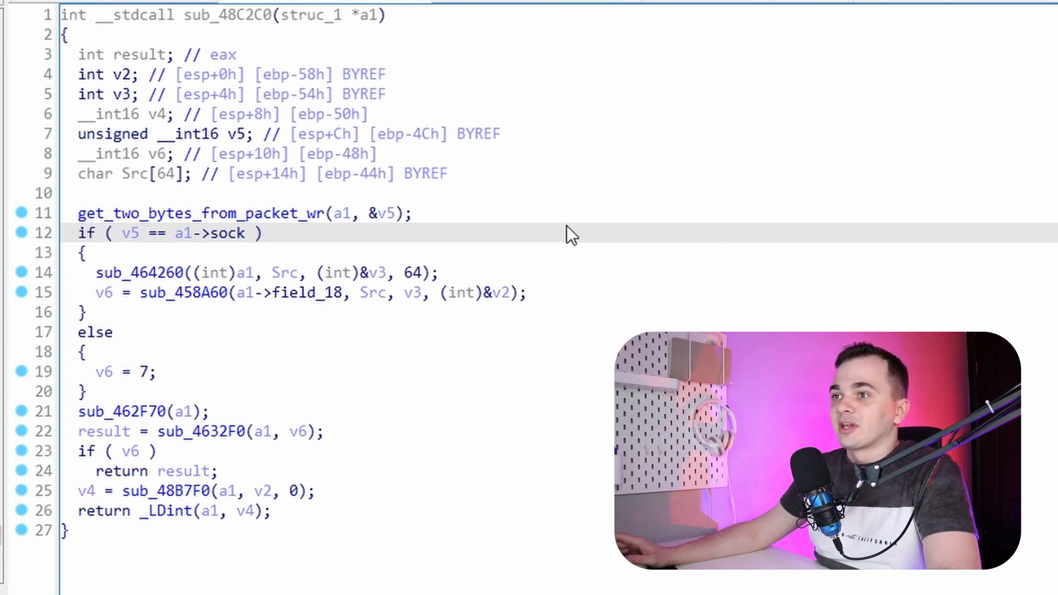
pyautogui.moveTo(430, 218)
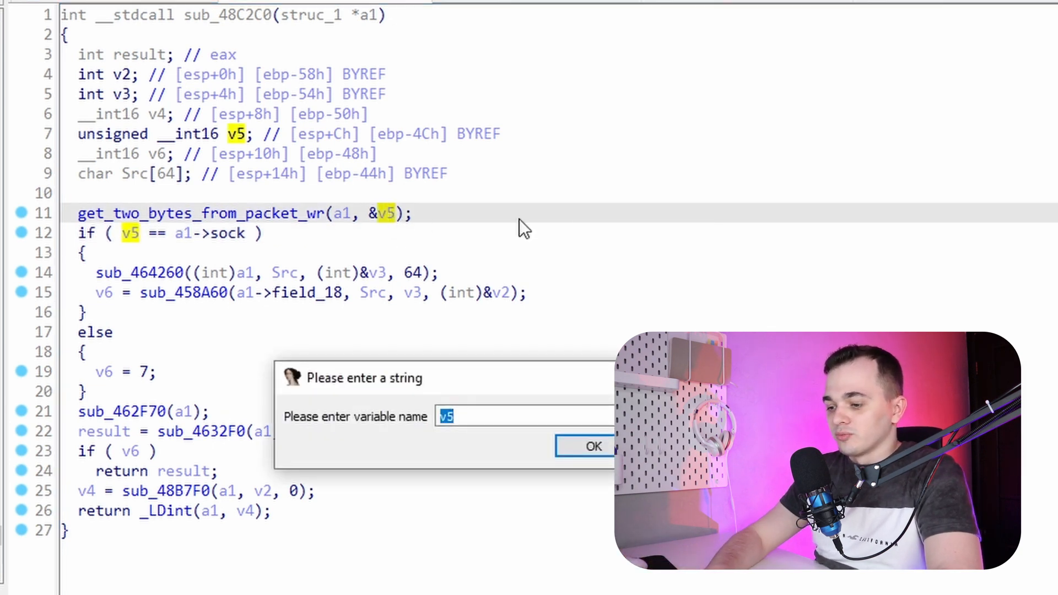
# Rename local v5 to first_two_bytes and select the sub_464260 call line
pyautogui.write('first')
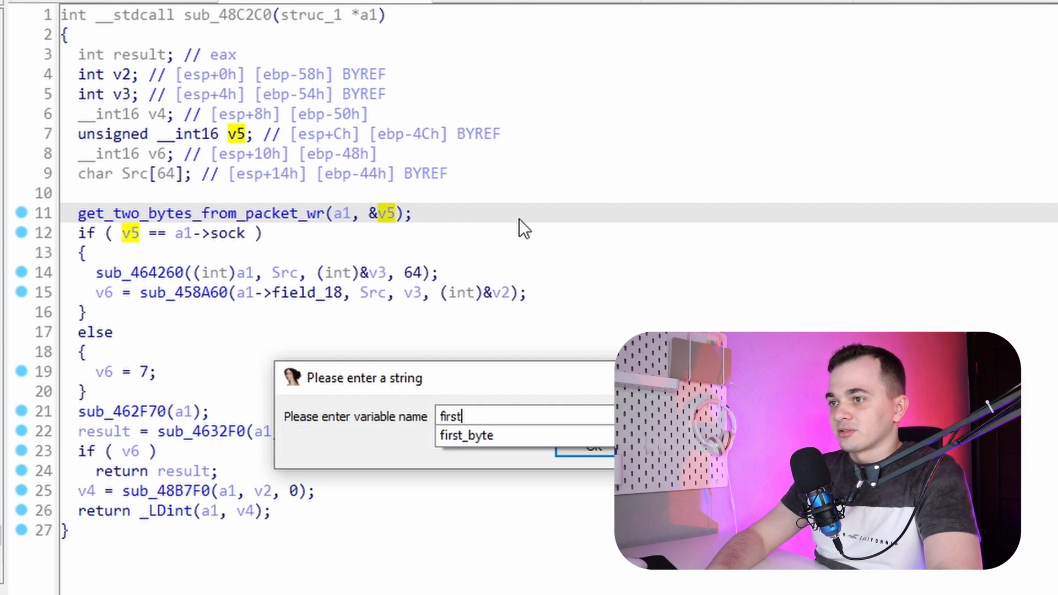
pyautogui.write('_two')
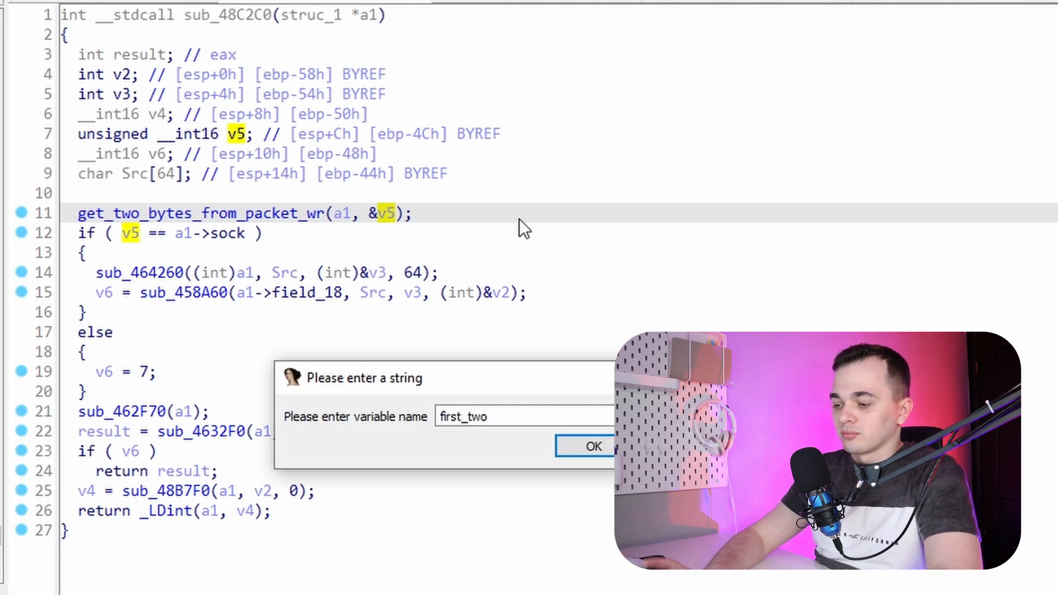
pyautogui.click(592, 446)
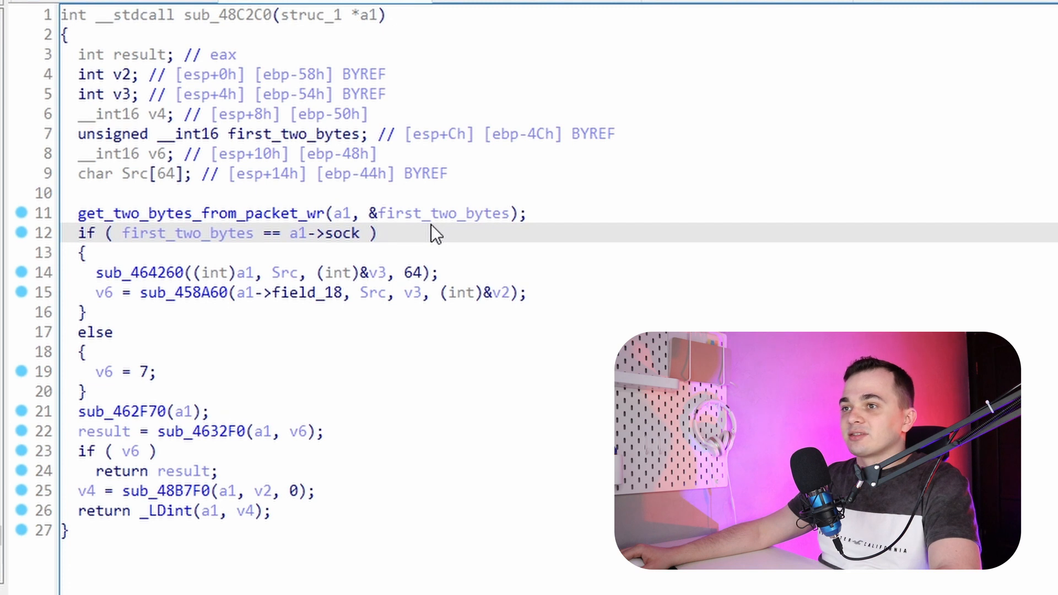
pyautogui.moveTo(399, 243)
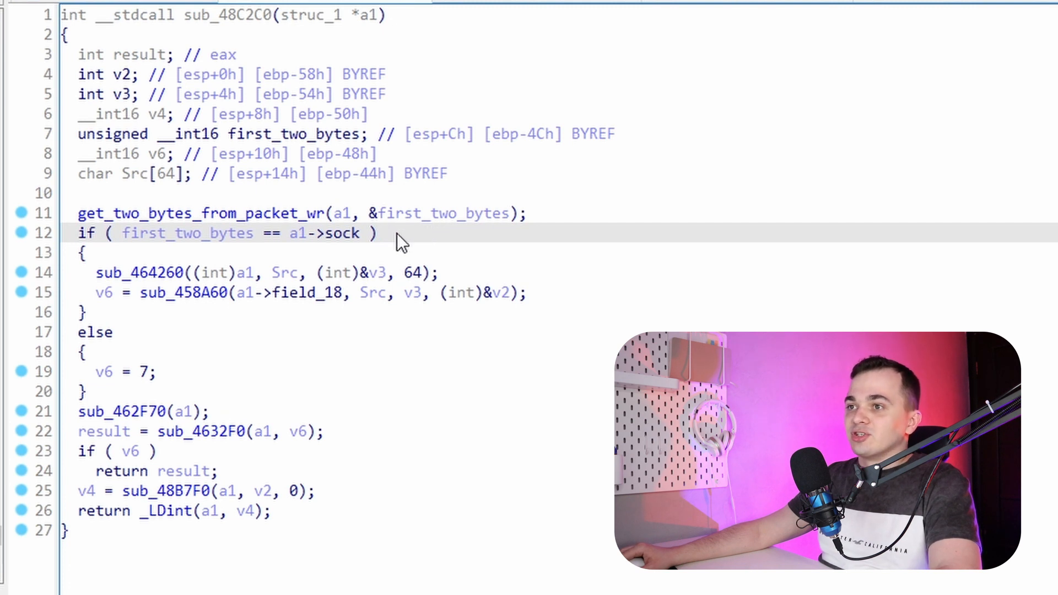
pyautogui.moveTo(354, 241)
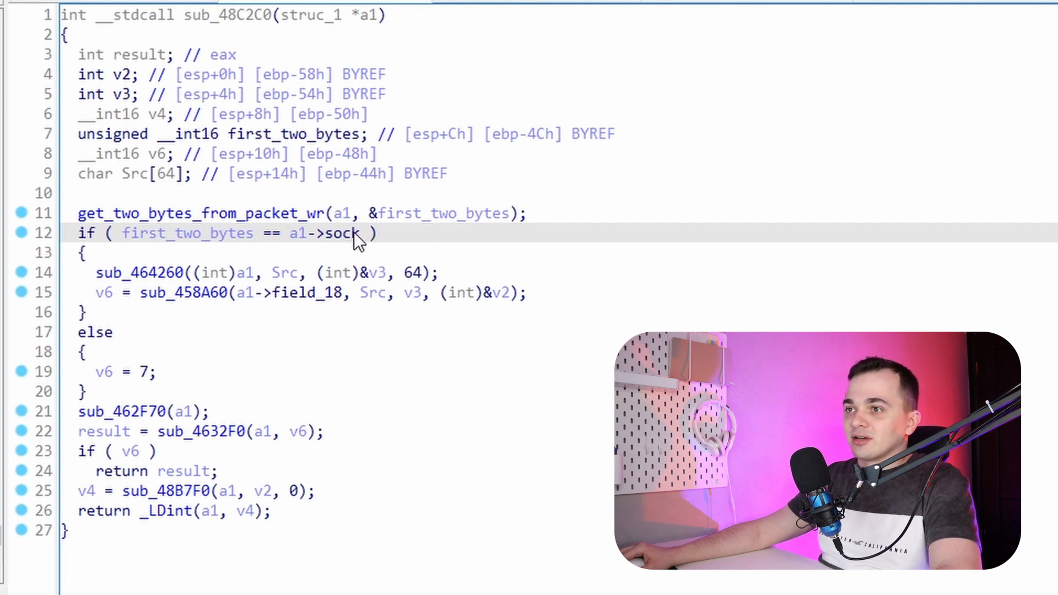
pyautogui.moveTo(441, 241)
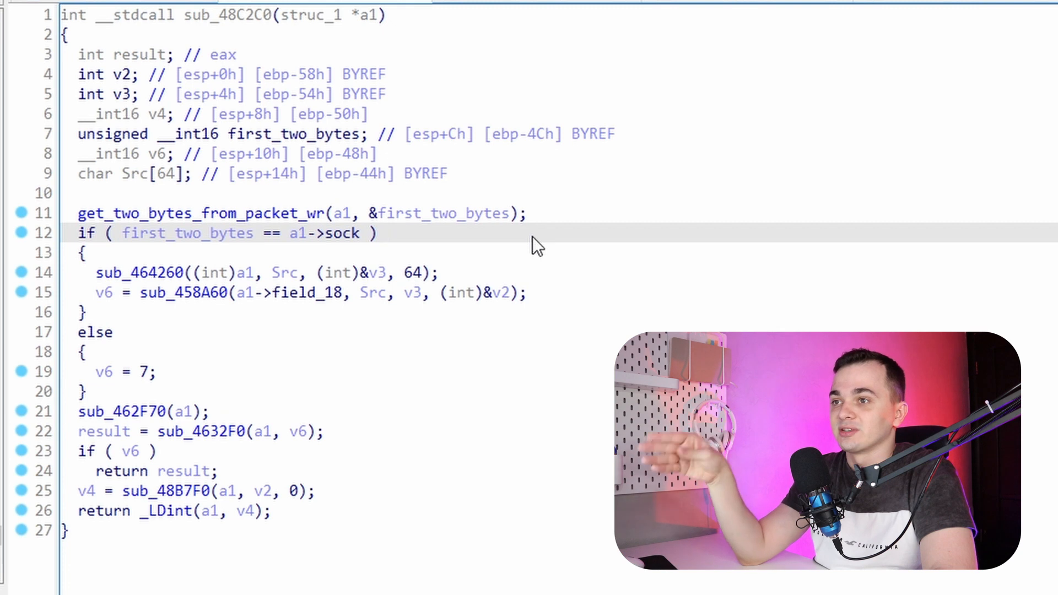
pyautogui.click(459, 273)
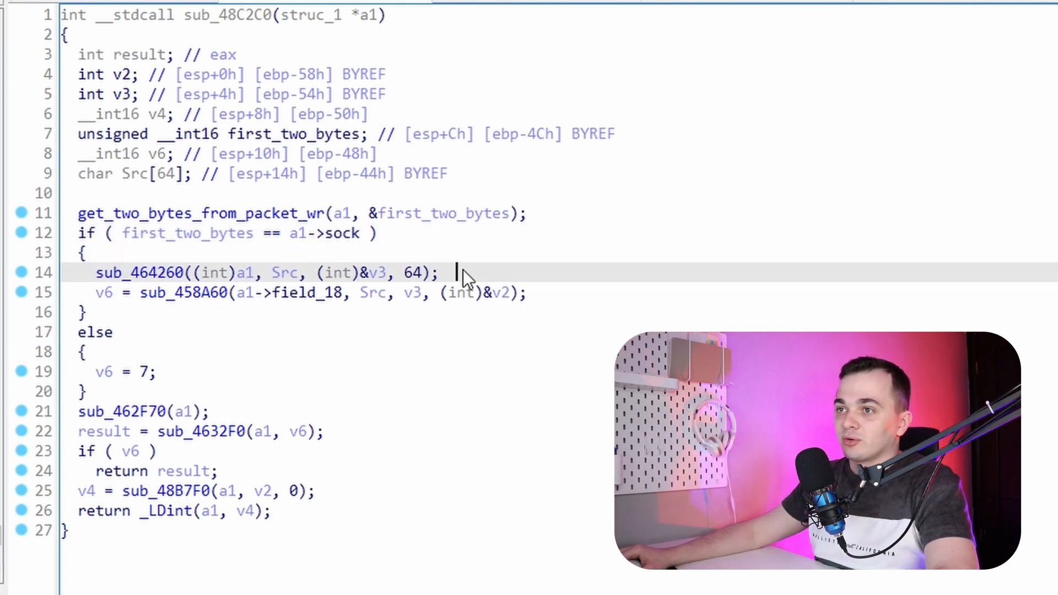
pyautogui.moveTo(280, 279)
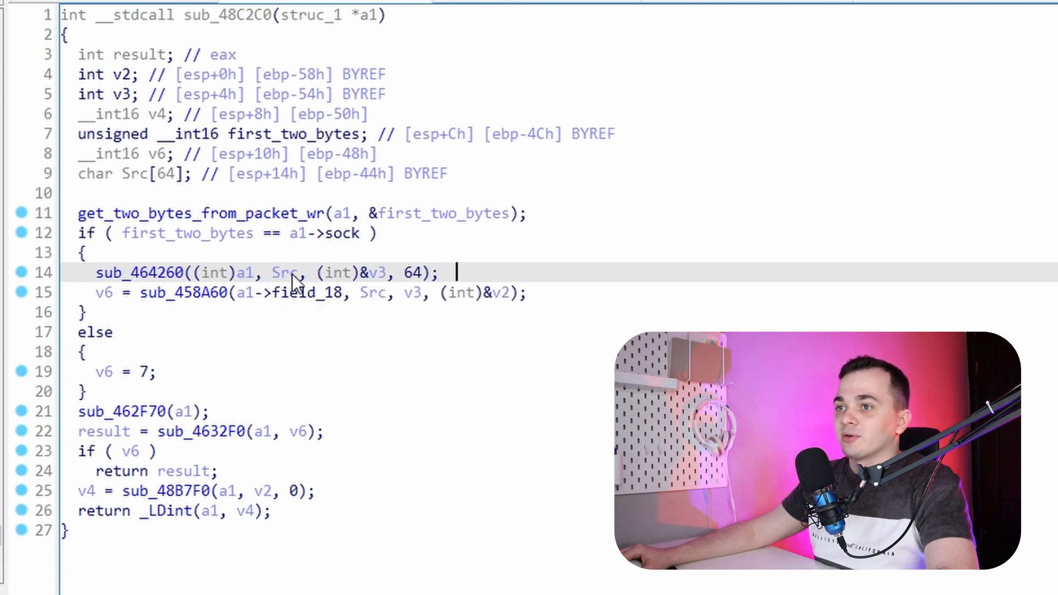
pyautogui.doubleClick(381, 272)
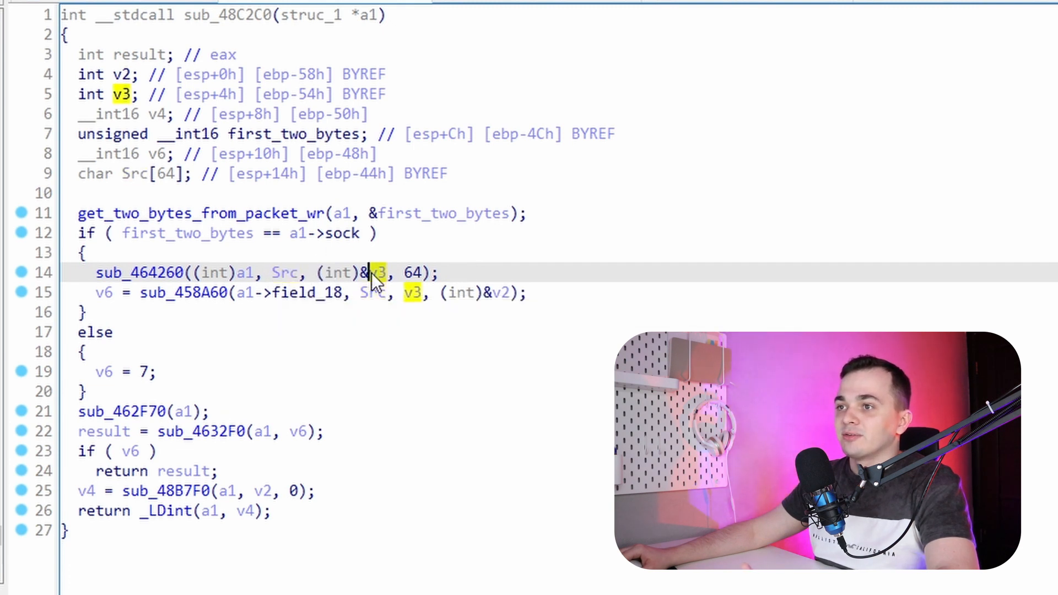
pyautogui.moveTo(253, 316)
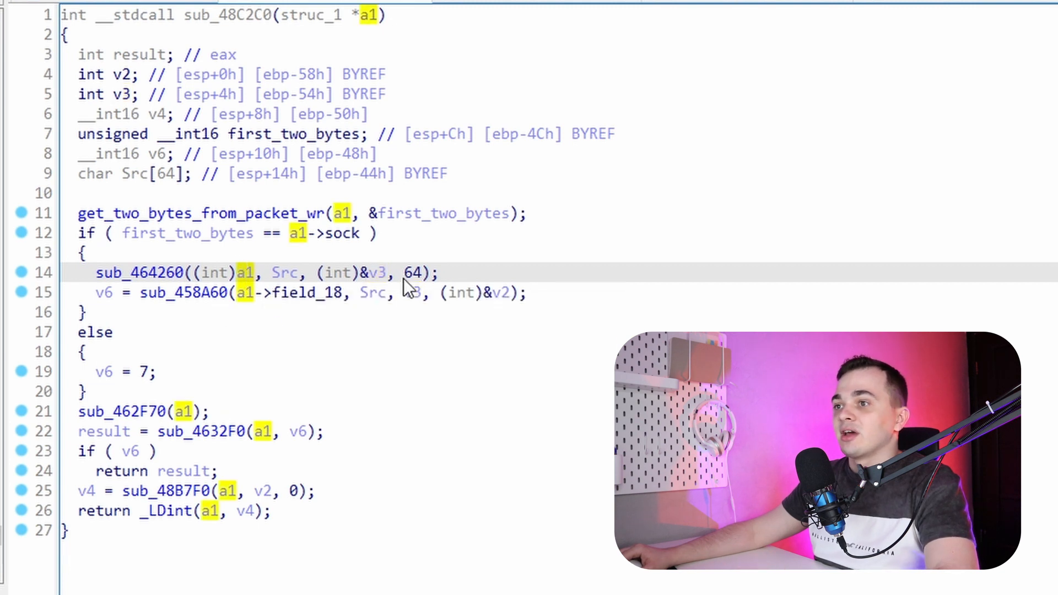
pyautogui.click(417, 273)
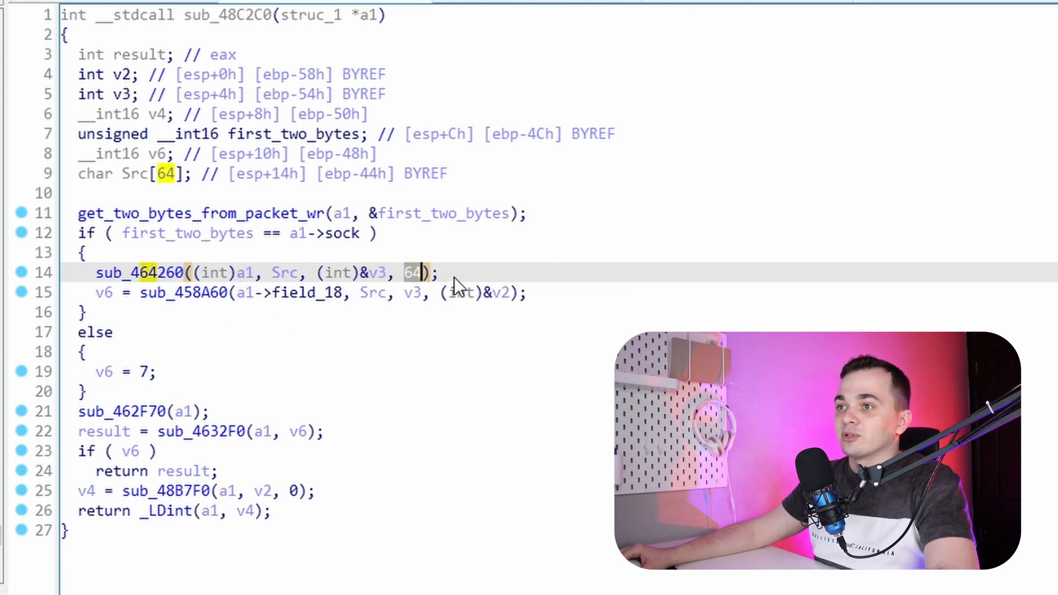
pyautogui.moveTo(454, 285)
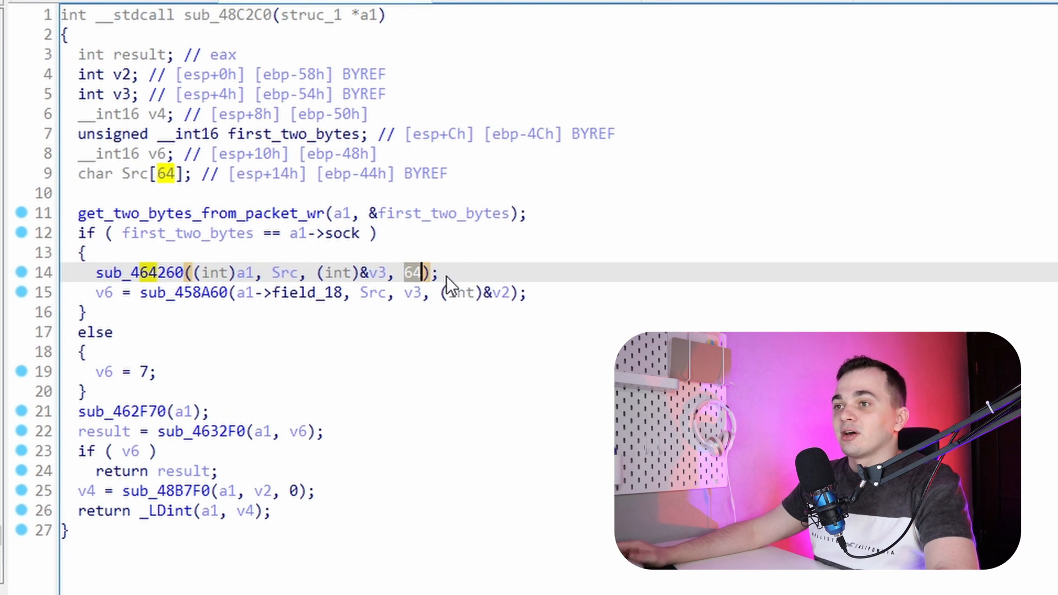
pyautogui.moveTo(477, 282)
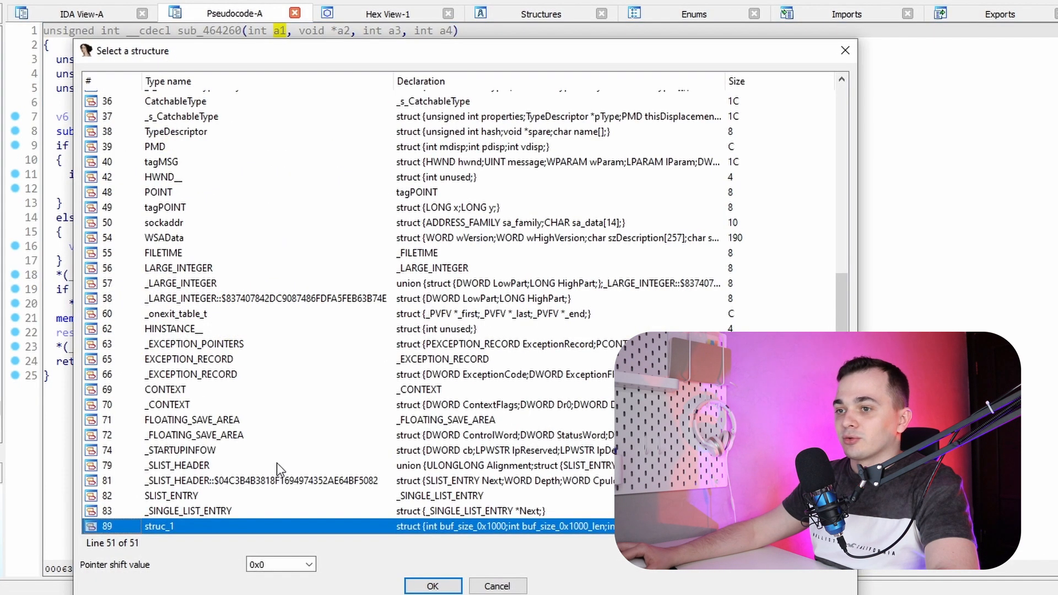
# Give sub_464260's a1 the struc_1 type and rename a4 to num_64
pyautogui.click(432, 585)
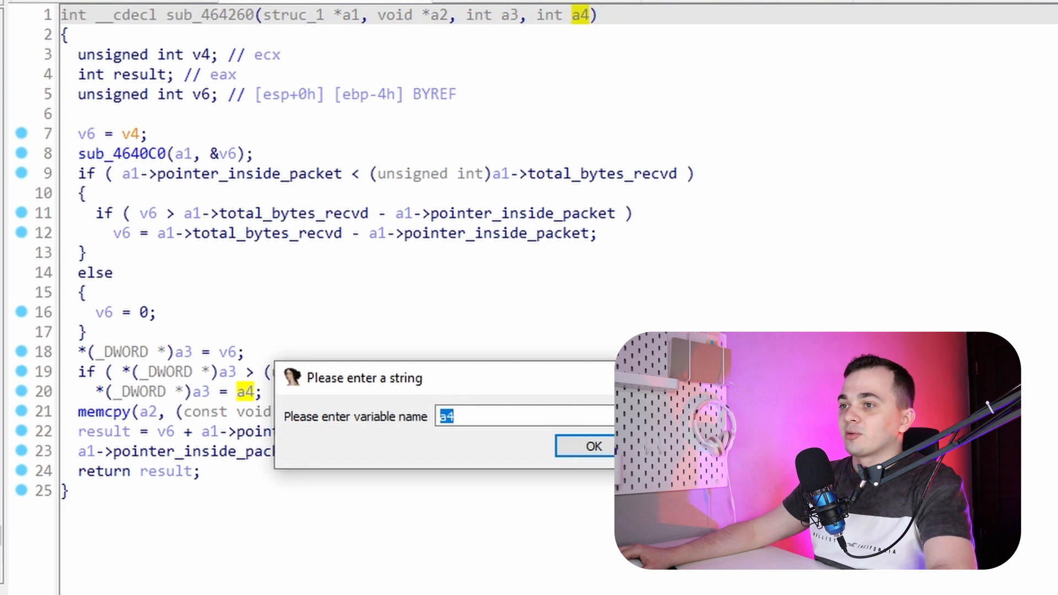
pyautogui.write('num')
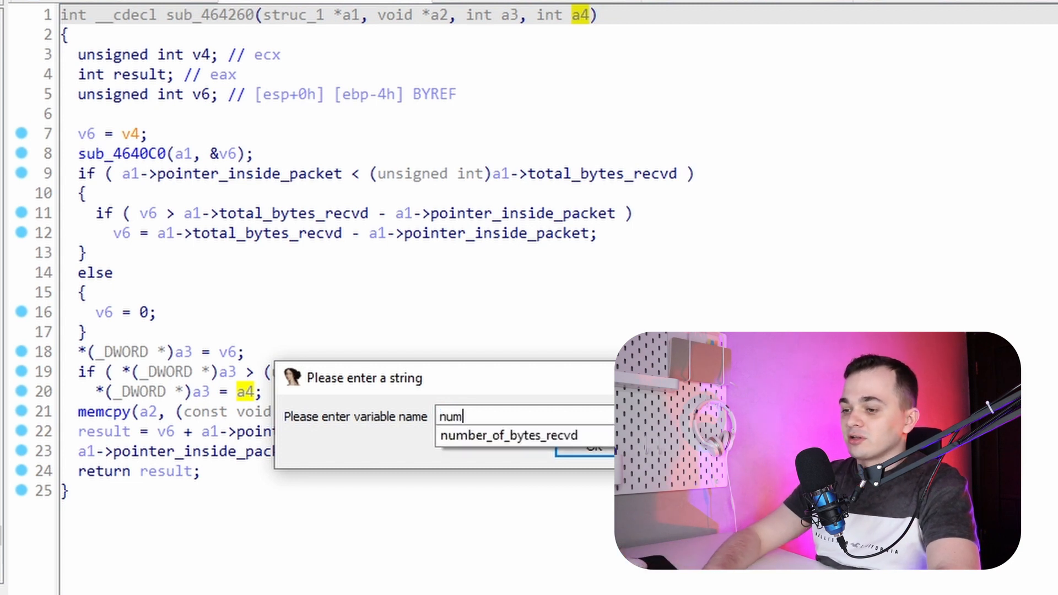
pyautogui.click(583, 448)
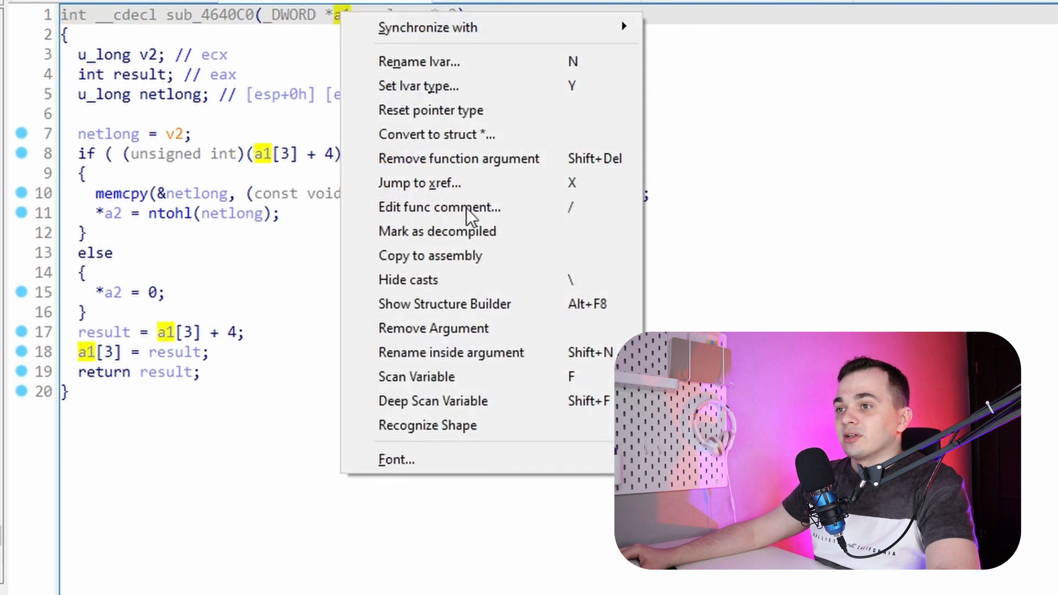
# Make sub_4640C0's a1 a struc_1 pointer and rename it get_four_bytes_from_packet
pyautogui.click(436, 133)
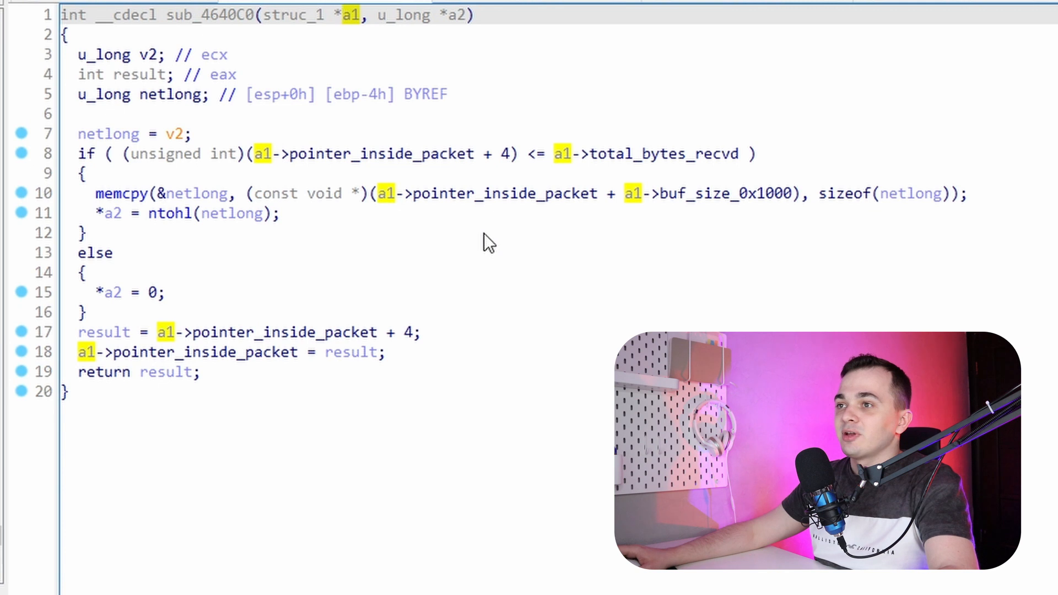
pyautogui.moveTo(431, 256)
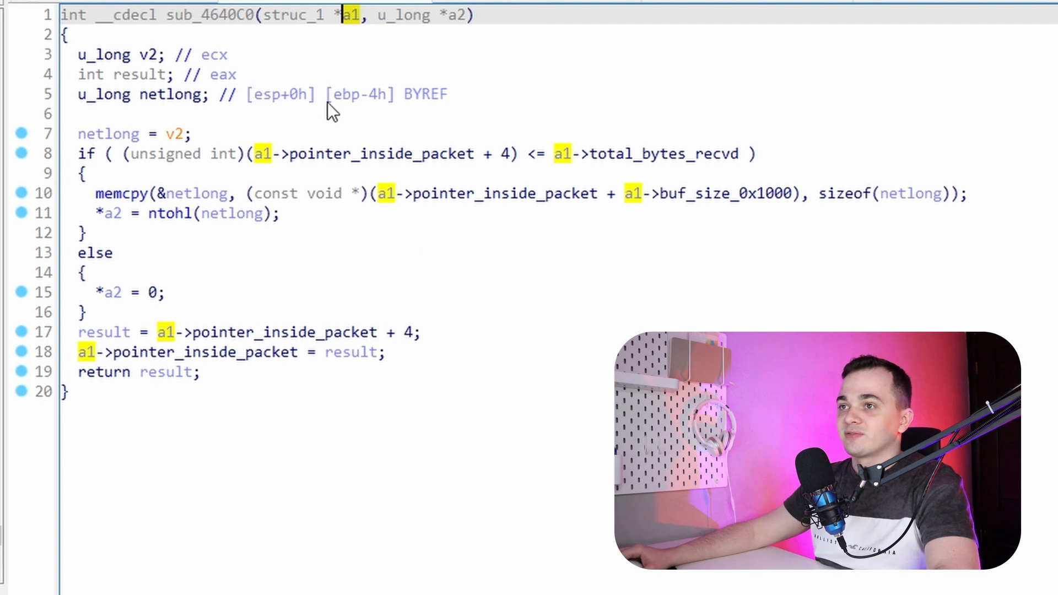
pyautogui.press('n')
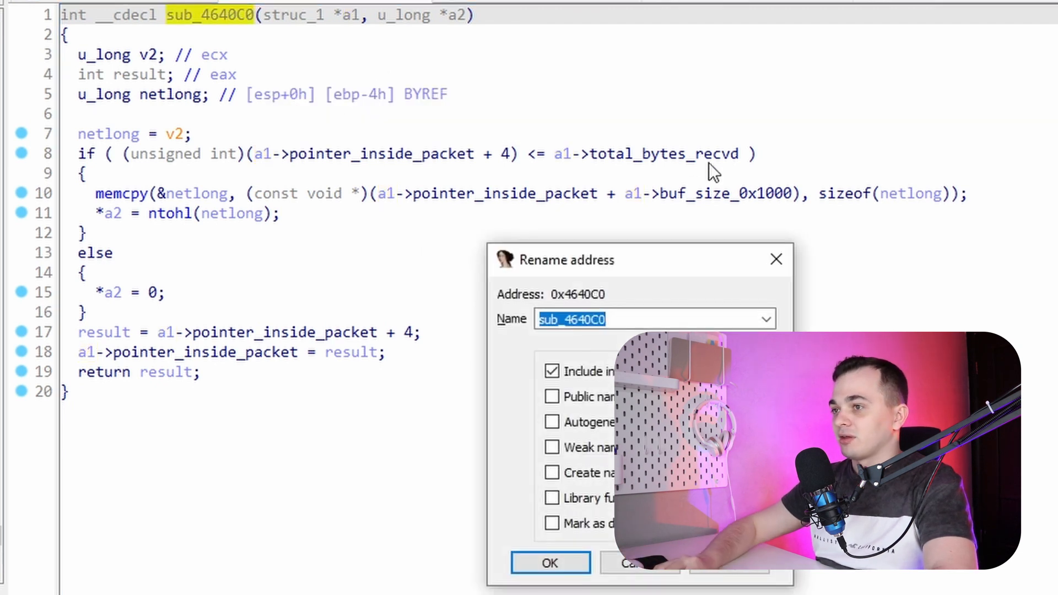
pyautogui.write('get_four_byte')
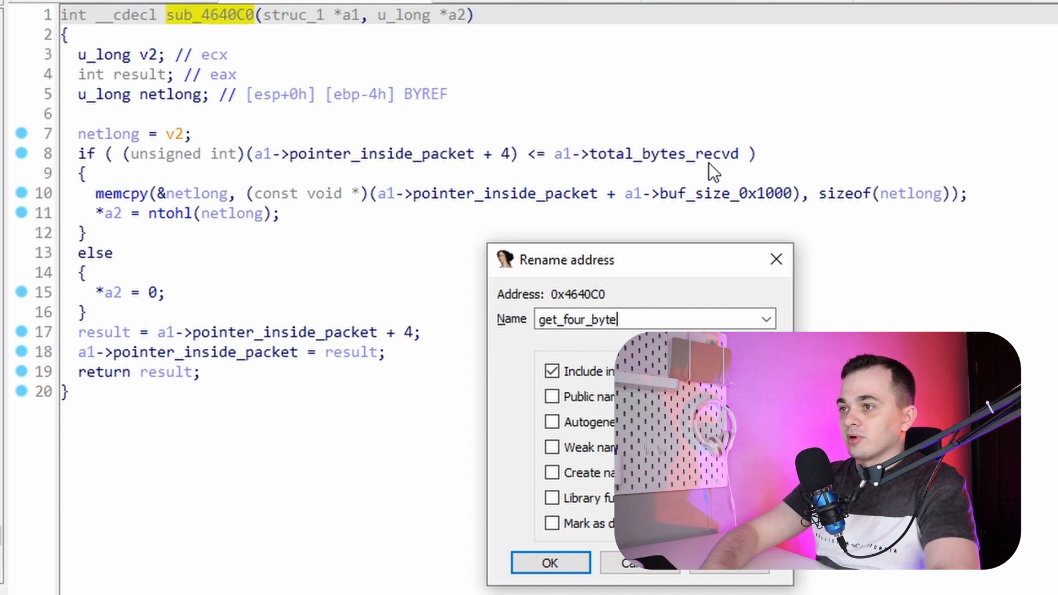
pyautogui.write('s_from_pack')
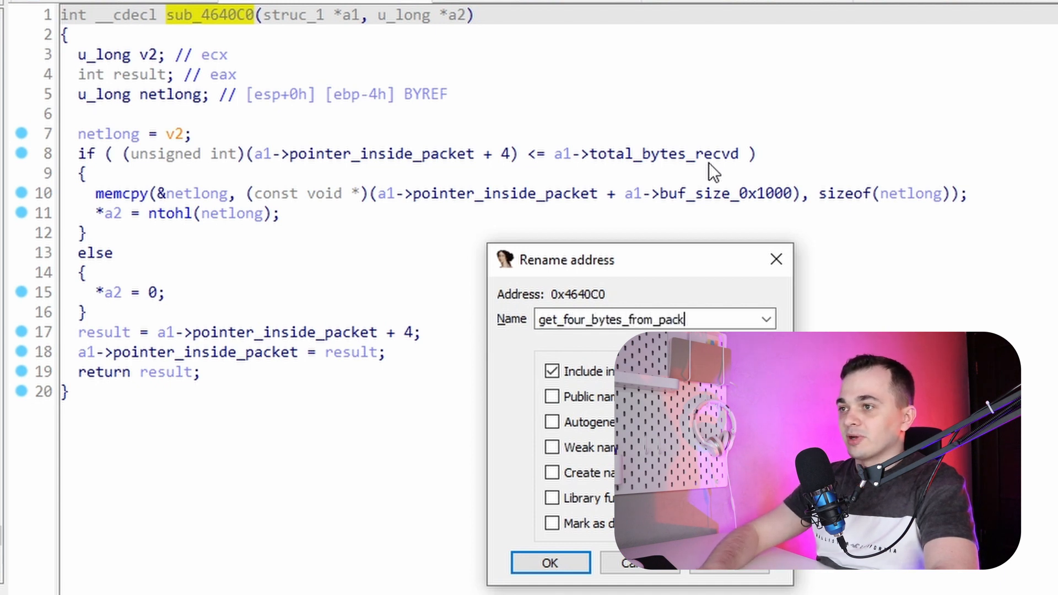
pyautogui.click(550, 563)
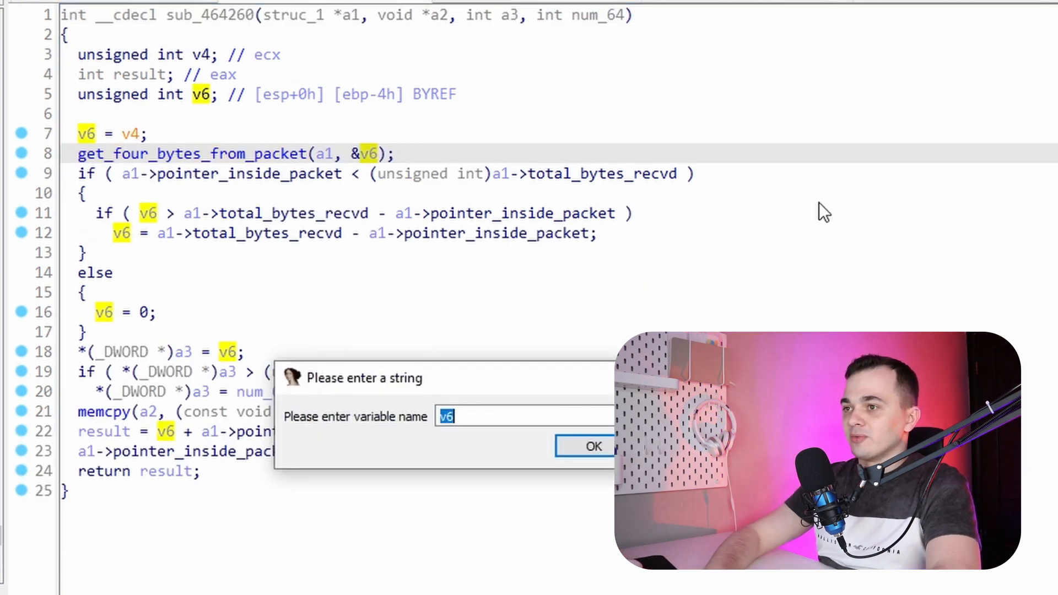
# Rename v6 to four_bytes_from_packet and review its clamping and memcpy uses
pyautogui.write('four')
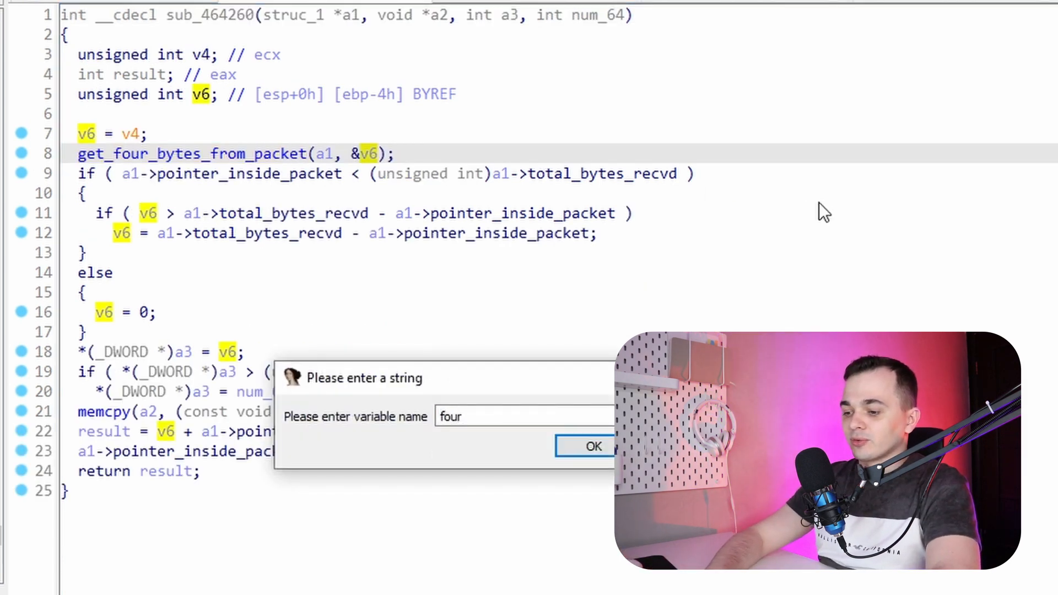
pyautogui.write('_bytes_from')
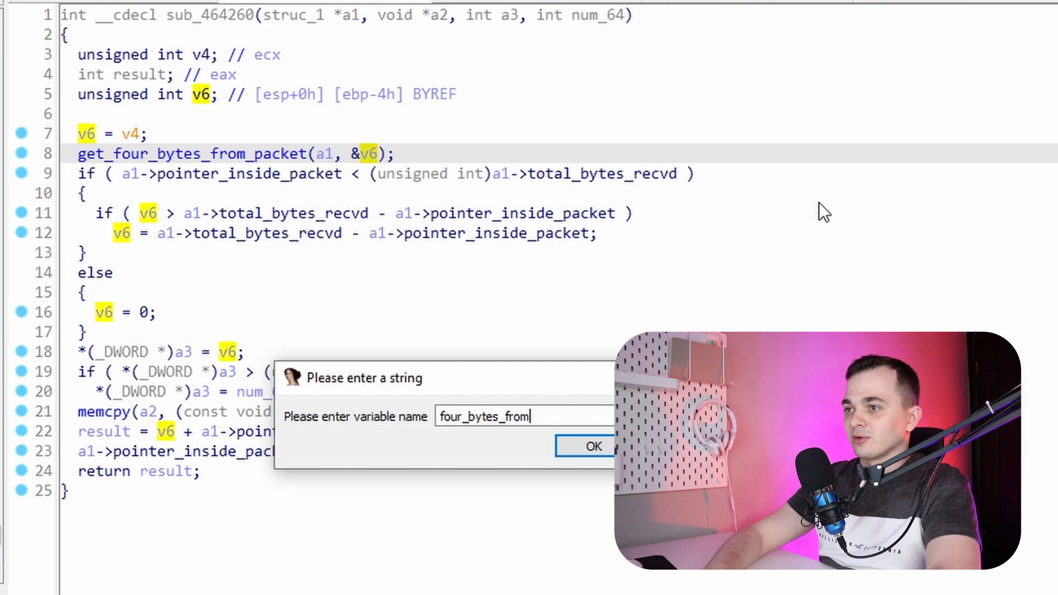
pyautogui.click(592, 447)
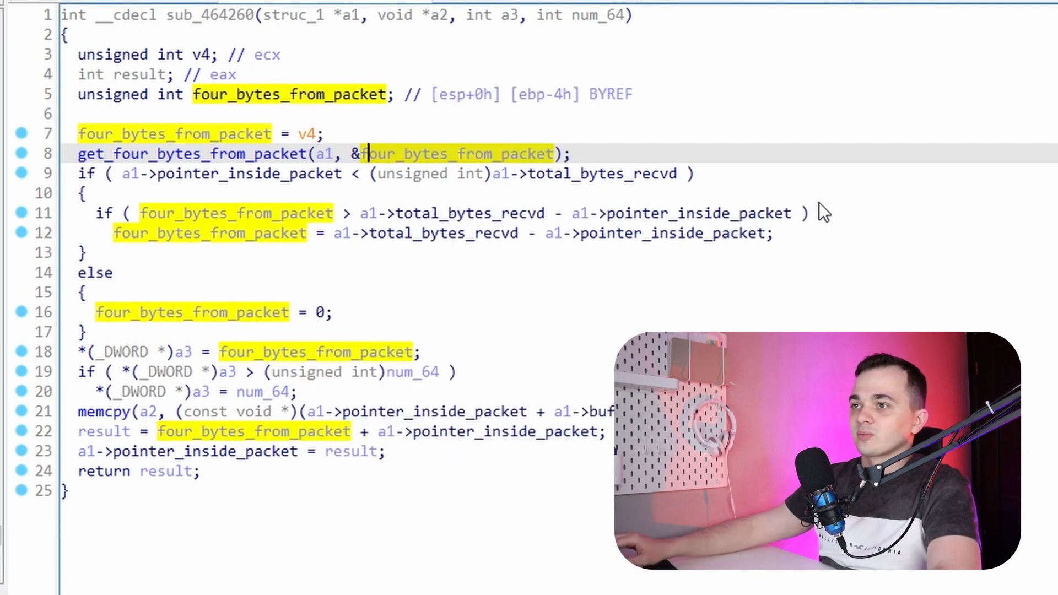
pyautogui.click(87, 173)
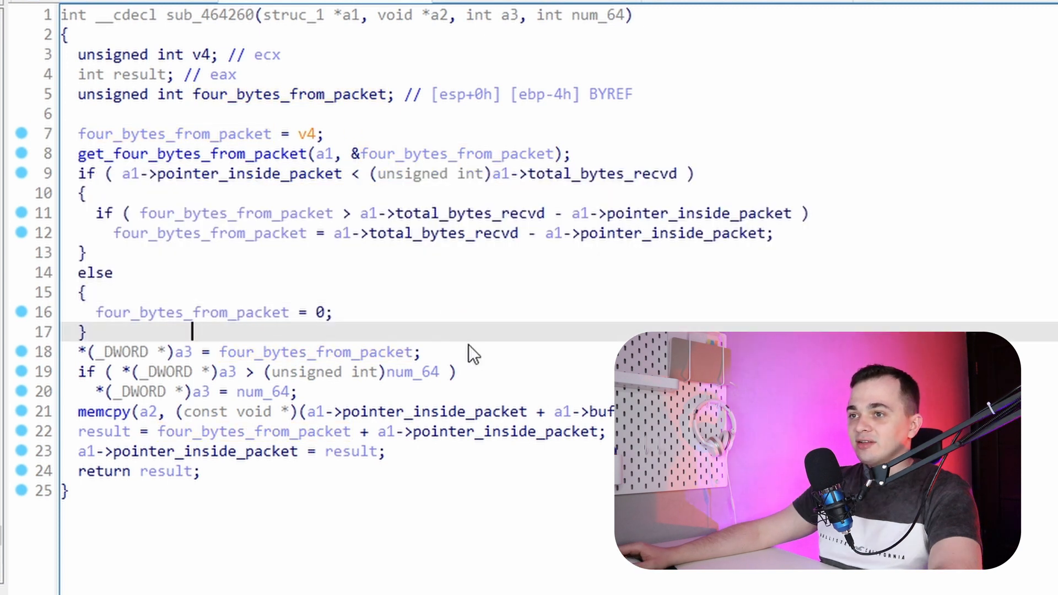
pyautogui.moveTo(460, 366)
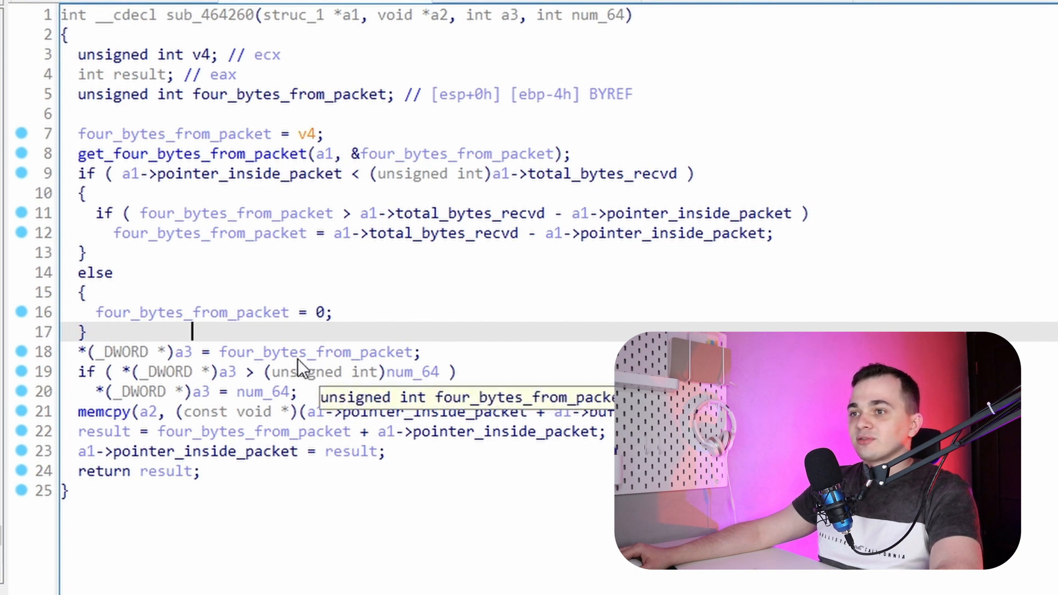
pyautogui.moveTo(432, 395)
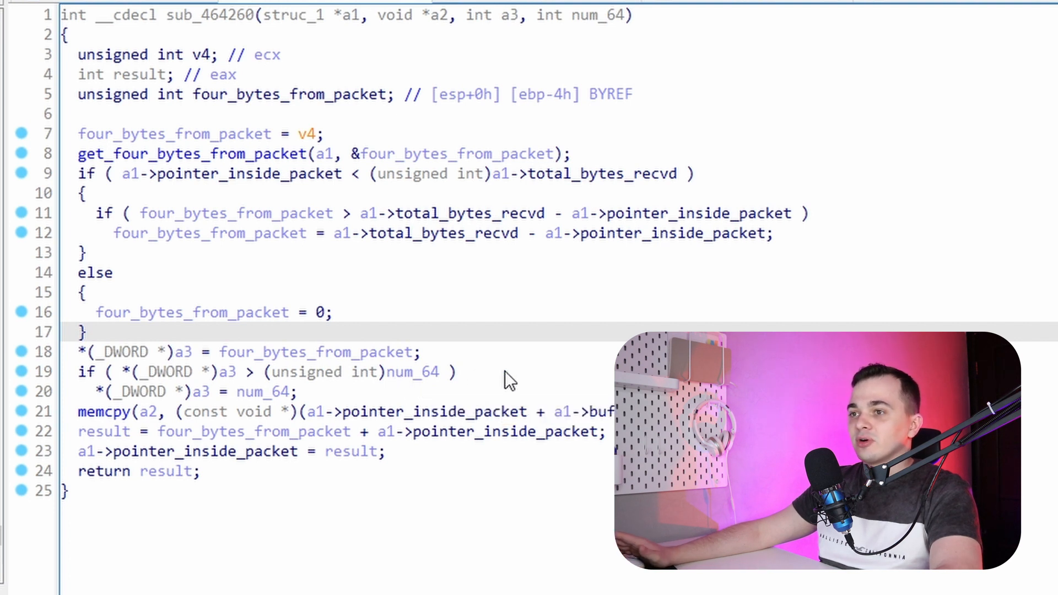
pyautogui.click(192, 331)
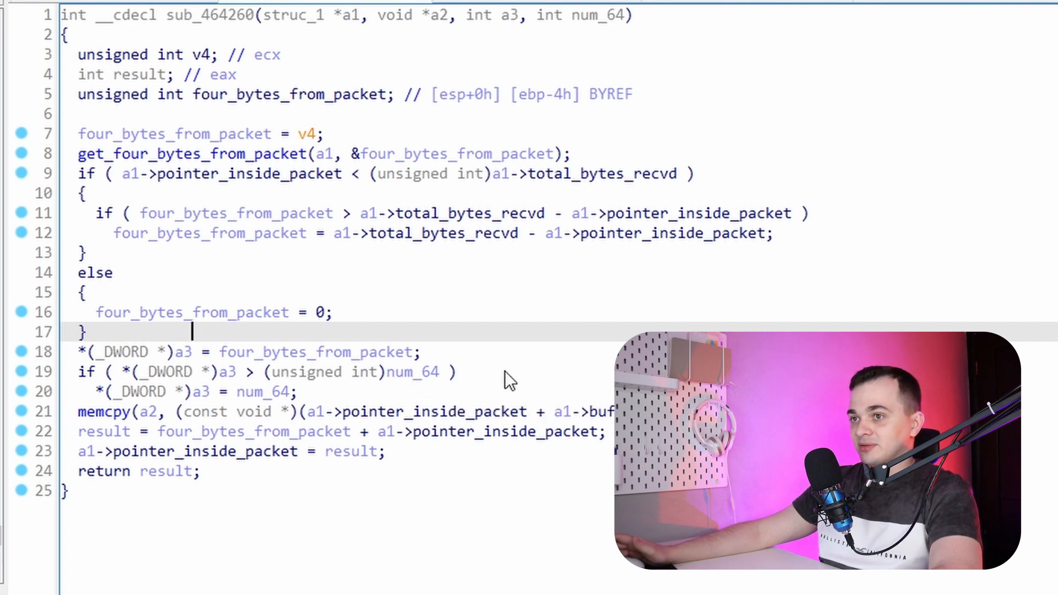
pyautogui.moveTo(564, 363)
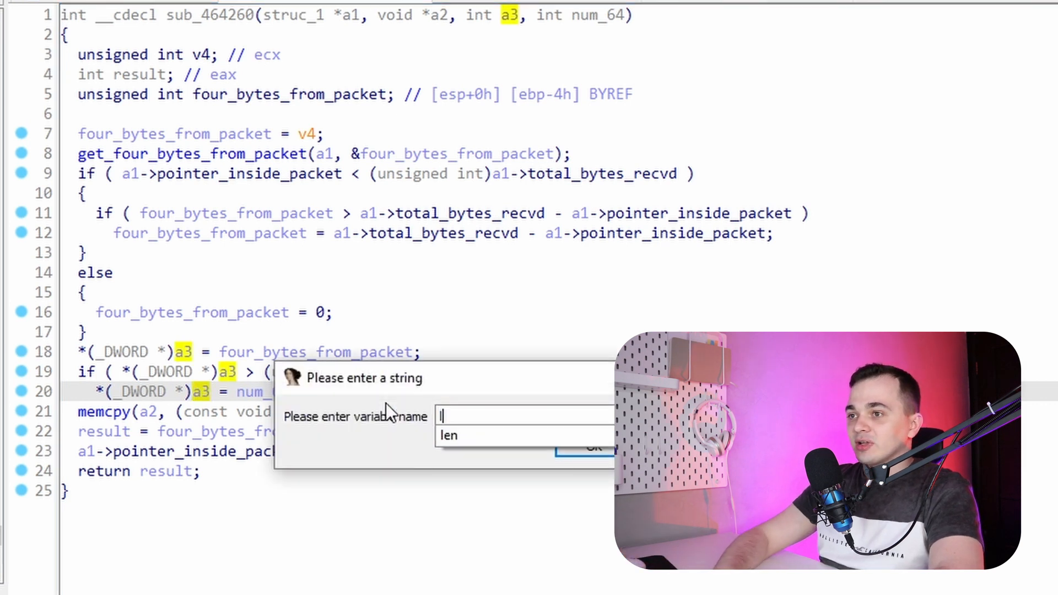
# Enter len_out as the new name for sub_464260's a3 parameter
pyautogui.write('len_')
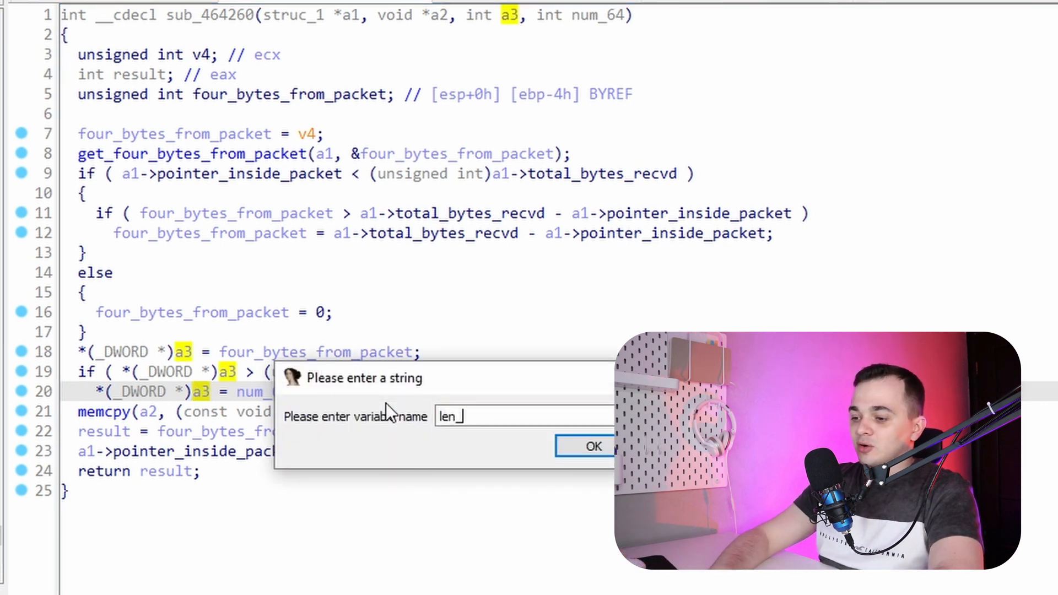
pyautogui.click(592, 446)
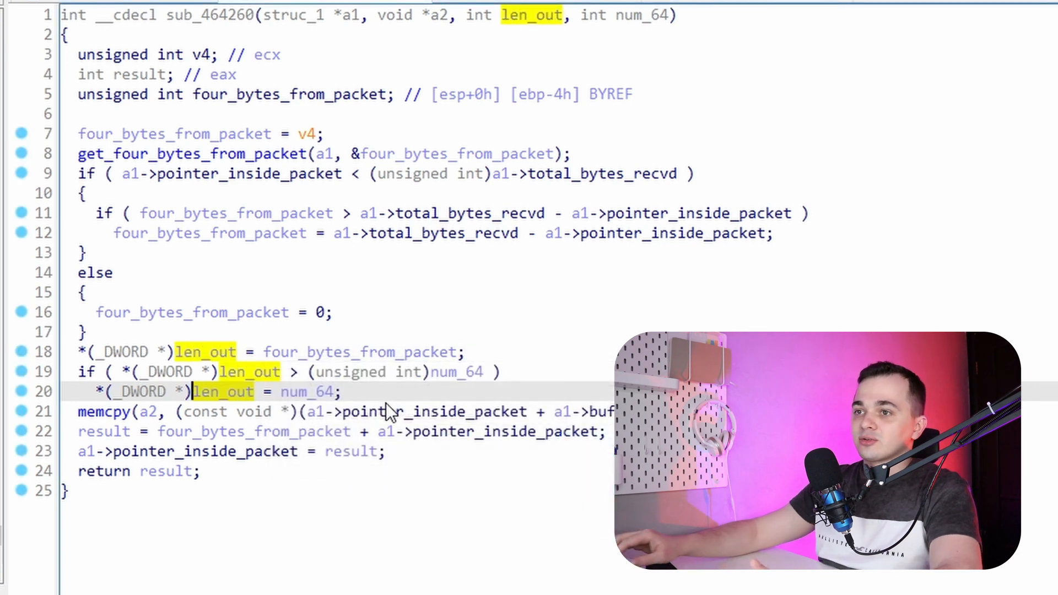
pyautogui.moveTo(375, 395)
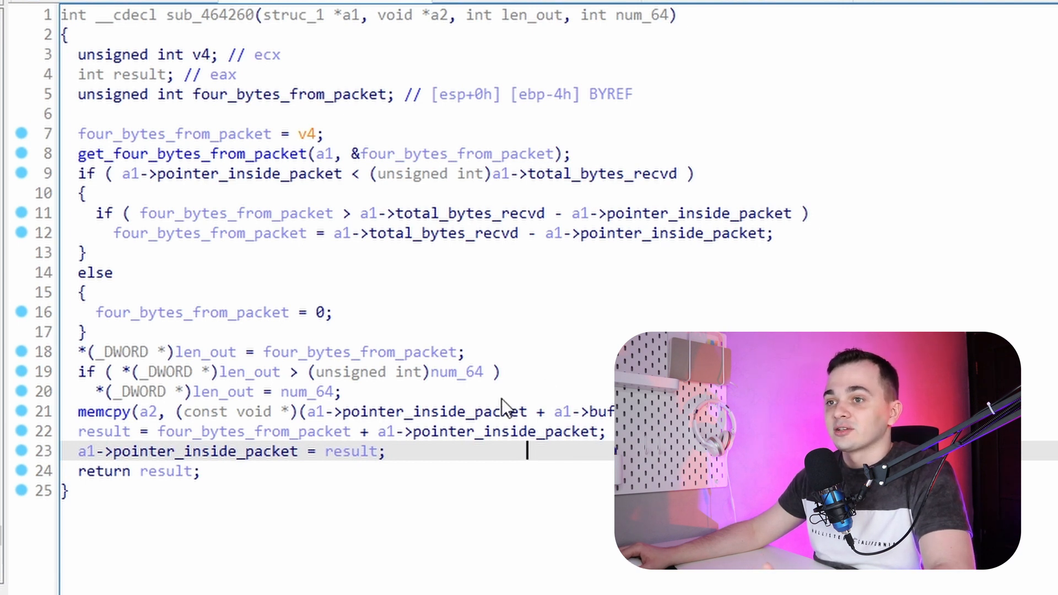
pyautogui.moveTo(155, 421)
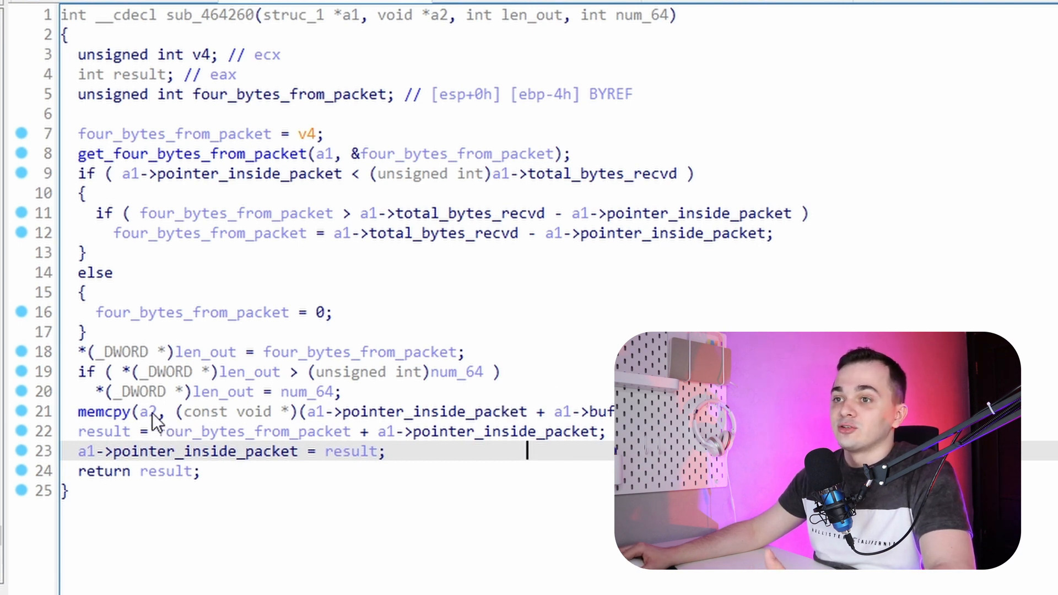
pyautogui.moveTo(468, 474)
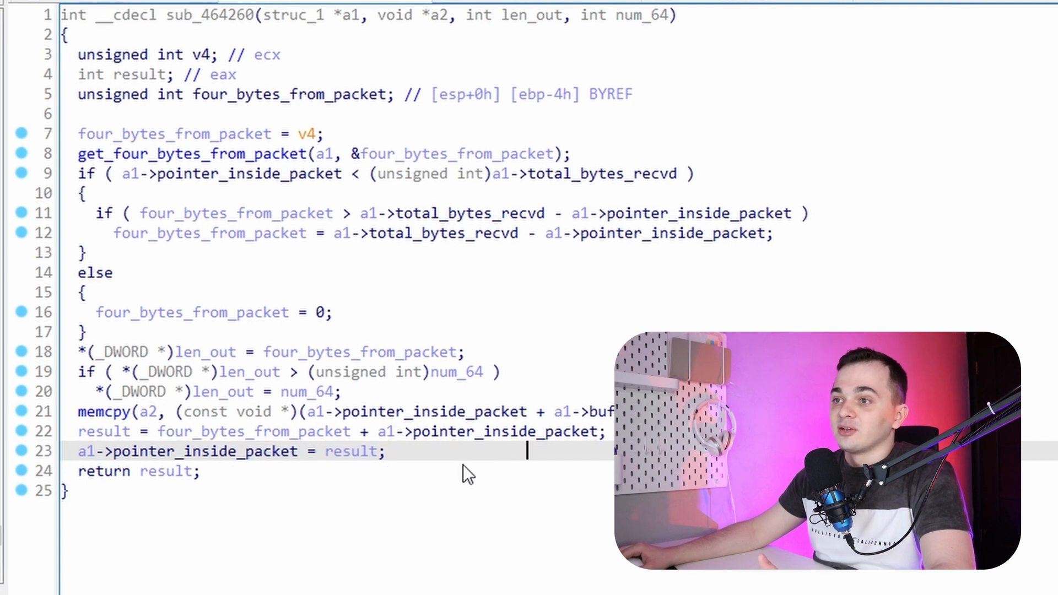
pyautogui.moveTo(516, 459)
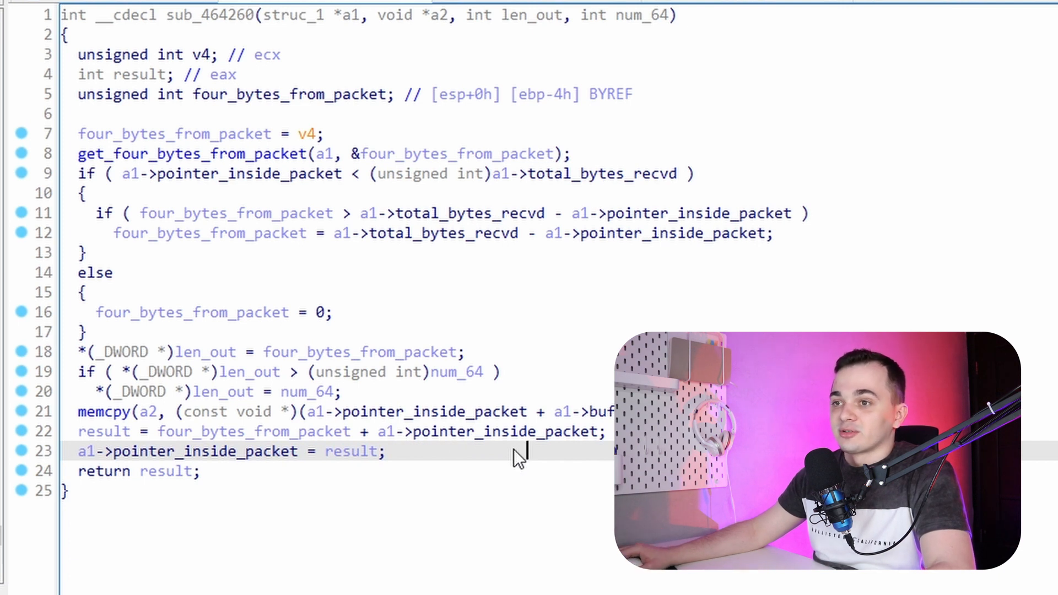
pyautogui.moveTo(599, 459)
pyautogui.write('g')
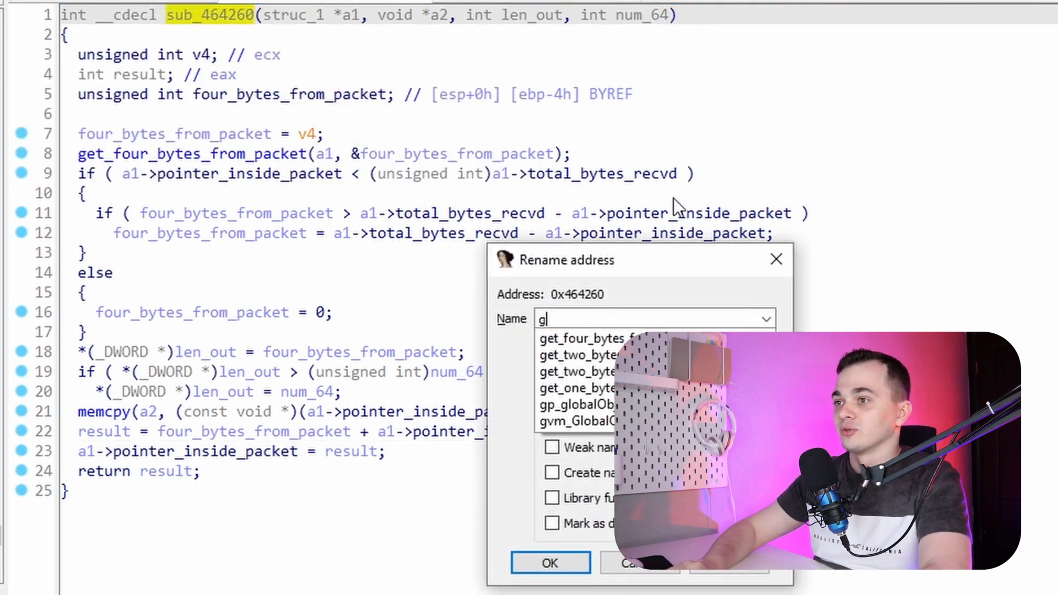
# Enter get_blob_from_packet as sub_464260's new name and confirm
pyautogui.write('et_bl')
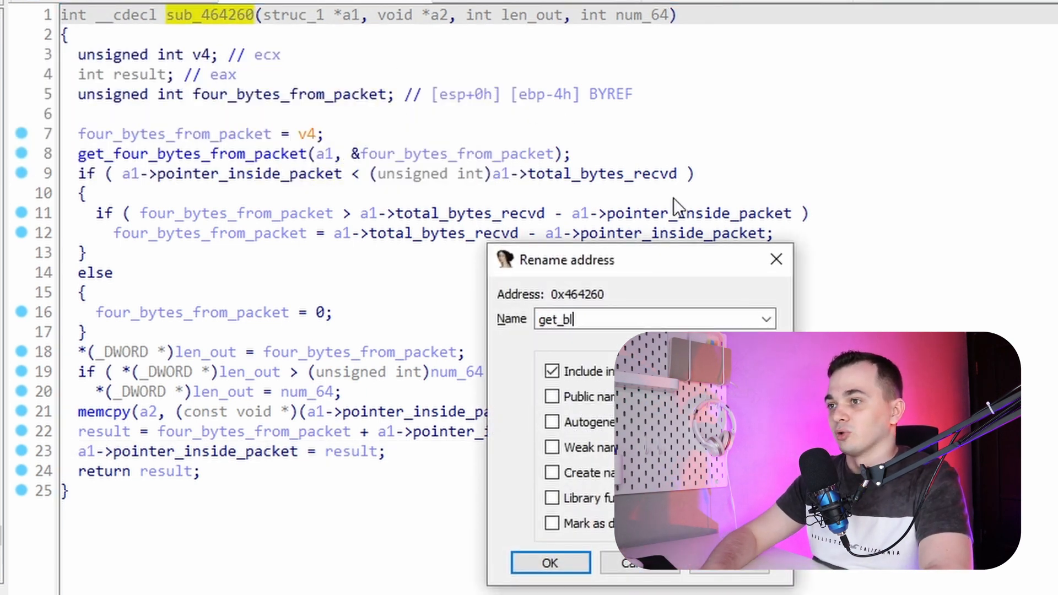
pyautogui.write('ob')
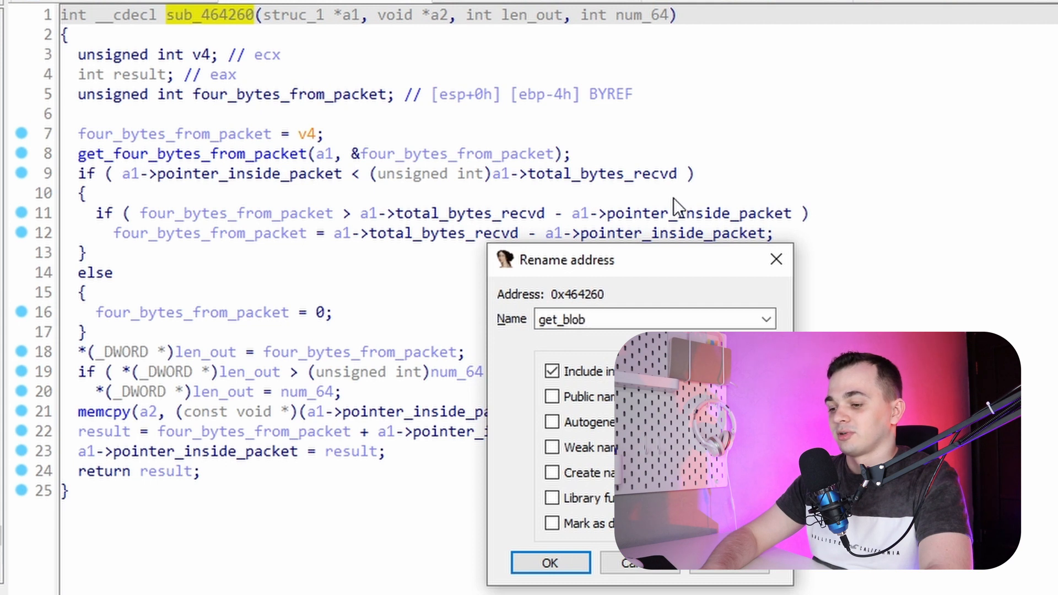
pyautogui.write('_from')
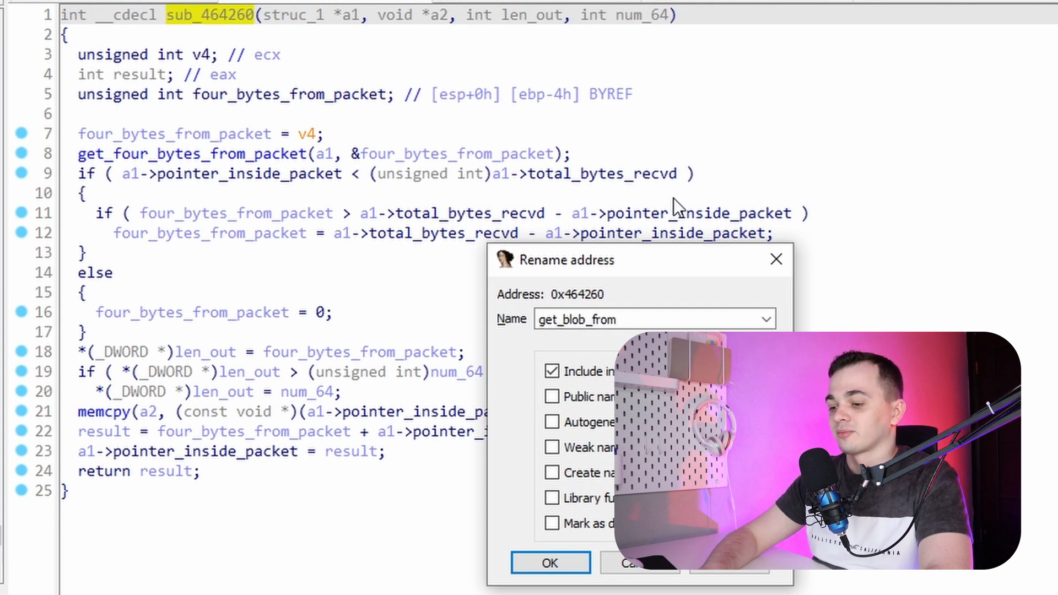
pyautogui.click(550, 562)
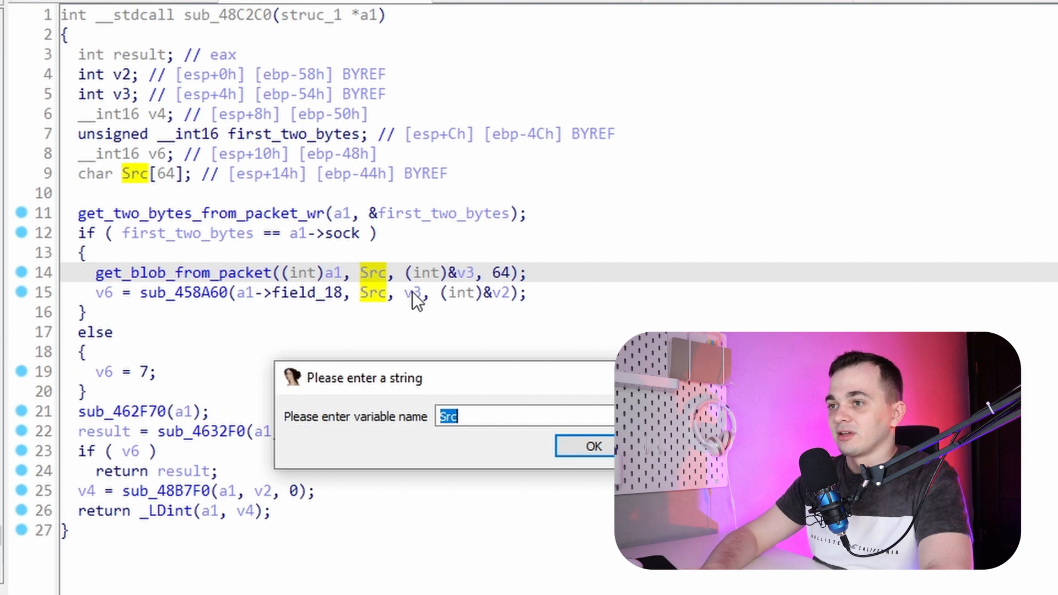
# Rename Src to bin_array and v3 to bin_array_len in sub_48C2C0
pyautogui.write('binal')
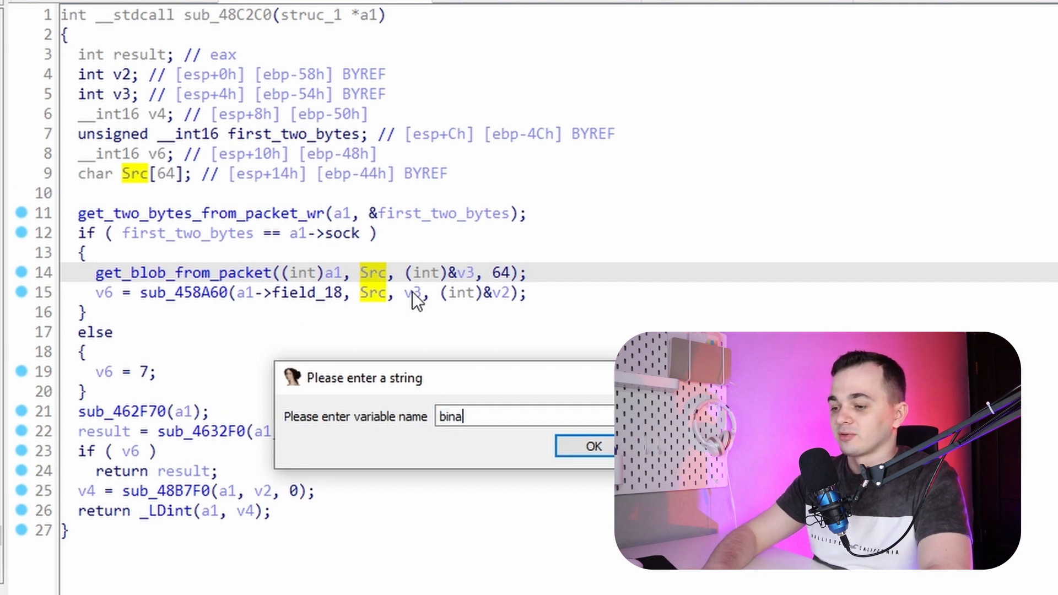
pyautogui.write('-')
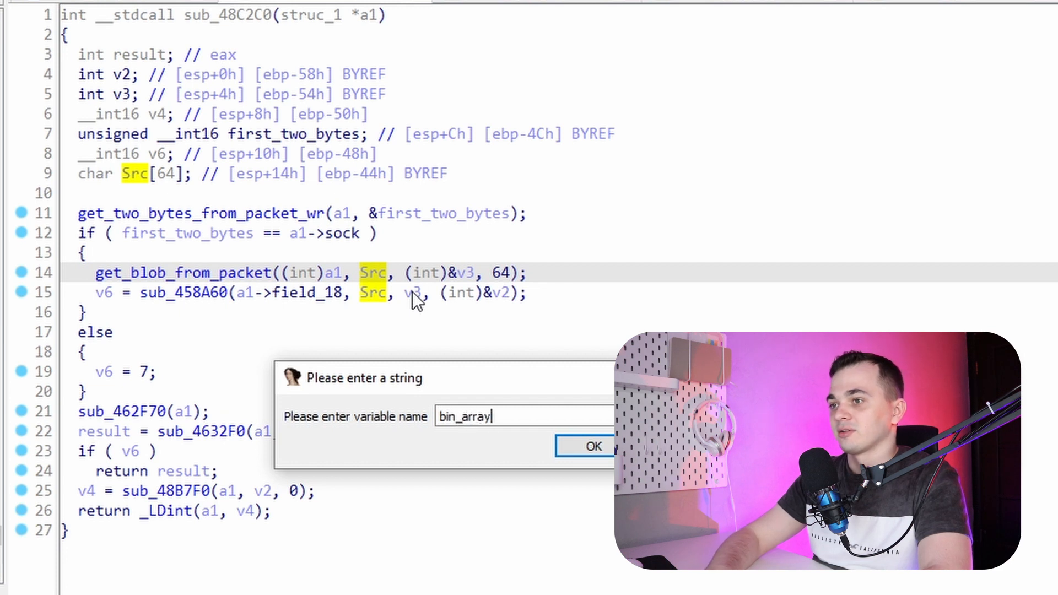
pyautogui.click(592, 447)
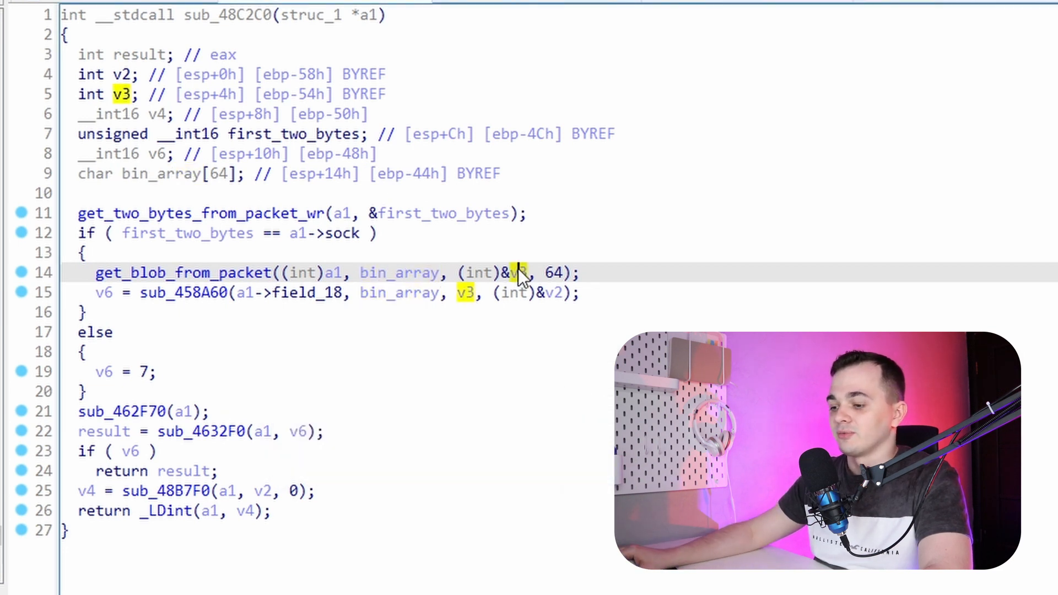
pyautogui.write('bin')
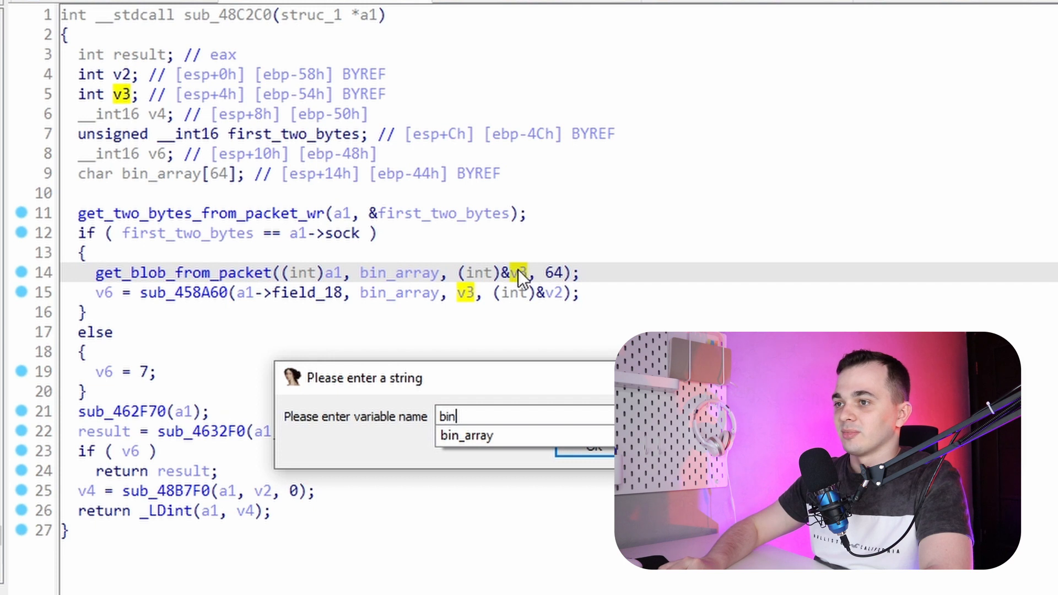
pyautogui.click(584, 448)
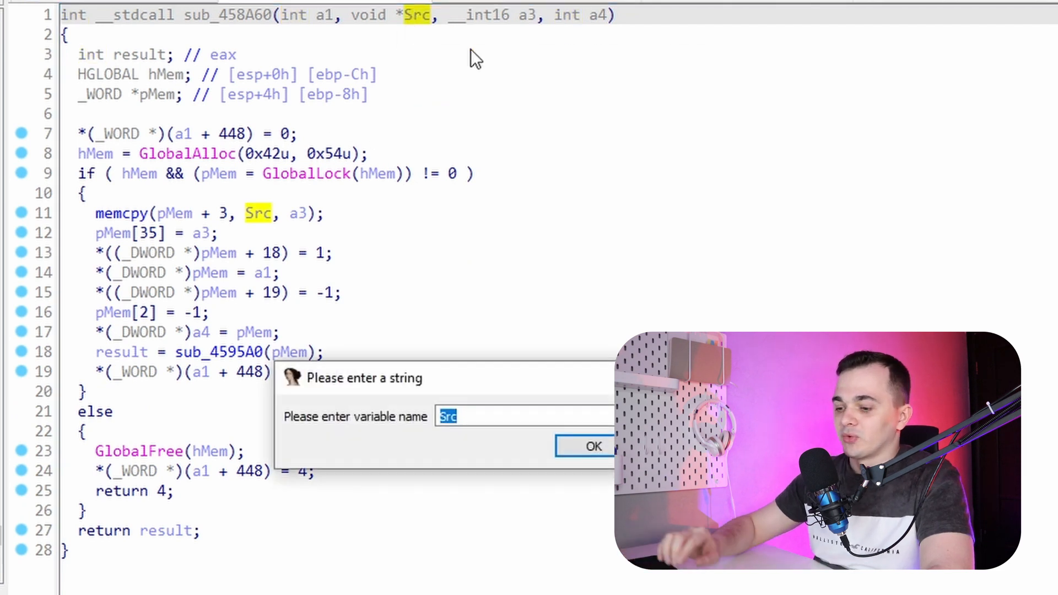
# Rename sub_458A60's pMem to new_structure and a3 to bin_array_len
pyautogui.write('bin_array_len')
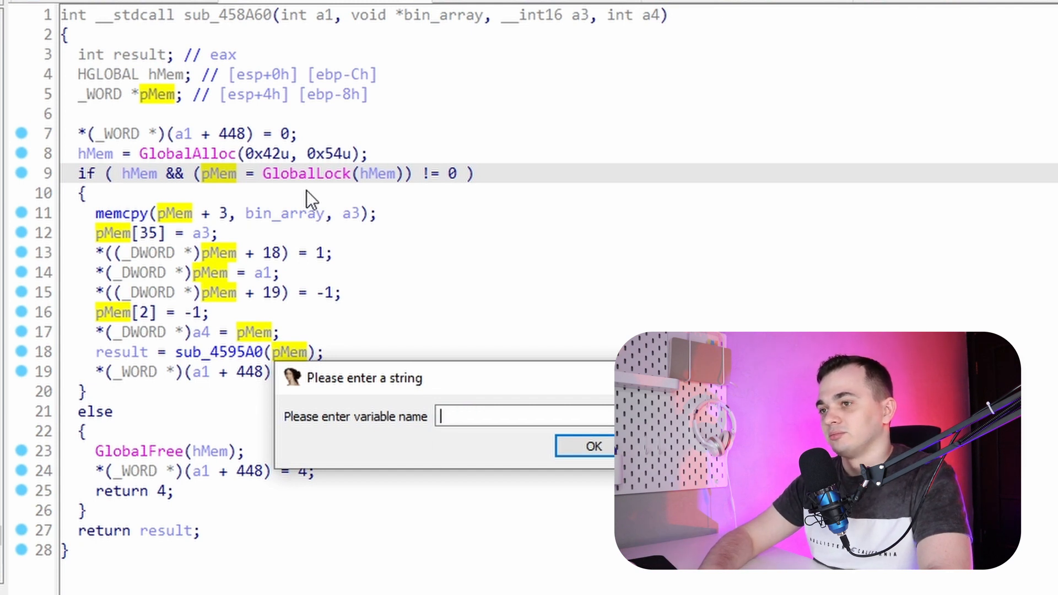
pyautogui.write('new_struc')
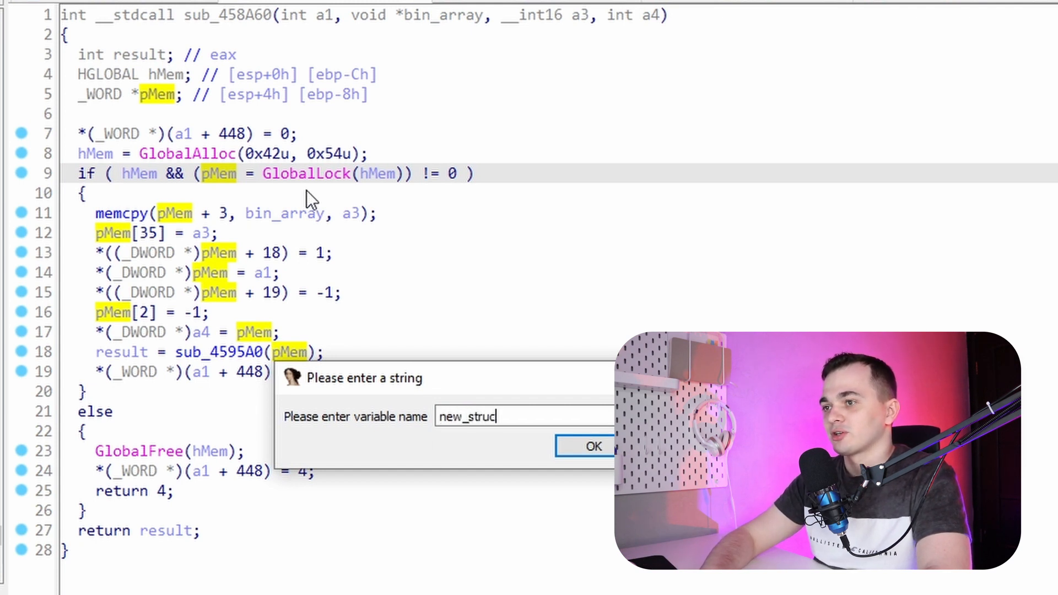
pyautogui.click(593, 446)
pyautogui.write('b')
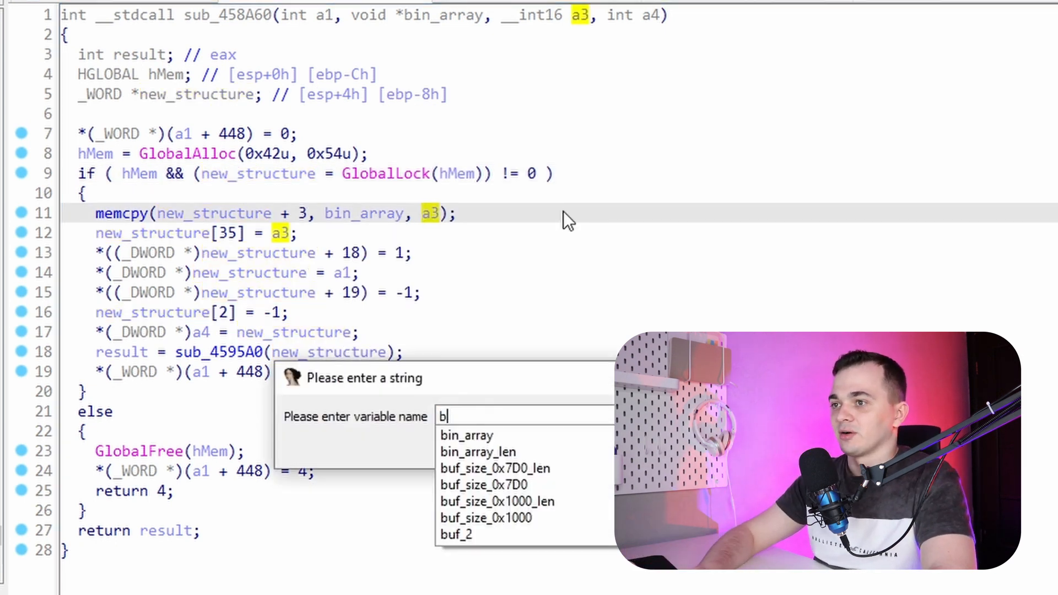
pyautogui.click(478, 451)
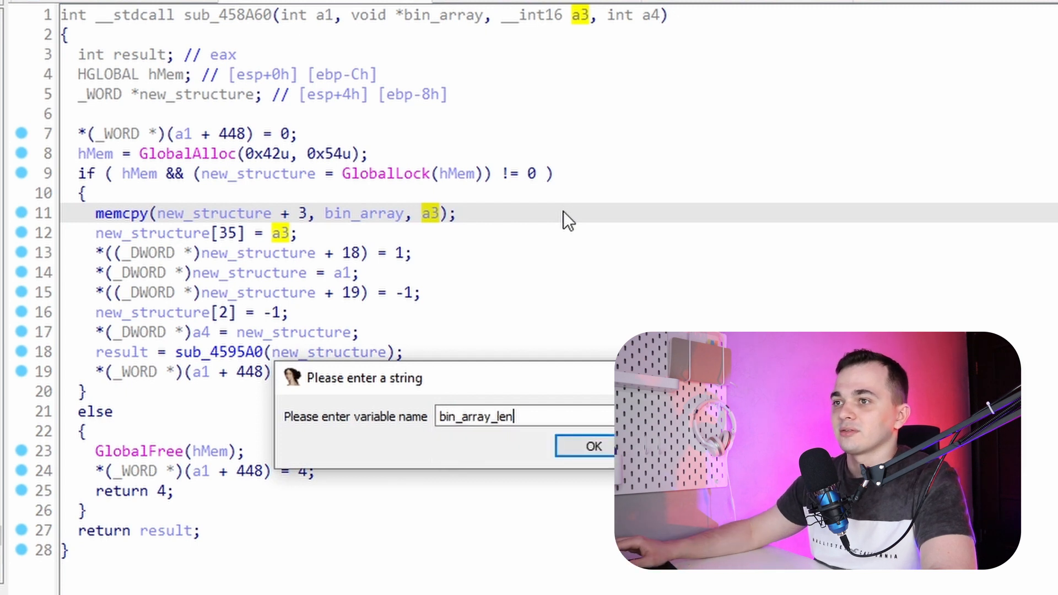
pyautogui.click(592, 447)
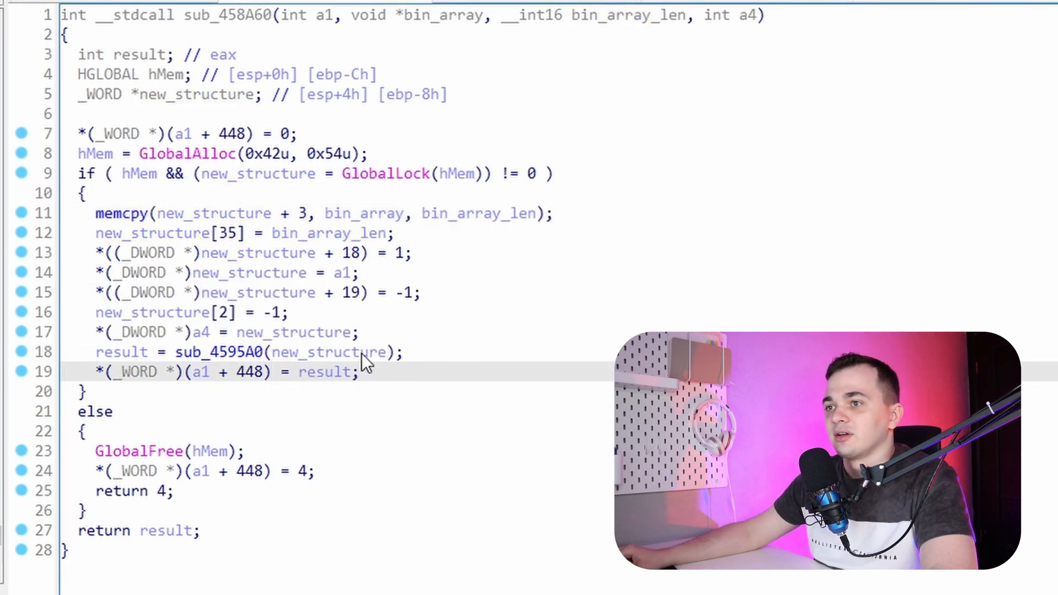
pyautogui.moveTo(54, 267)
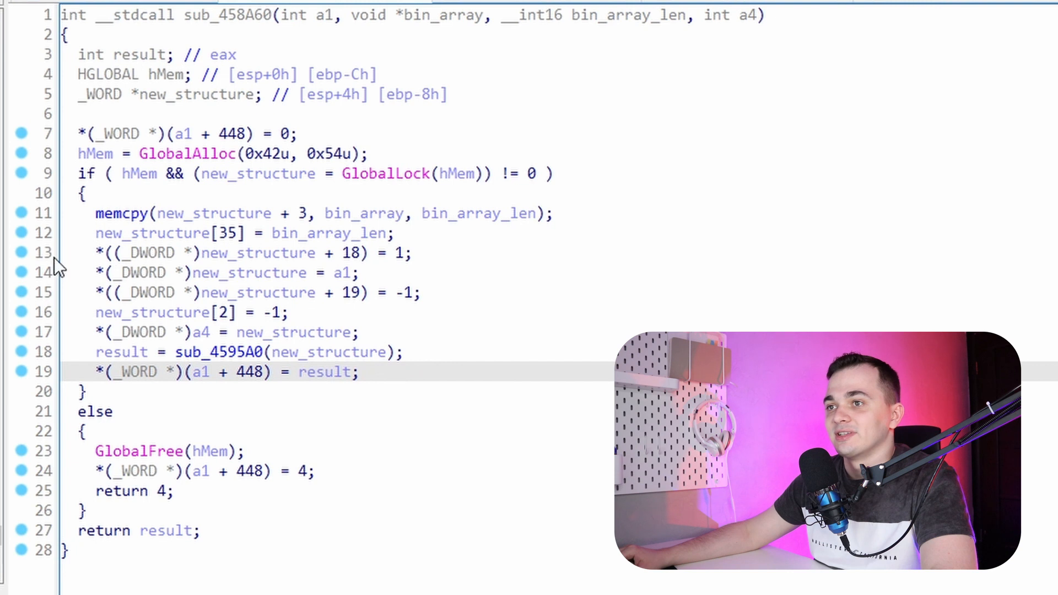
pyautogui.moveTo(324, 372)
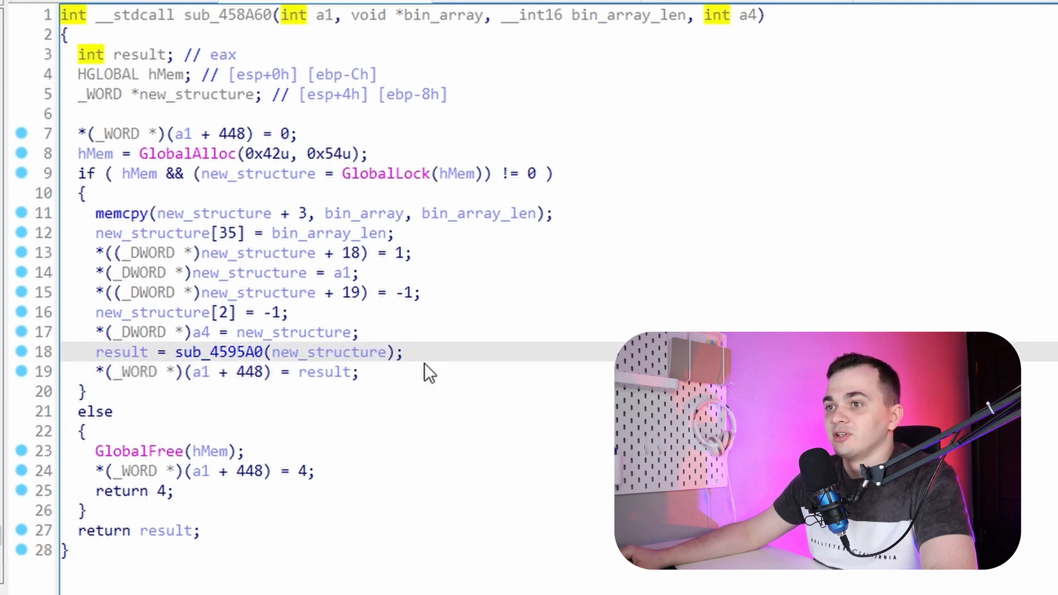
pyautogui.moveTo(232, 361)
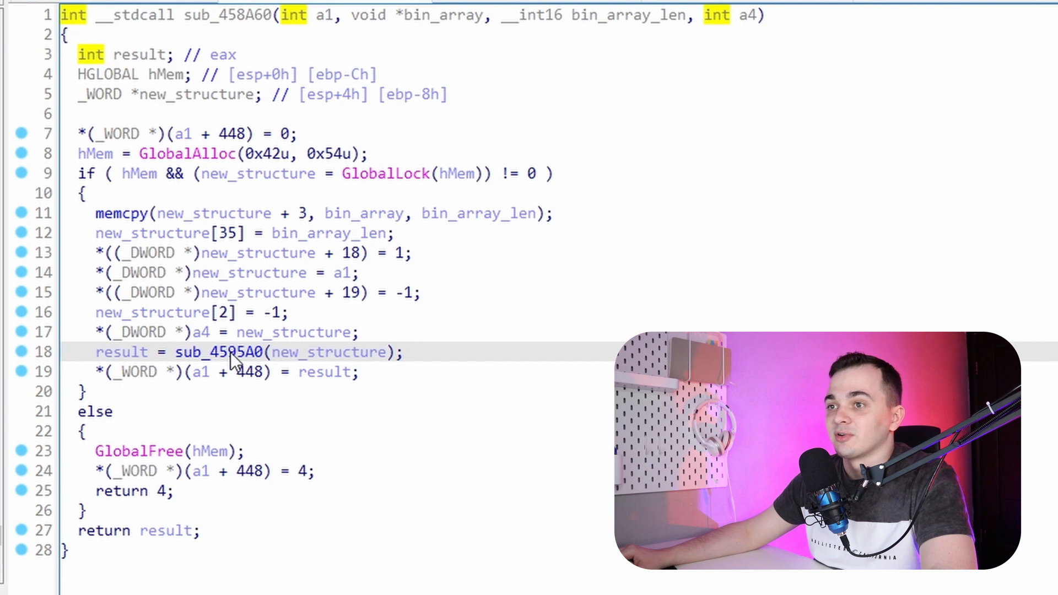
pyautogui.doubleClick(221, 351)
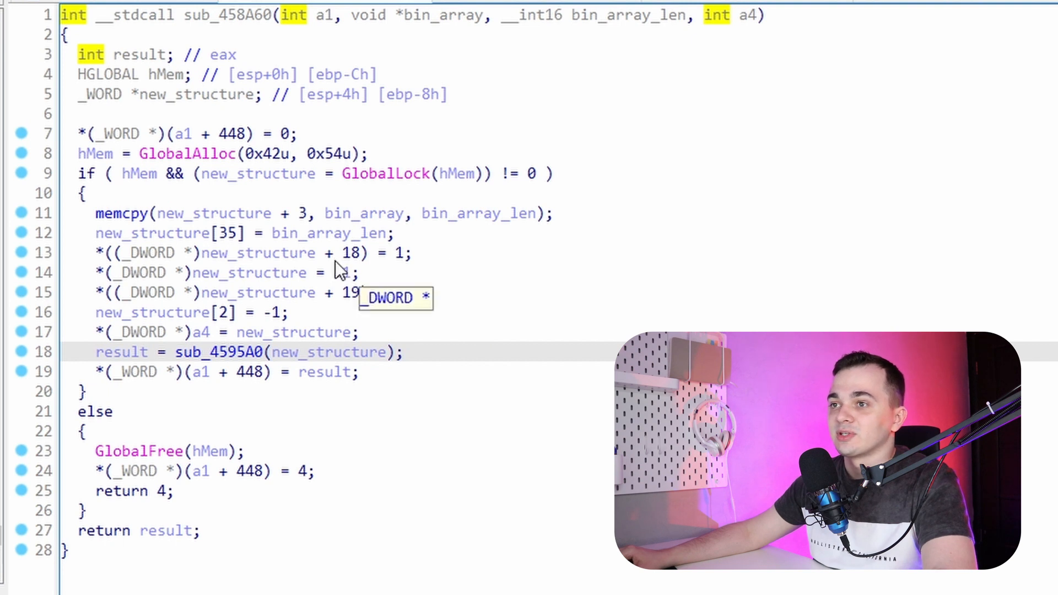
pyautogui.moveTo(280, 301)
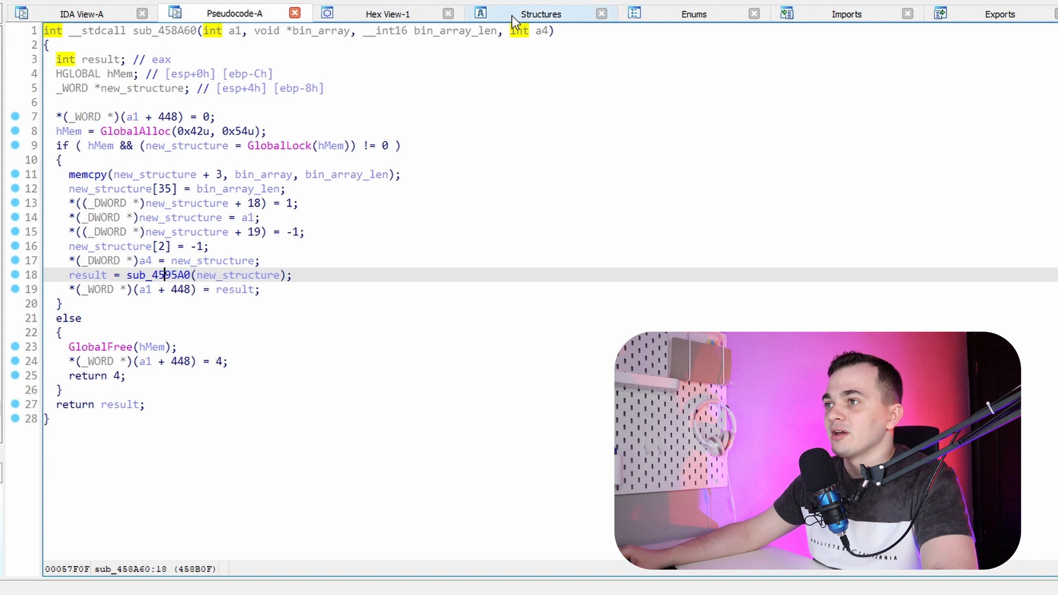
# Create a new structure named struc_func_3 in the Structures view
pyautogui.click(540, 13)
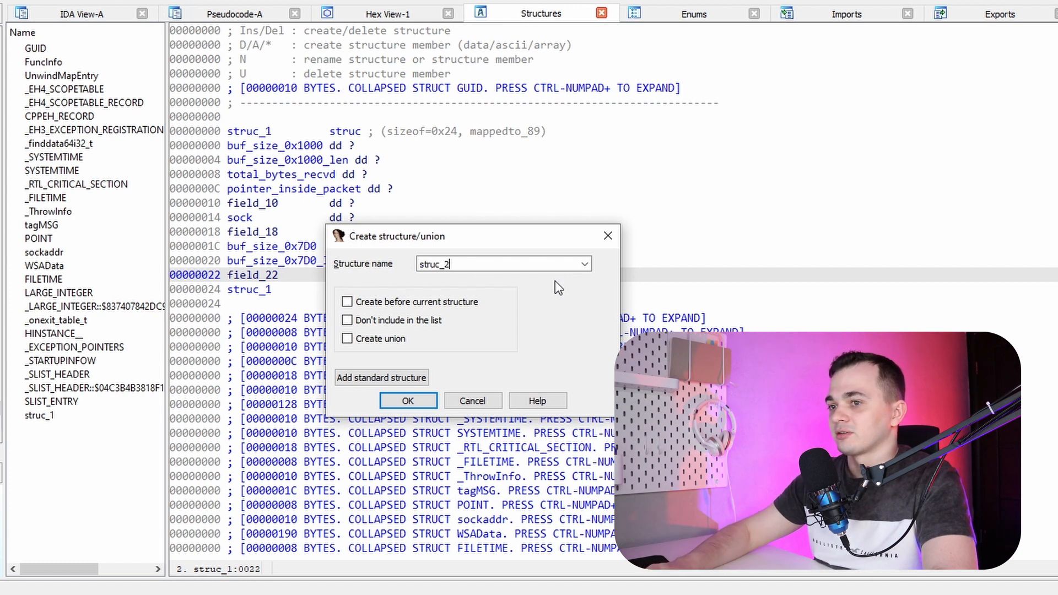
pyautogui.write('struc_func_3')
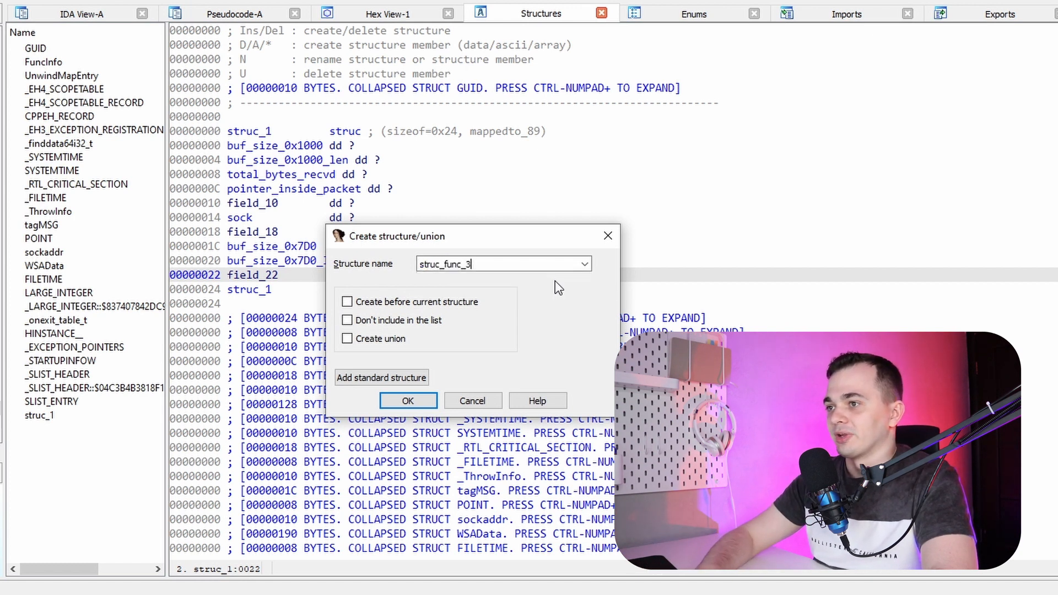
pyautogui.click(408, 400)
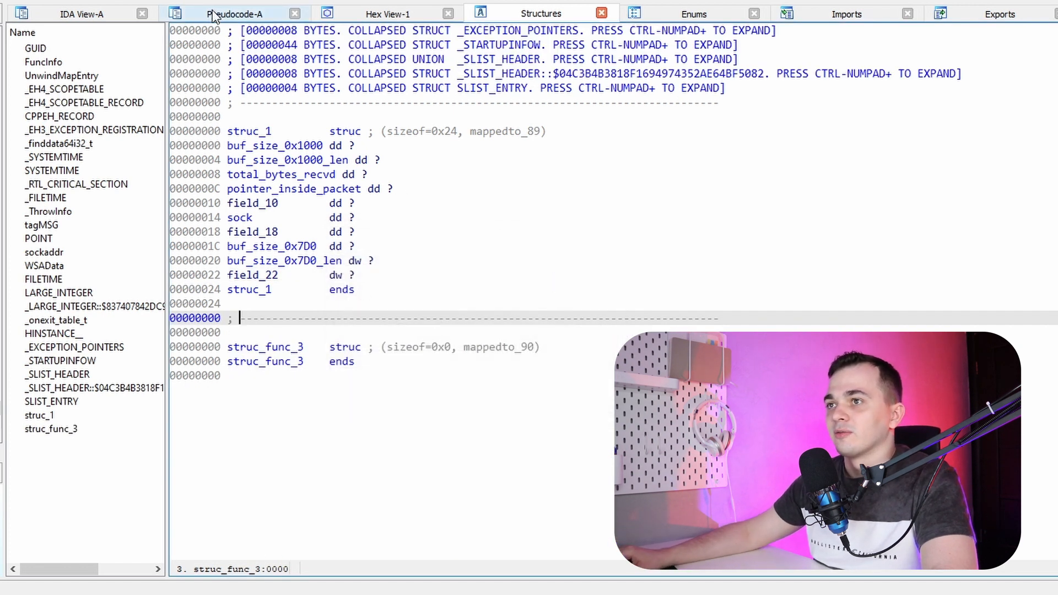
pyautogui.click(236, 13)
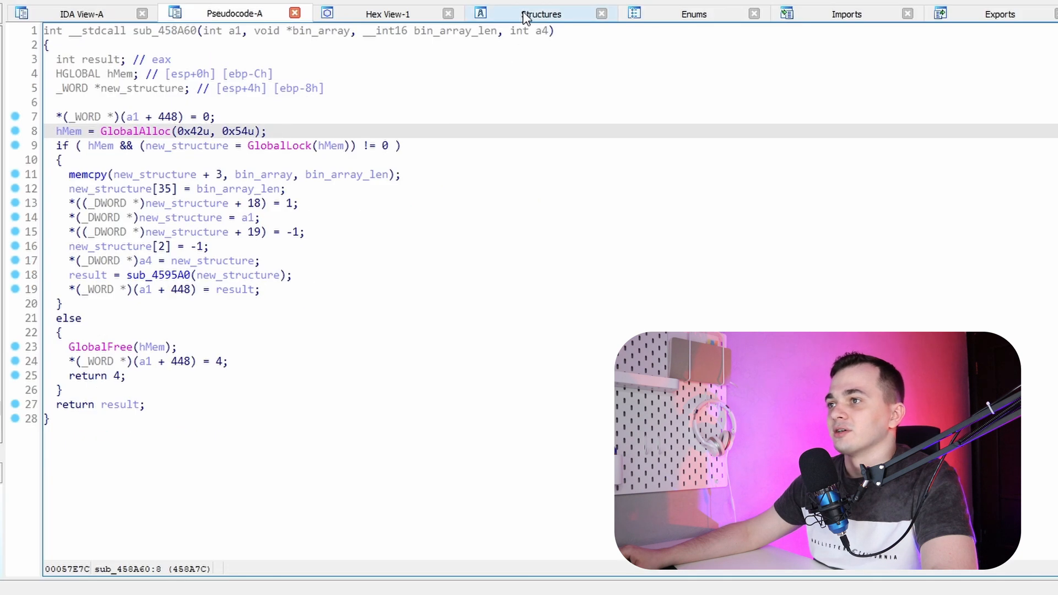
# Convert struc_func_3's field_0 into a 0x54-byte array of single-byte fields
pyautogui.click(540, 14)
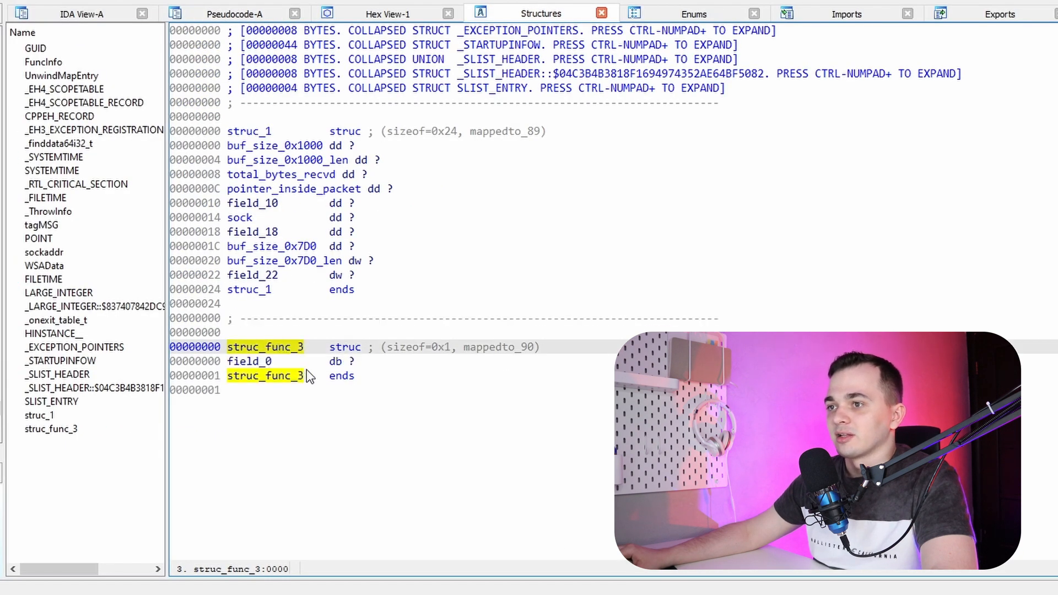
pyautogui.click(250, 361)
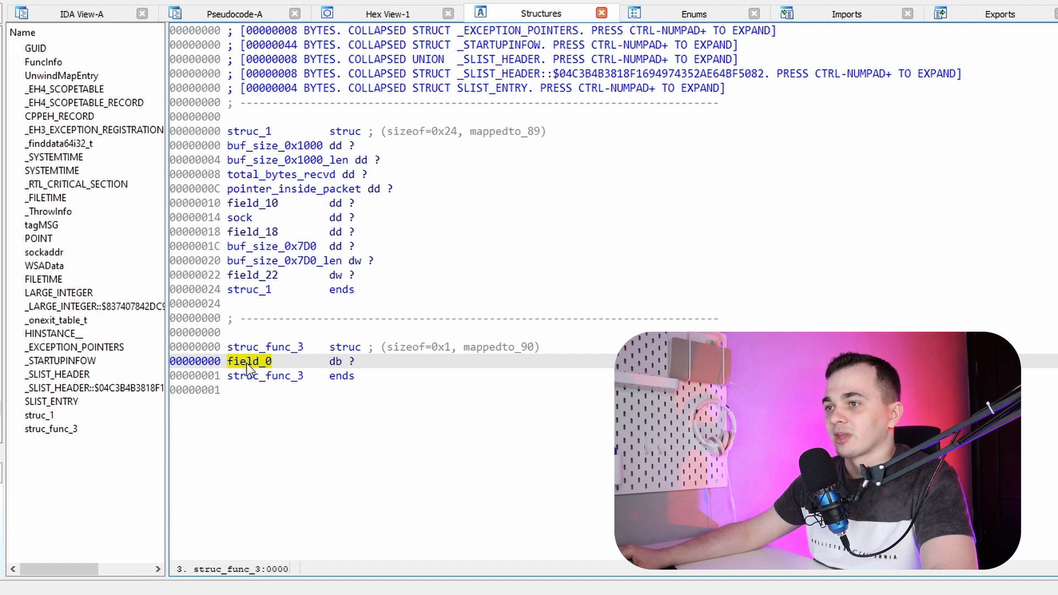
pyautogui.moveTo(251, 376)
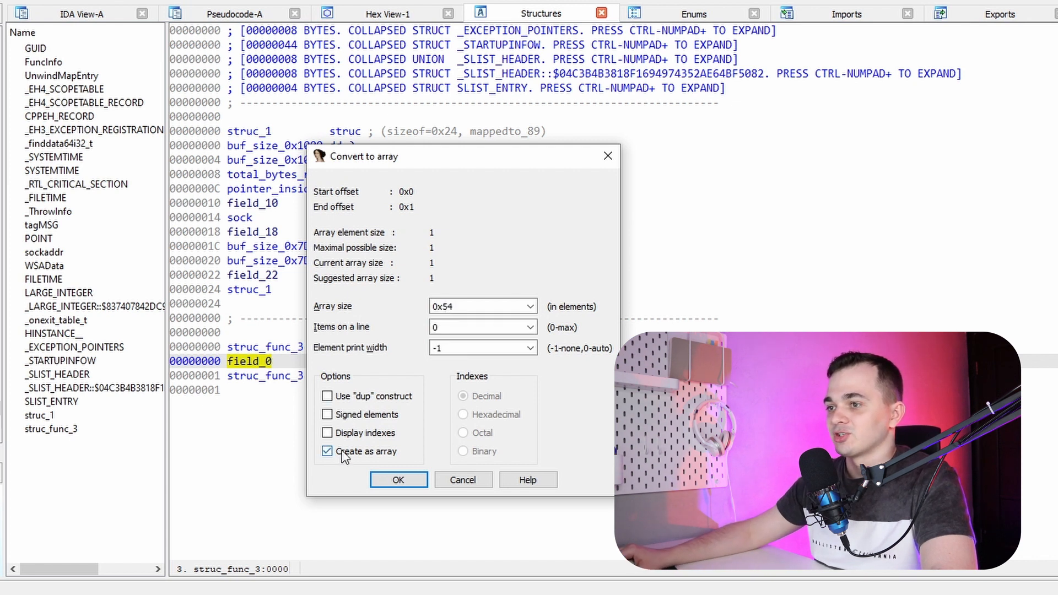
pyautogui.click(397, 480)
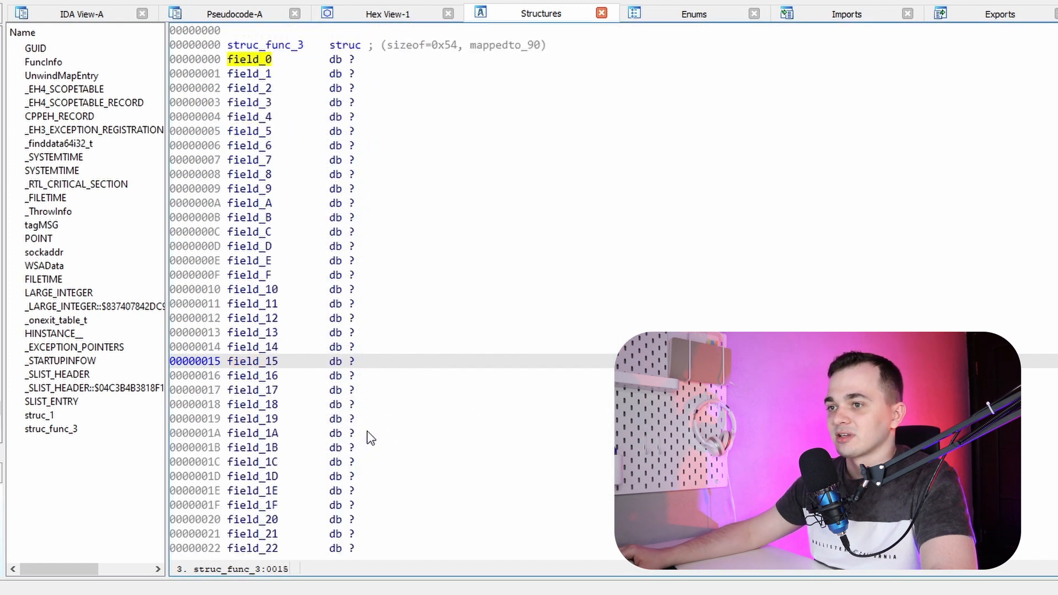
pyautogui.scroll(-3)
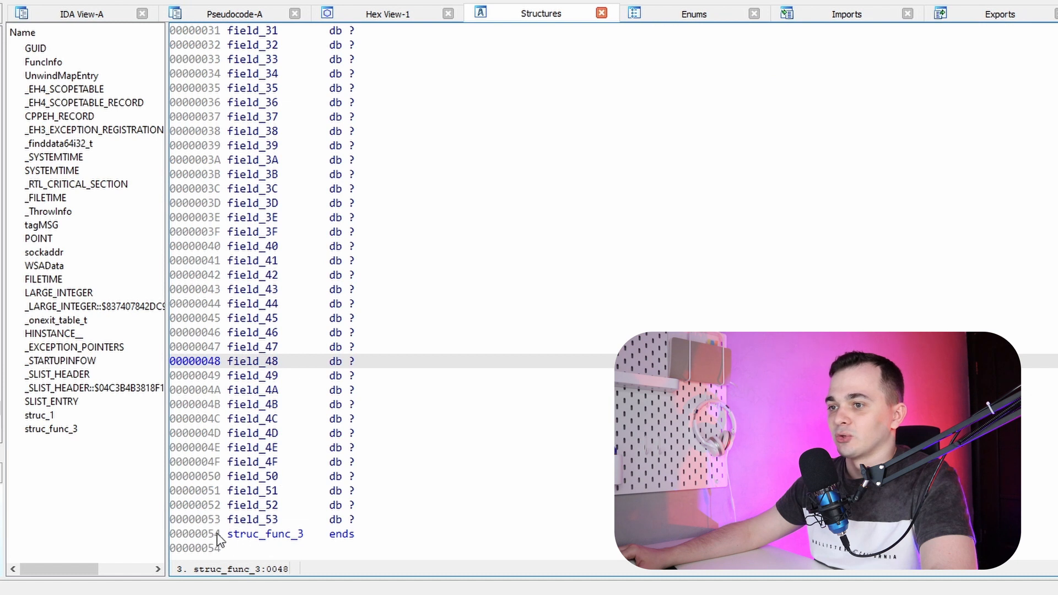
pyautogui.moveTo(216, 544)
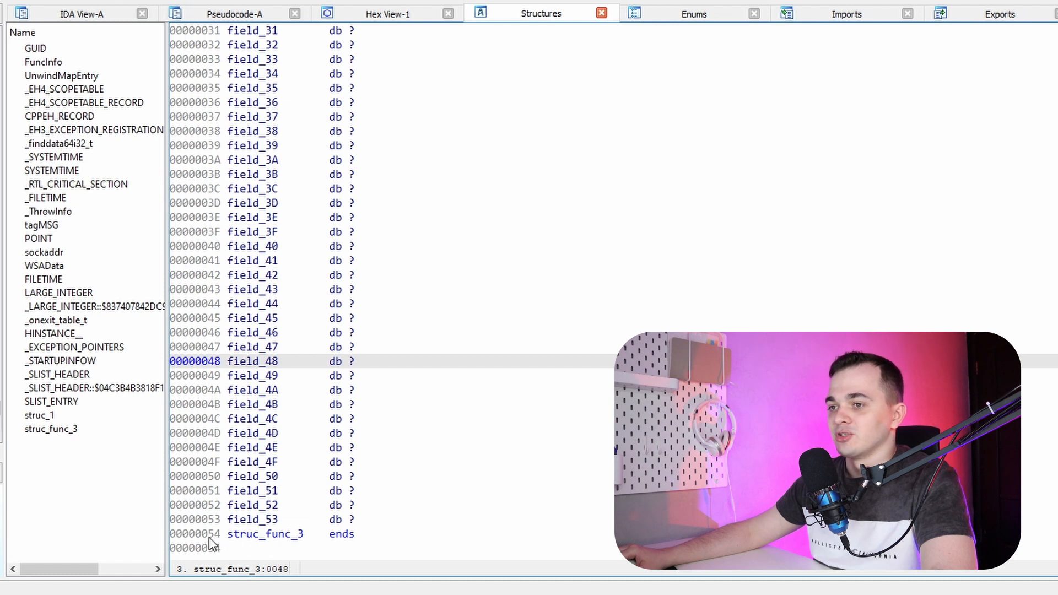
pyautogui.click(209, 534)
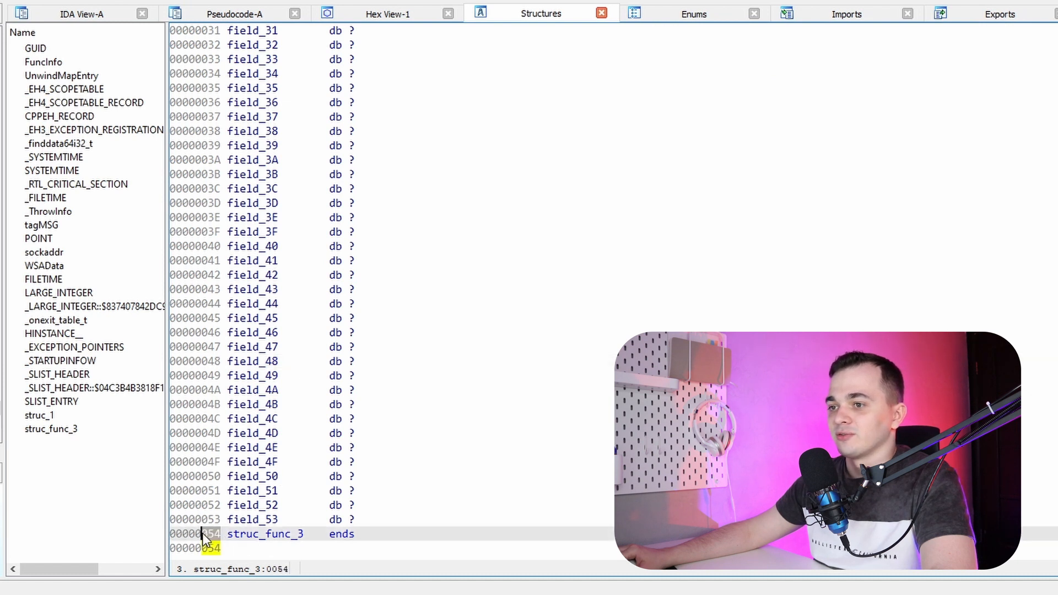
pyautogui.moveTo(302, 57)
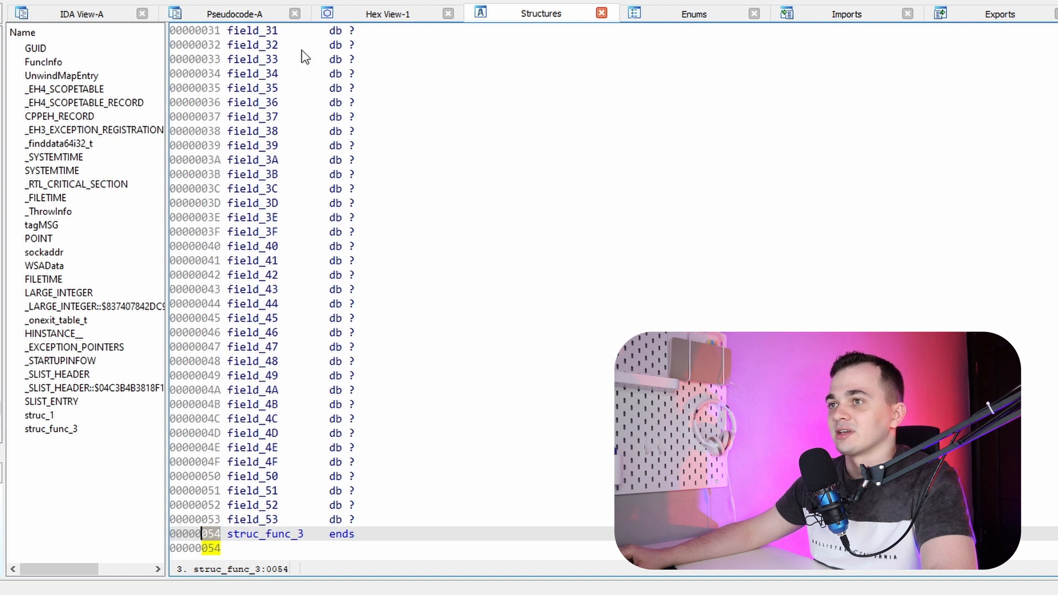
pyautogui.click(233, 13)
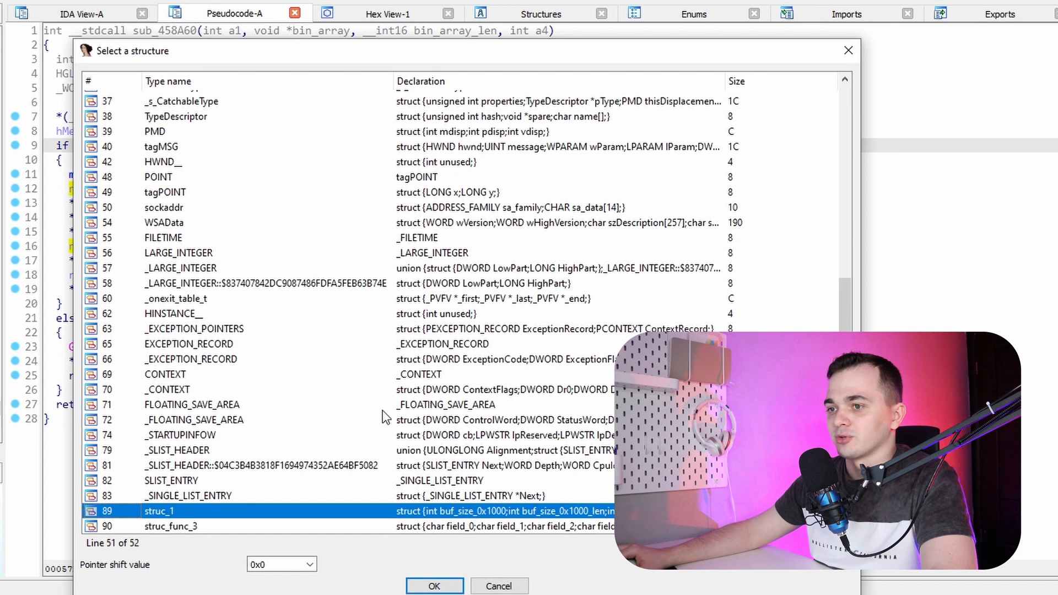
# Type new_structure as struc_func_3 and rename field_6 to bin_array_from_packet
pyautogui.click(433, 586)
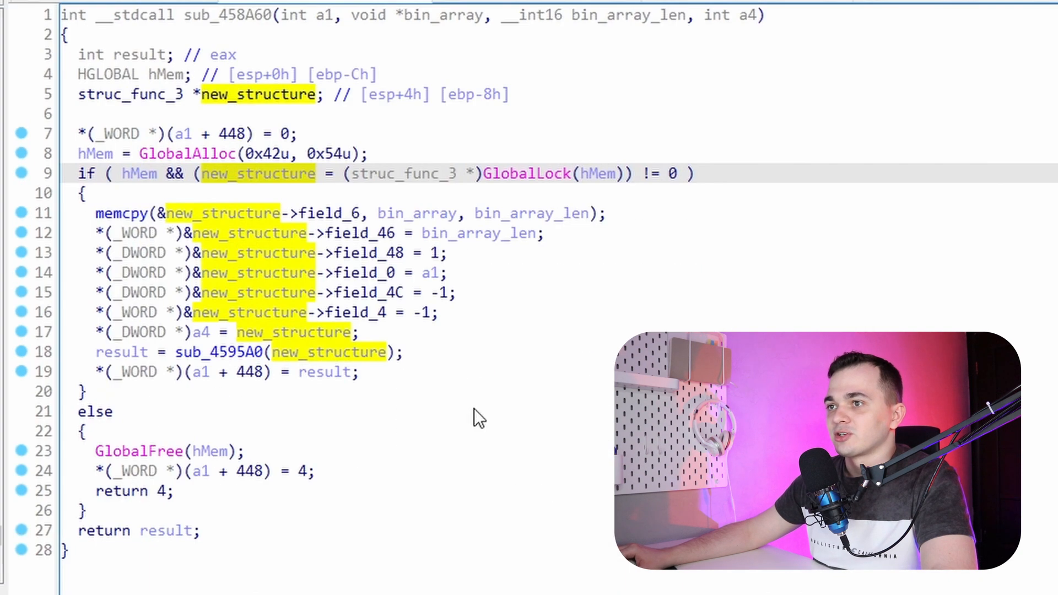
pyautogui.moveTo(547, 195)
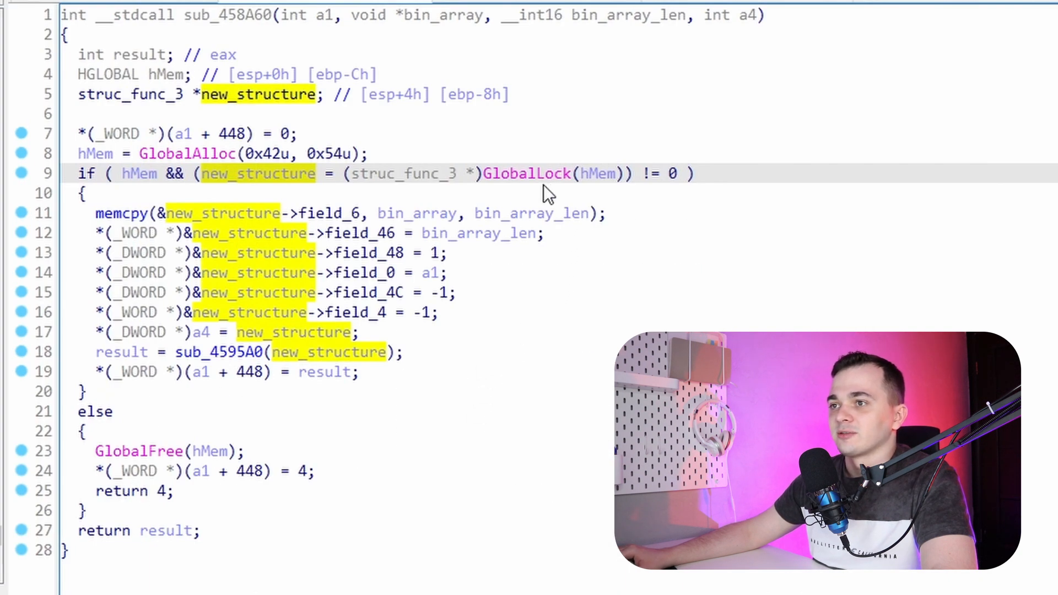
pyautogui.click(336, 213)
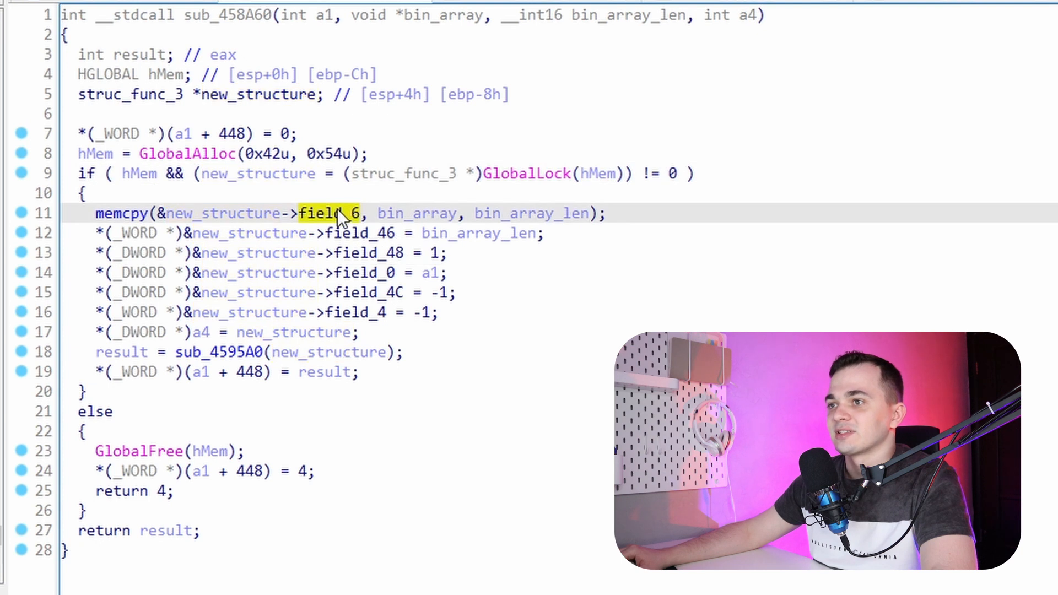
pyautogui.moveTo(328, 233)
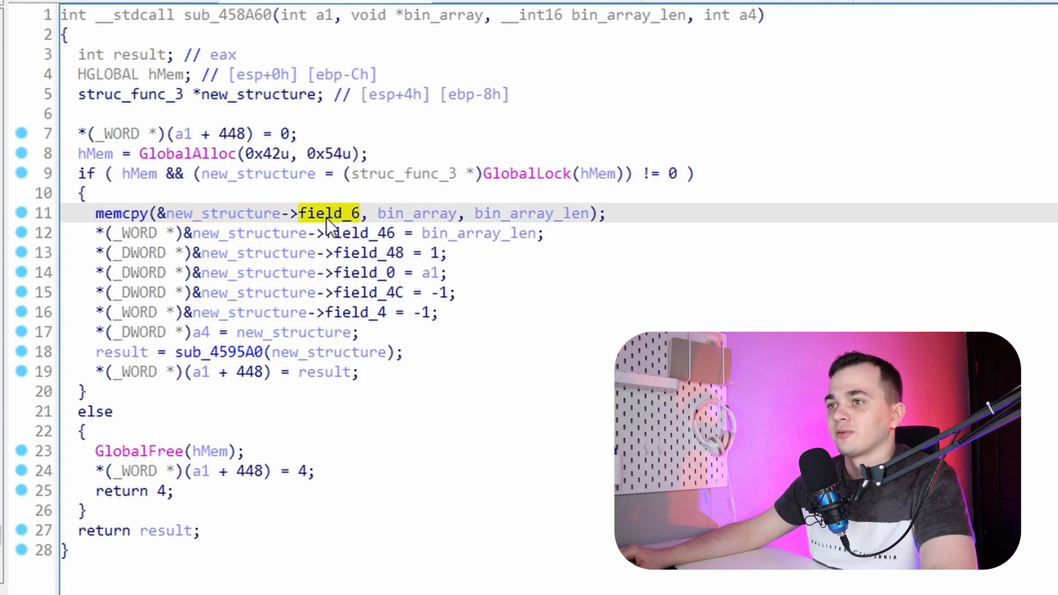
pyautogui.moveTo(311, 247)
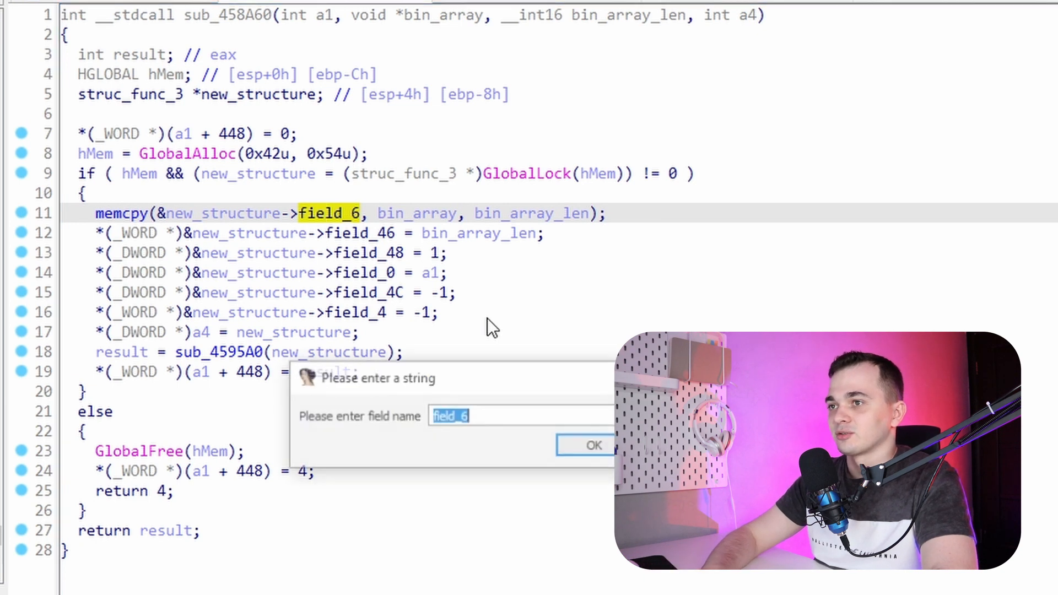
pyautogui.write('bin_array_len')
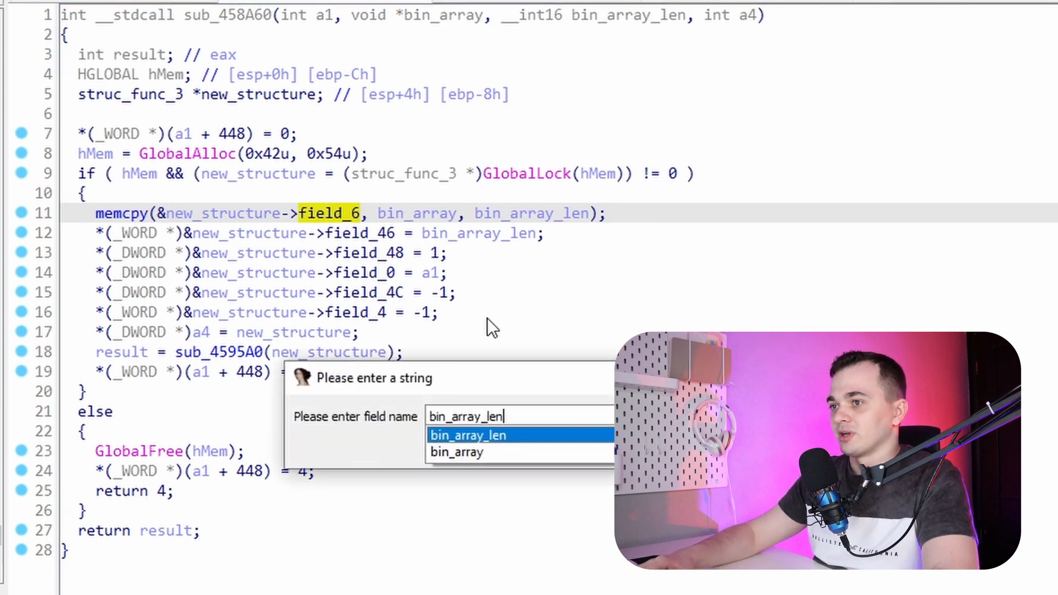
pyautogui.write('bin_array_from')
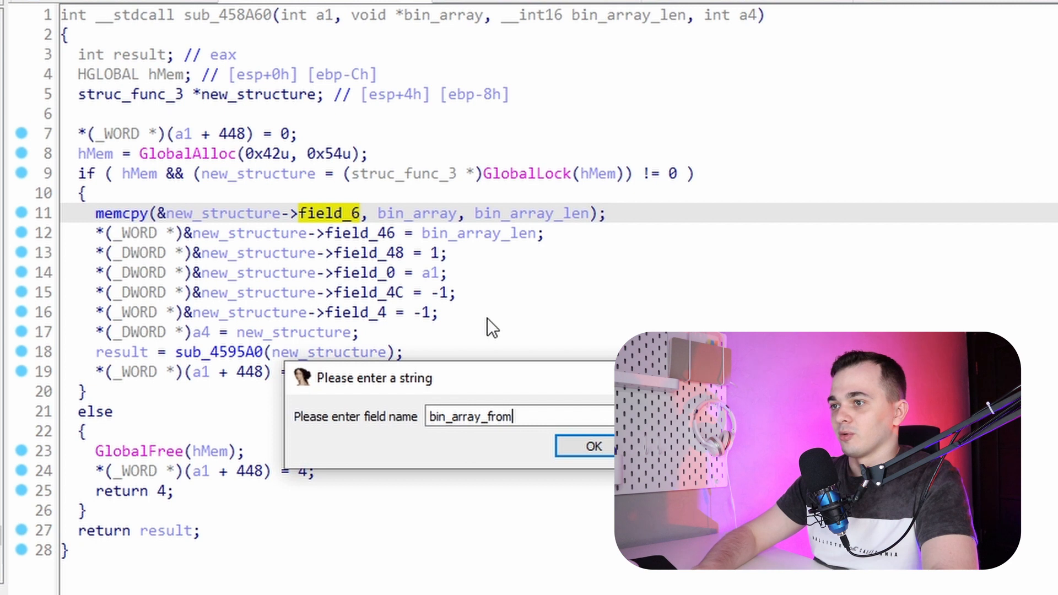
pyautogui.write('pa')
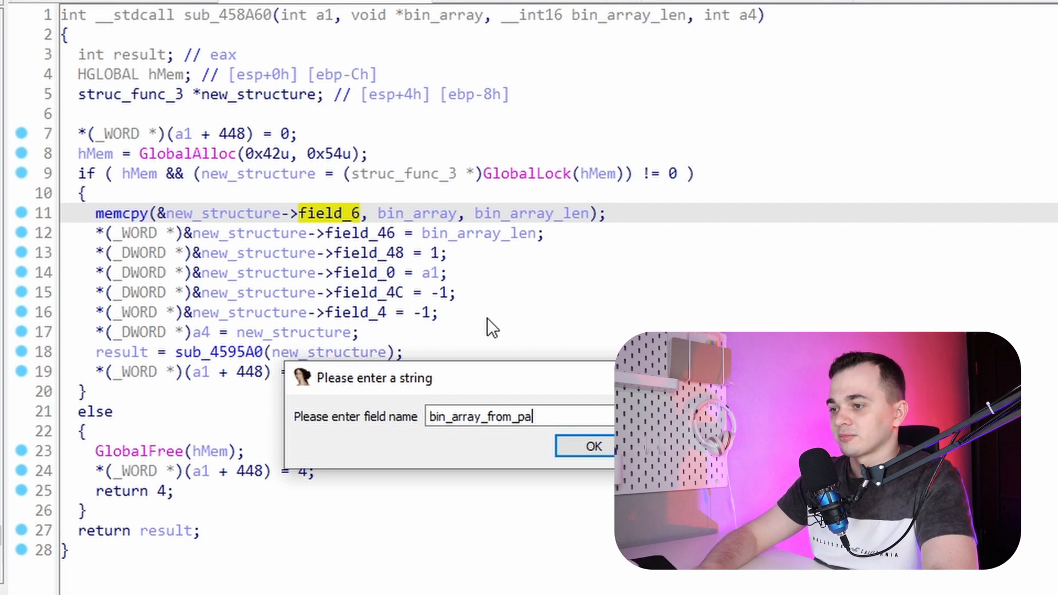
pyautogui.click(593, 446)
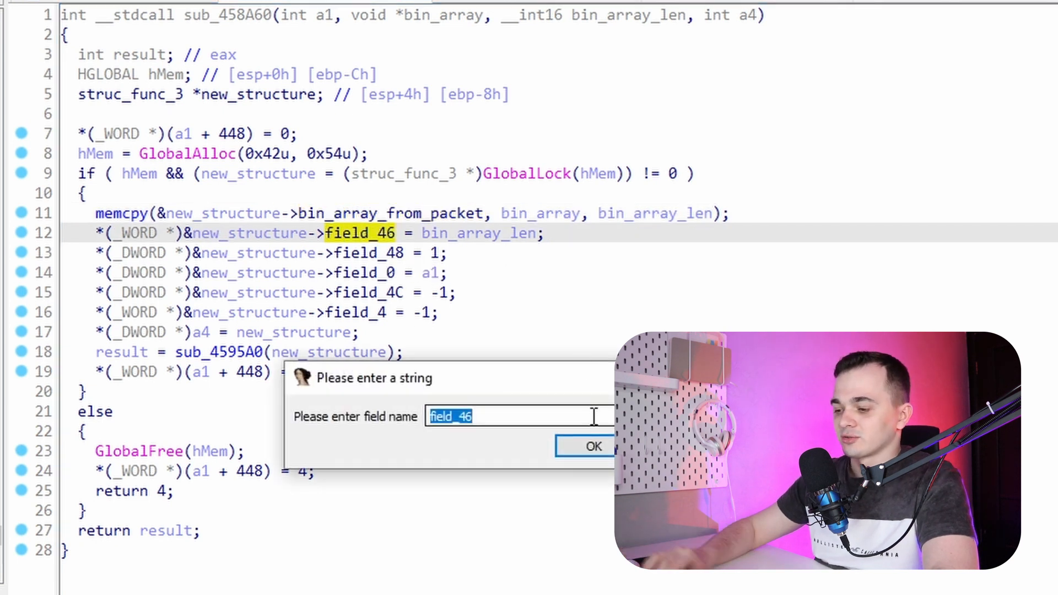
# Rename field_46 to bin_array_len, a field to pointer_to_field_18_in_struc_1, and field_48 to num_1
pyautogui.write('bin_array_len')
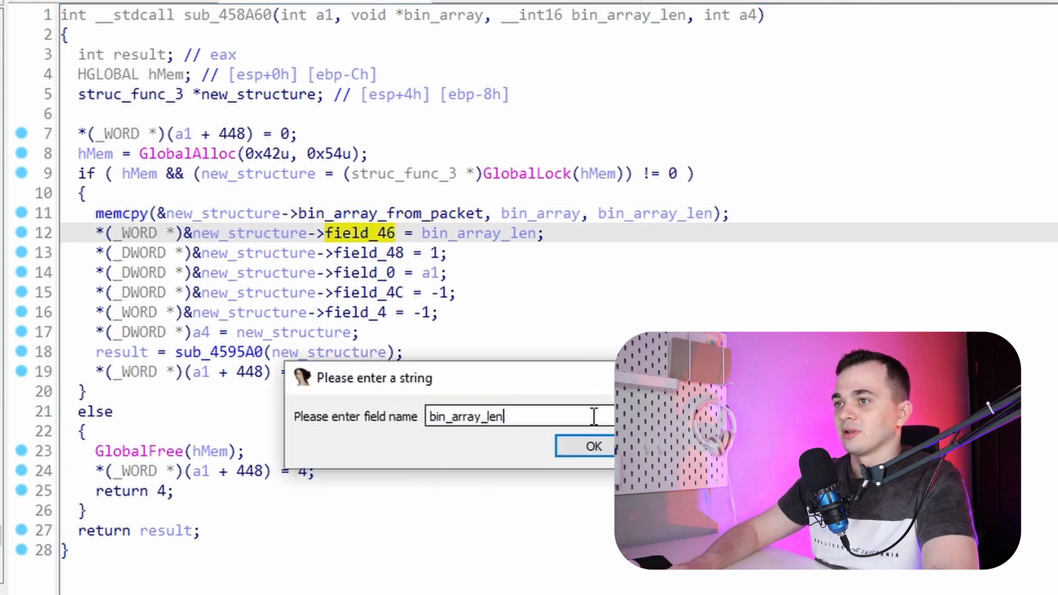
pyautogui.click(591, 447)
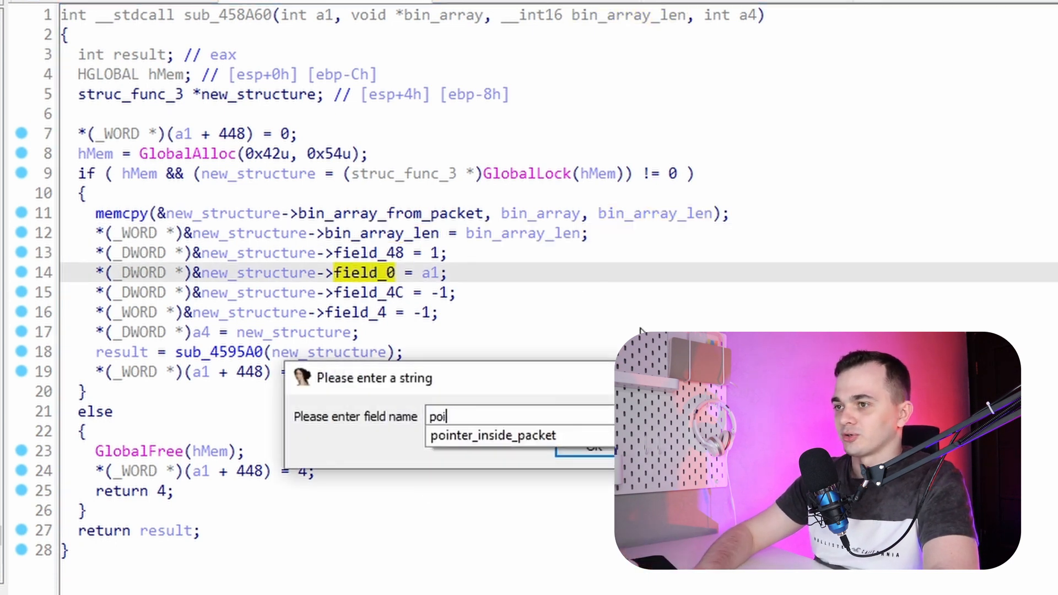
pyautogui.write('pointer_to')
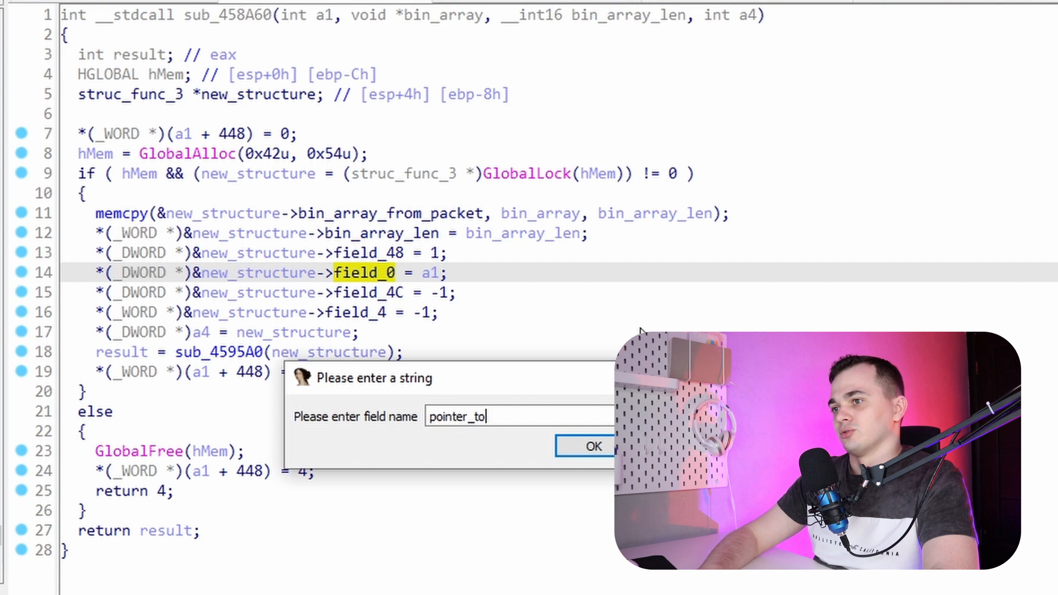
pyautogui.write('_fielf')
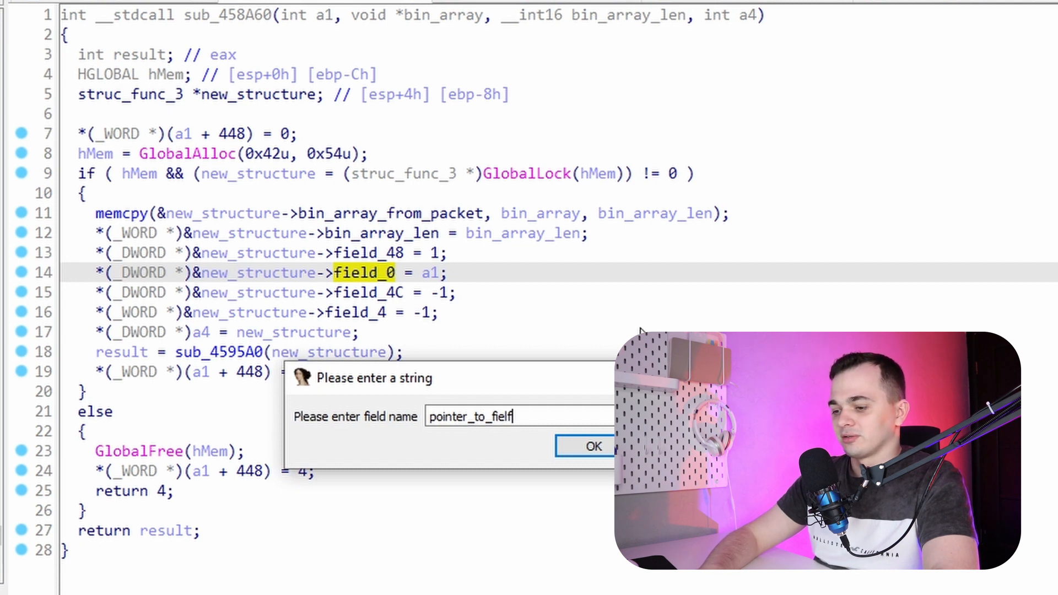
pyautogui.write('_18_')
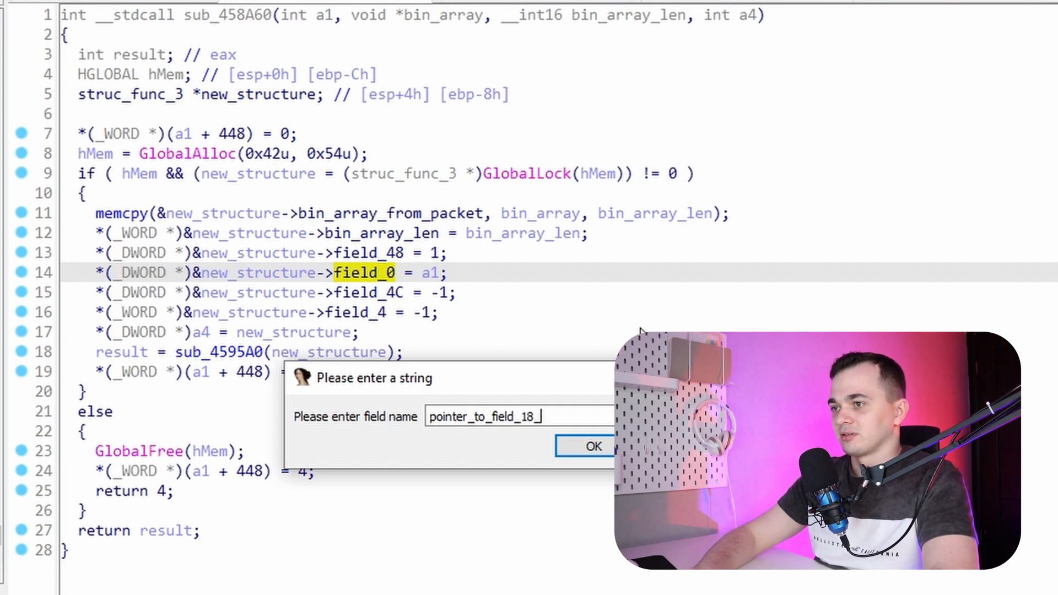
pyautogui.write('in_st')
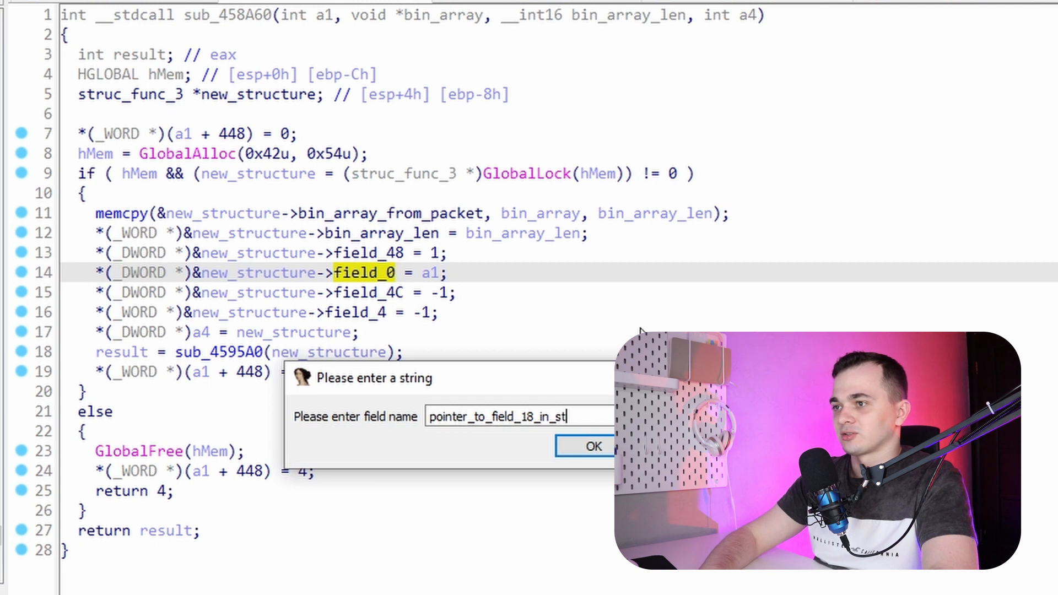
pyautogui.click(591, 447)
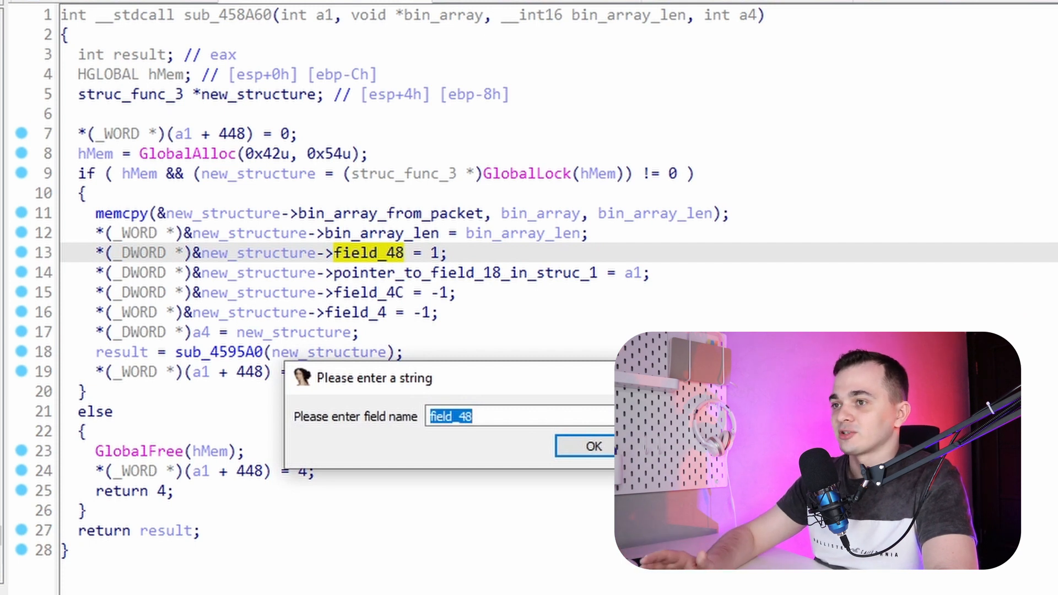
pyautogui.write('nu')
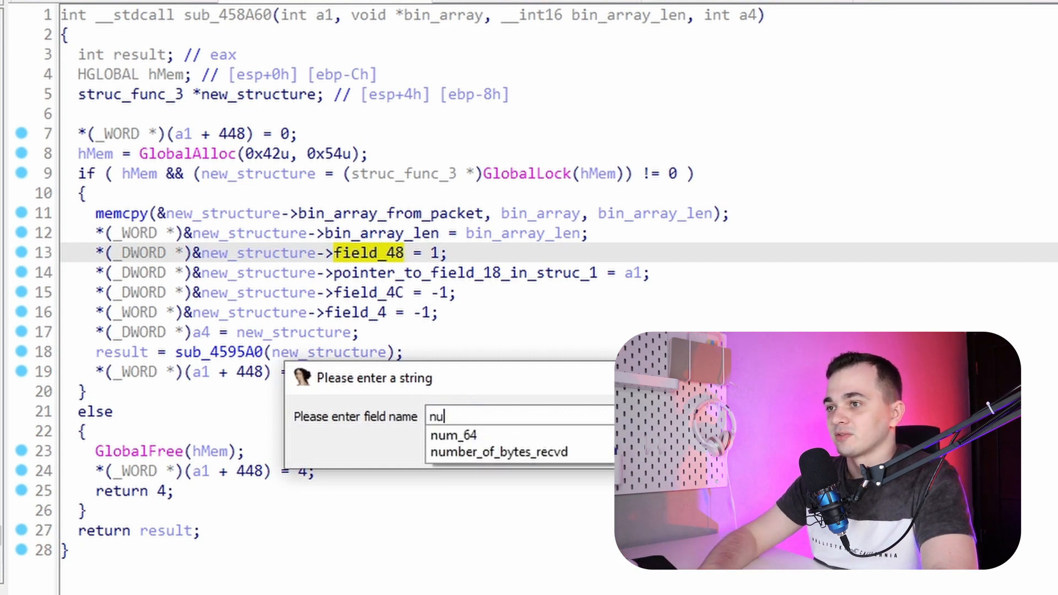
pyautogui.press('Return')
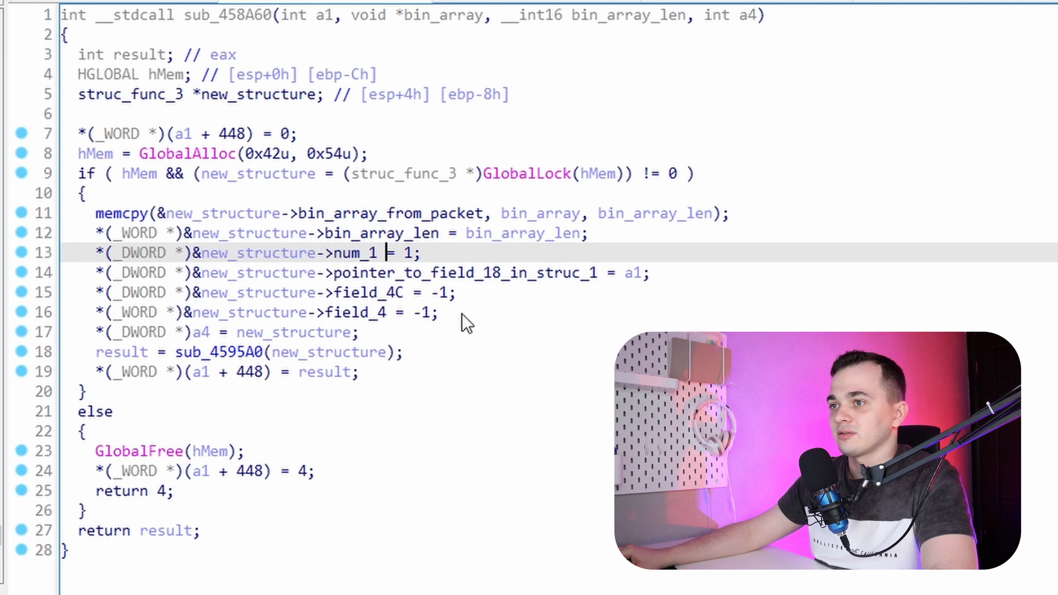
# Rename field_4C to num_min_1_1 and field_4 to num_min_1_2
pyautogui.doubleClick(371, 292)
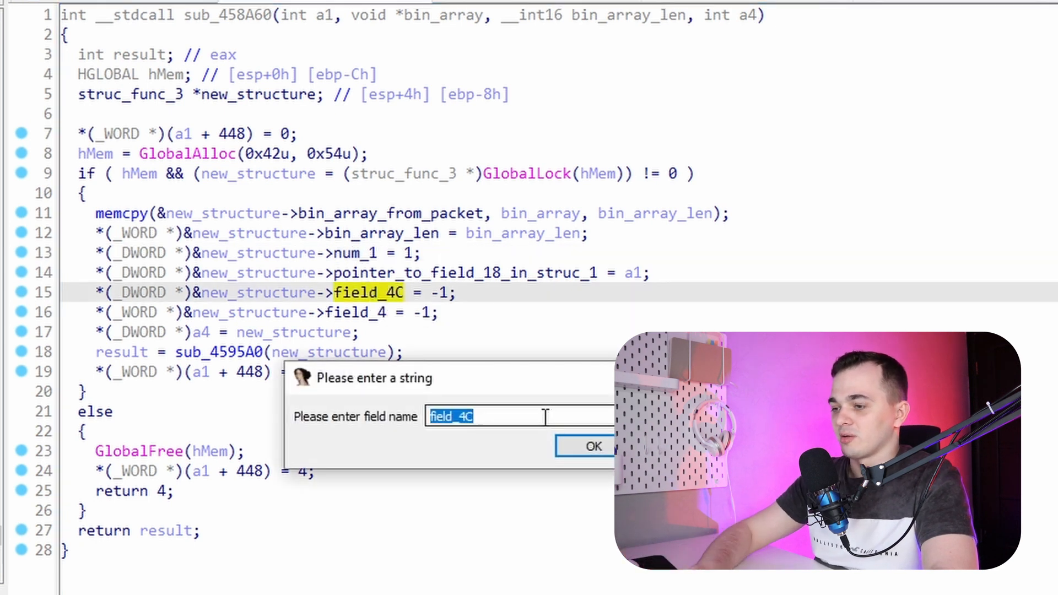
pyautogui.write('num_min_')
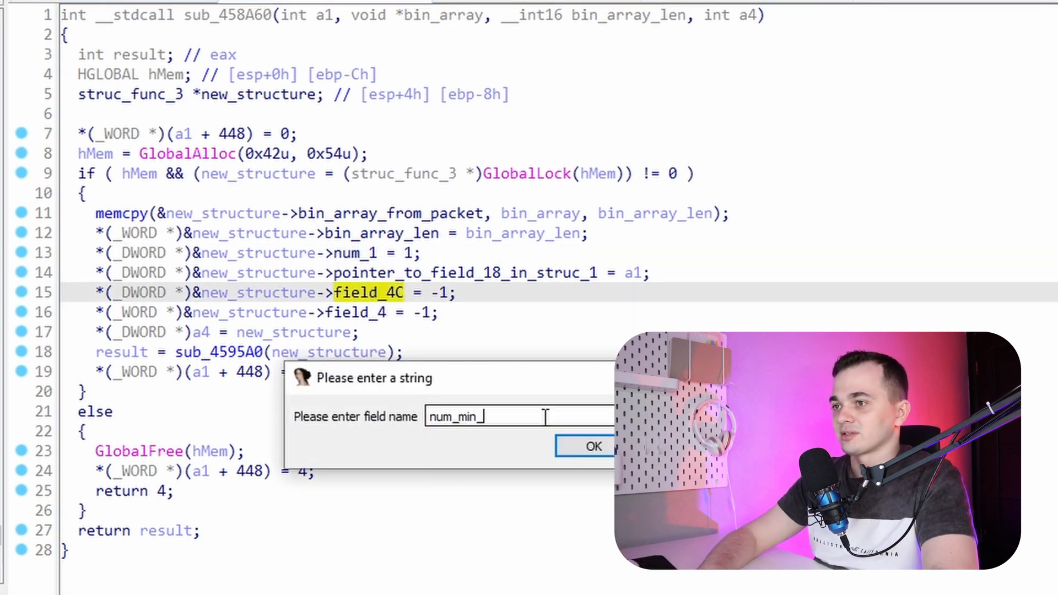
pyautogui.write('1_')
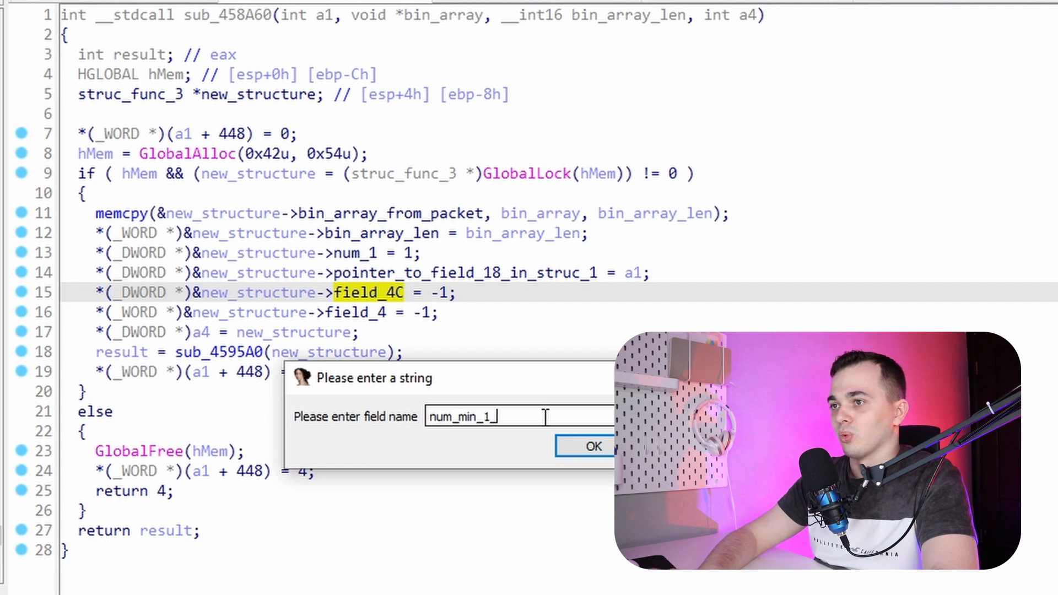
pyautogui.click(592, 447)
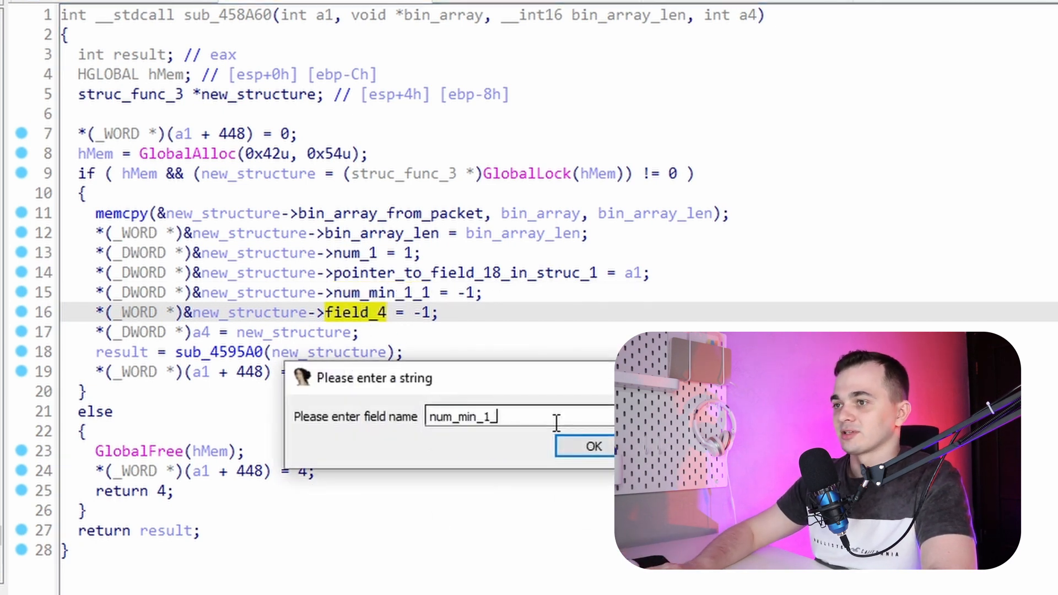
pyautogui.click(592, 447)
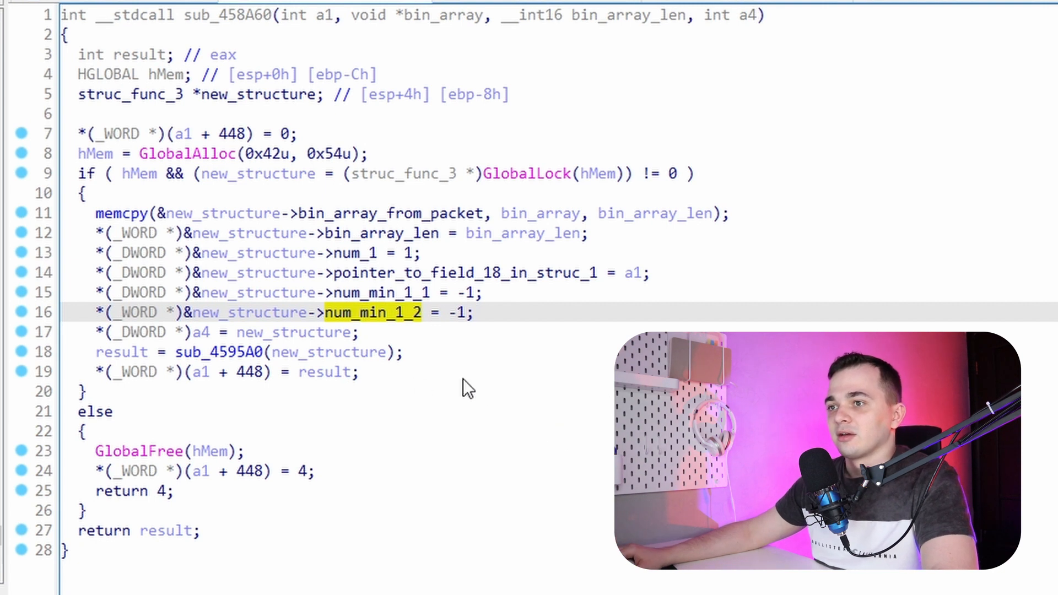
pyautogui.moveTo(247, 361)
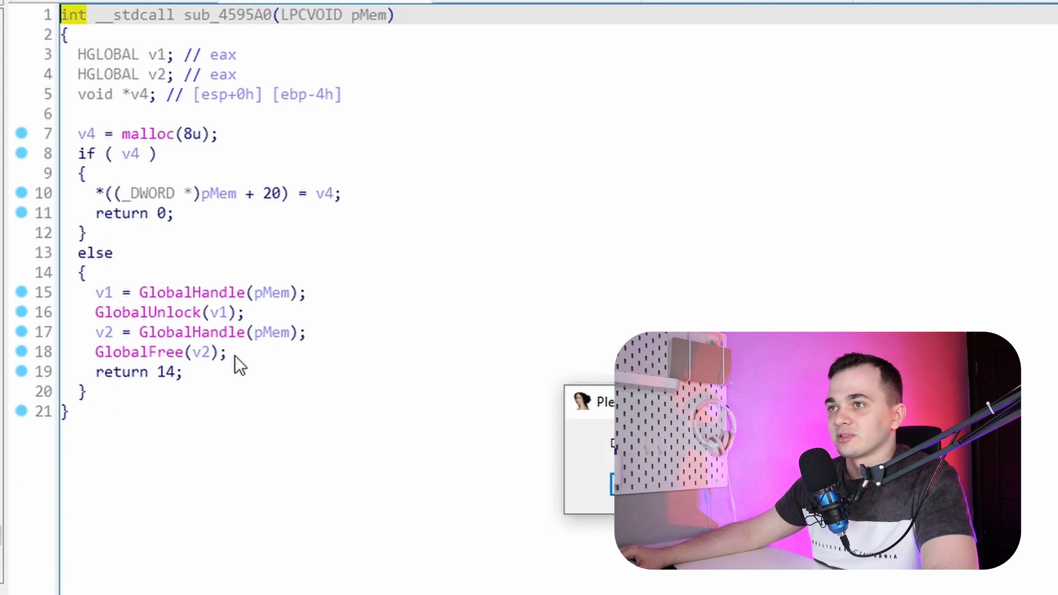
# Retype sub_4595A0's pMem as a struc_func_3 pointer and begin renaming field_50
pyautogui.rightClick(369, 14)
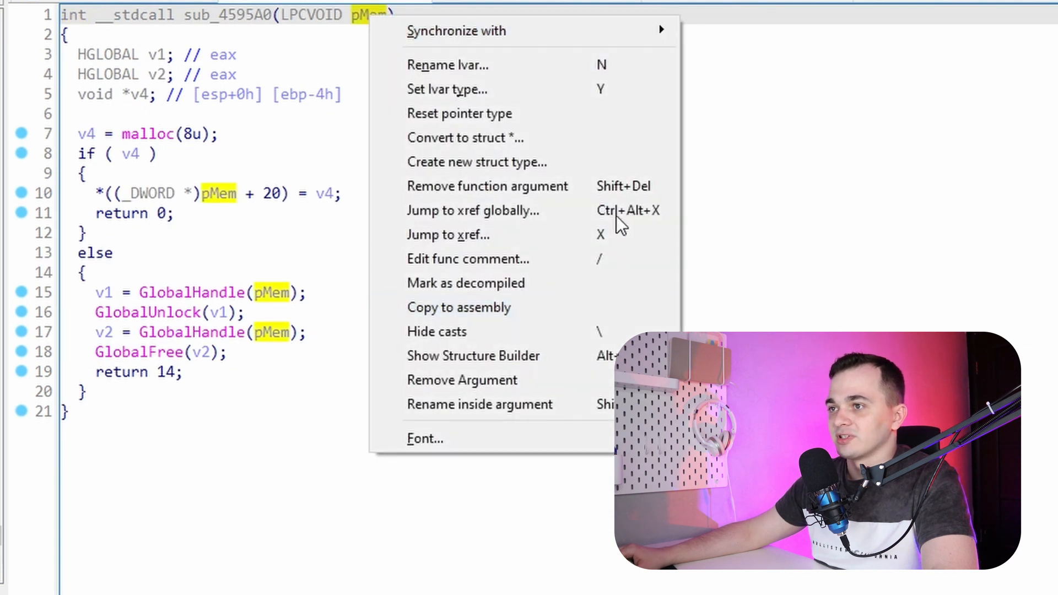
pyautogui.click(465, 137)
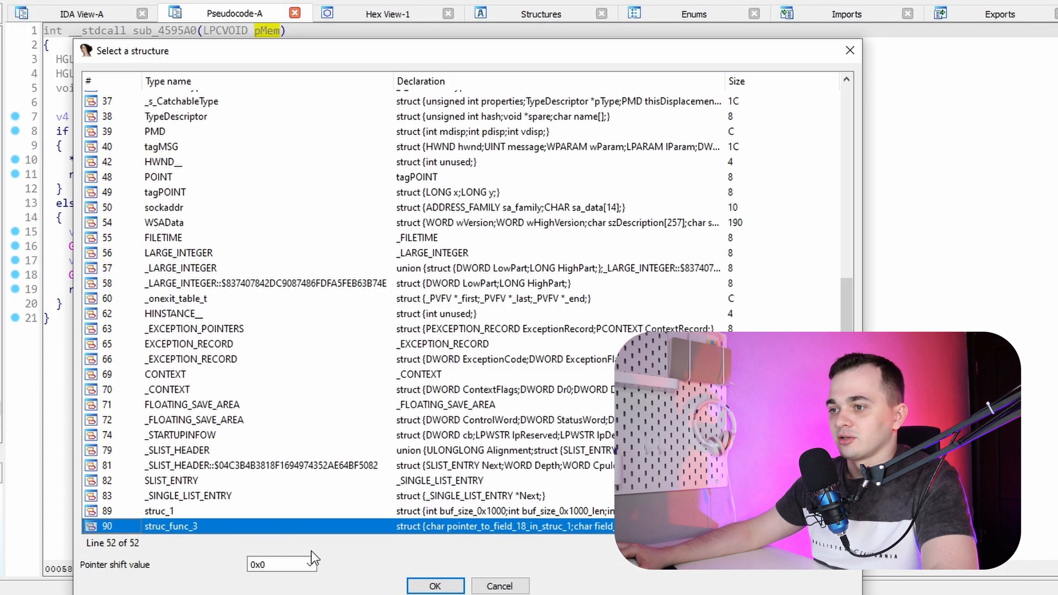
pyautogui.click(434, 585)
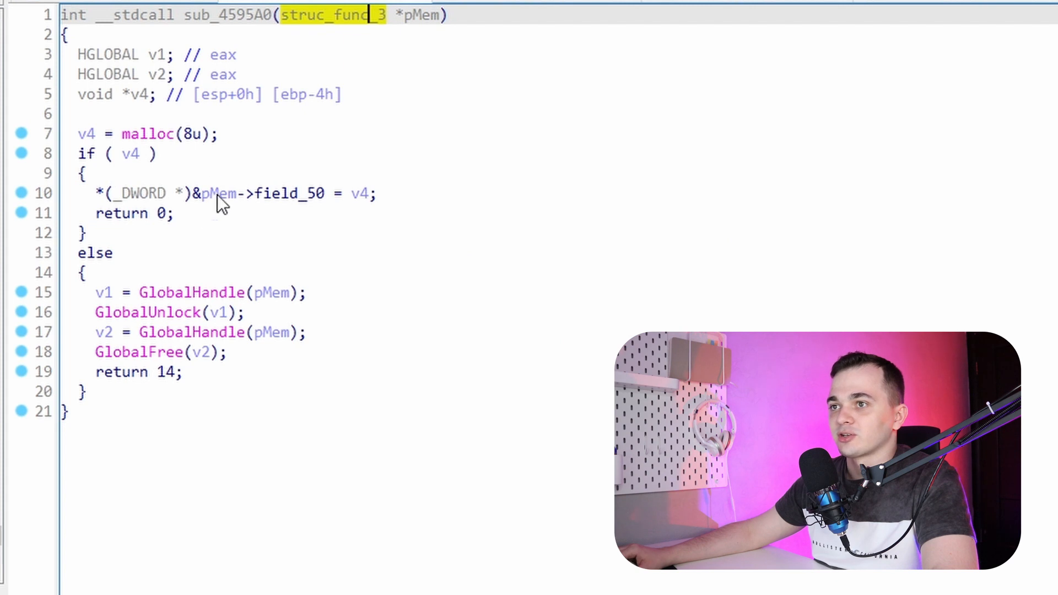
pyautogui.click(362, 193)
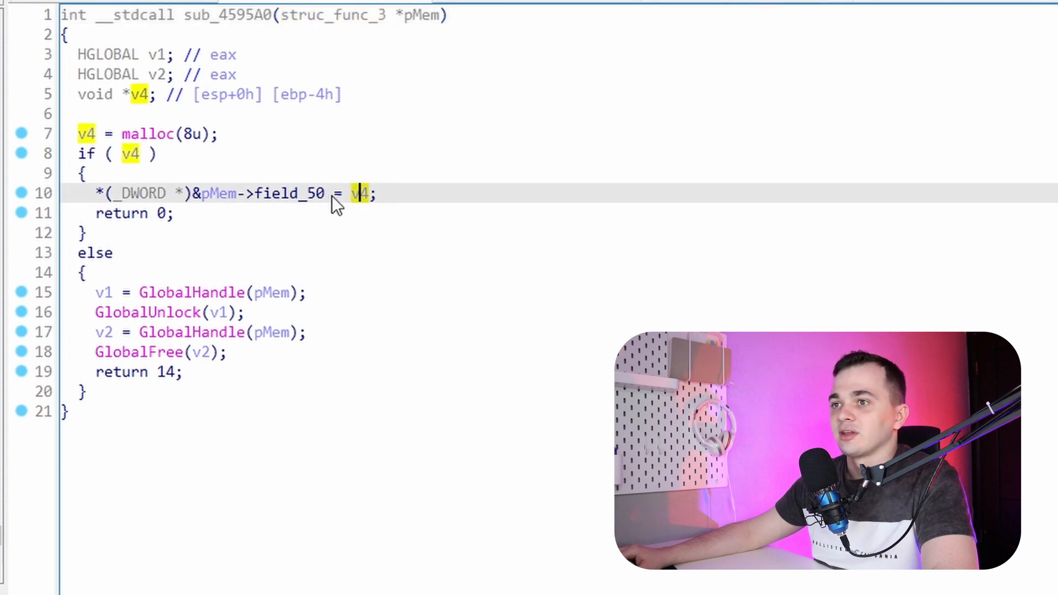
pyautogui.moveTo(125, 150)
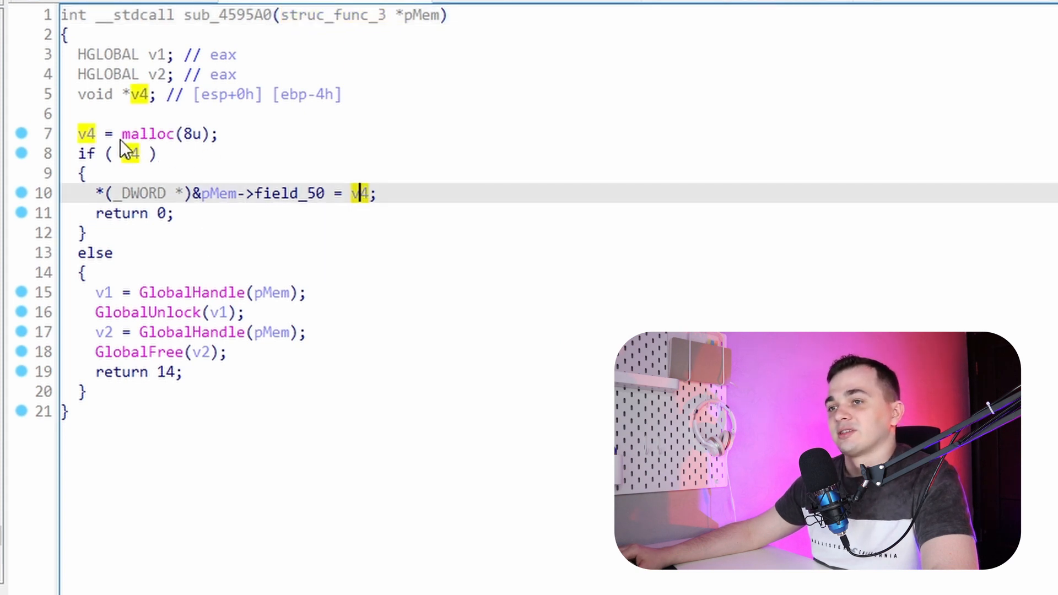
pyautogui.click(145, 133)
pyautogui.write('p')
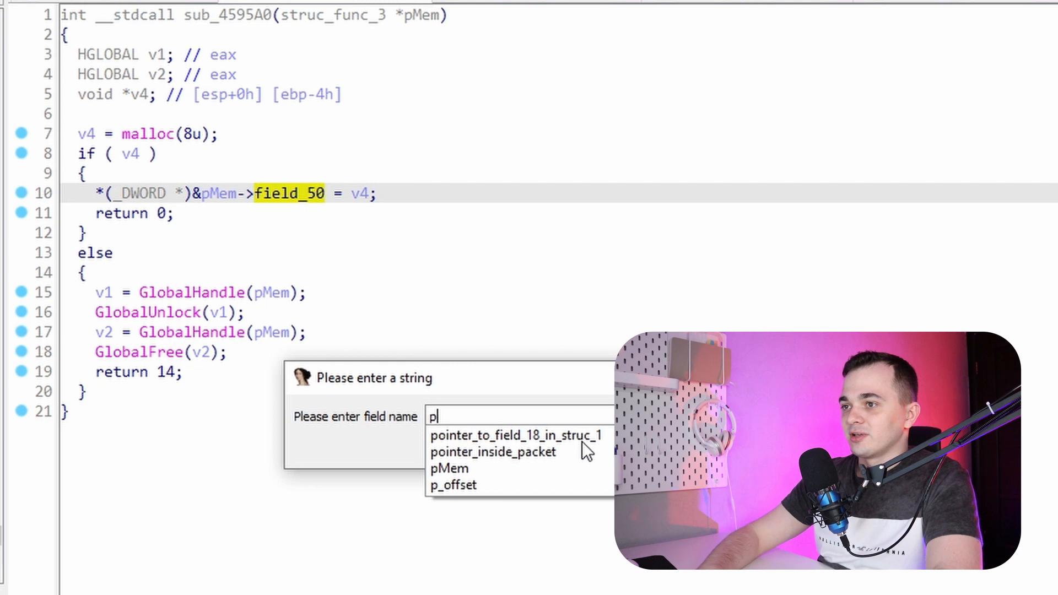
pyautogui.write('_bug')
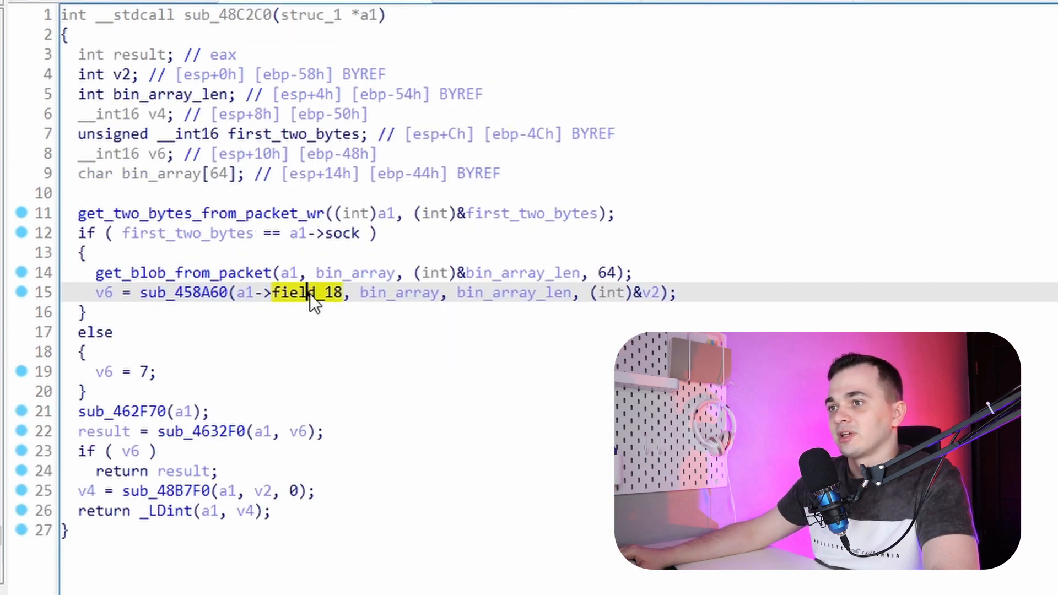
# Rename the field_18 member in sub_48C2C0 to func_3_obj
pyautogui.doubleClick(306, 293)
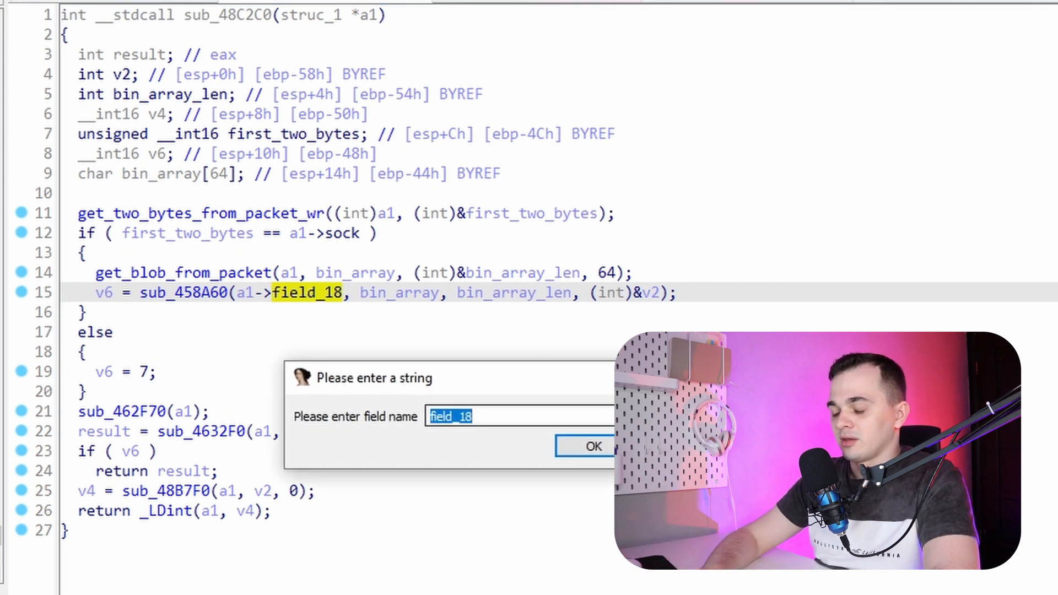
pyautogui.write('func')
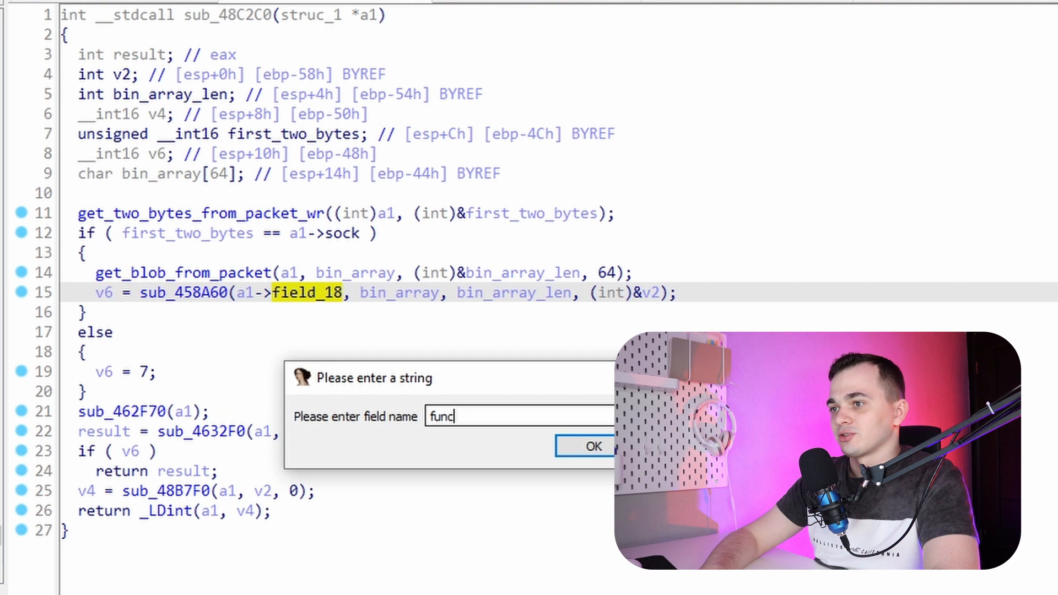
pyautogui.write('_3_o')
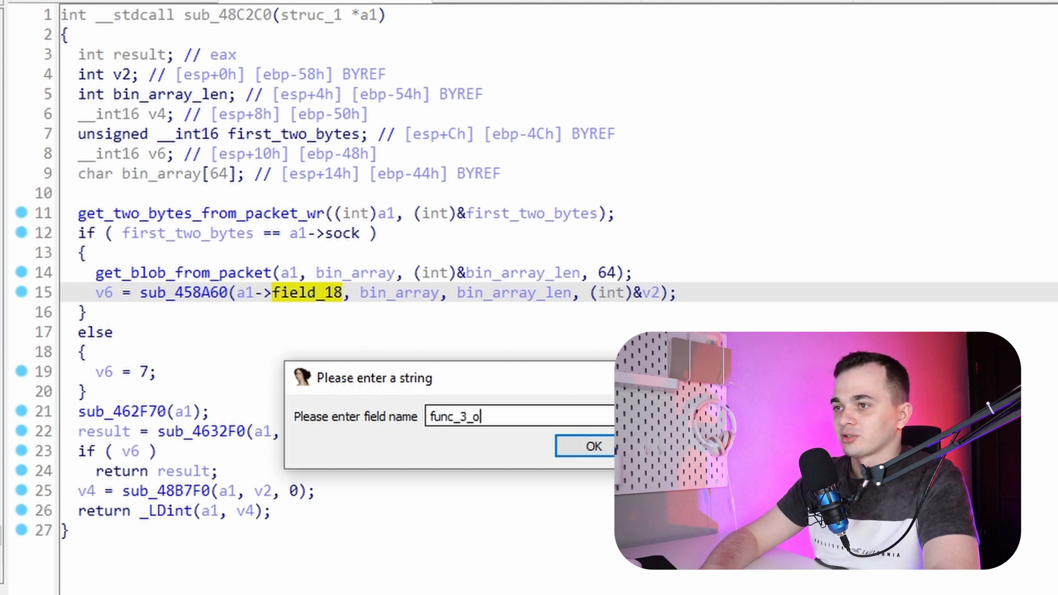
pyautogui.click(590, 447)
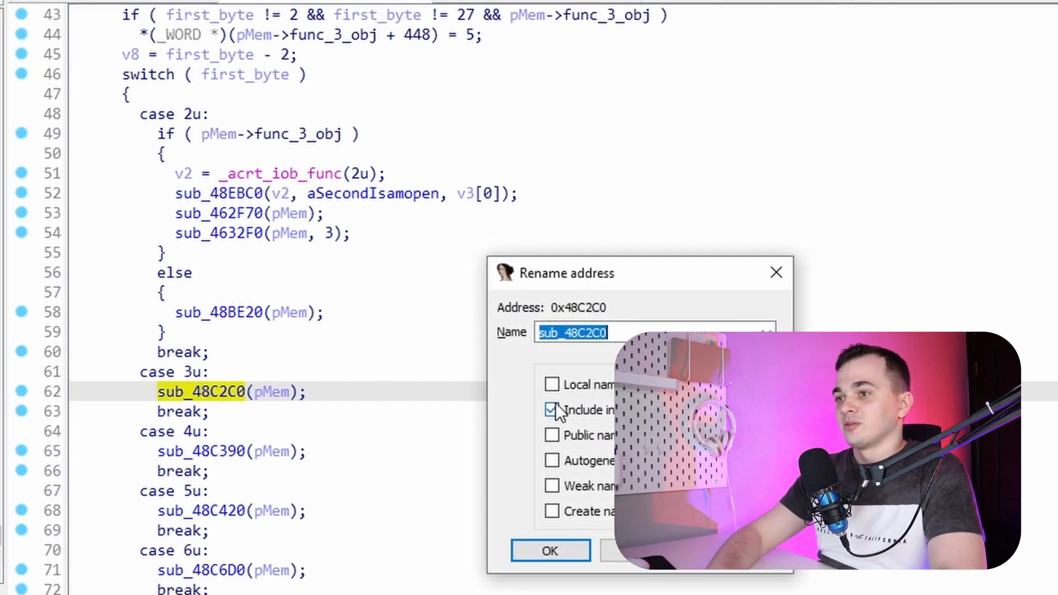
# Name the case 3 handler function Func_3
pyautogui.write('Func')
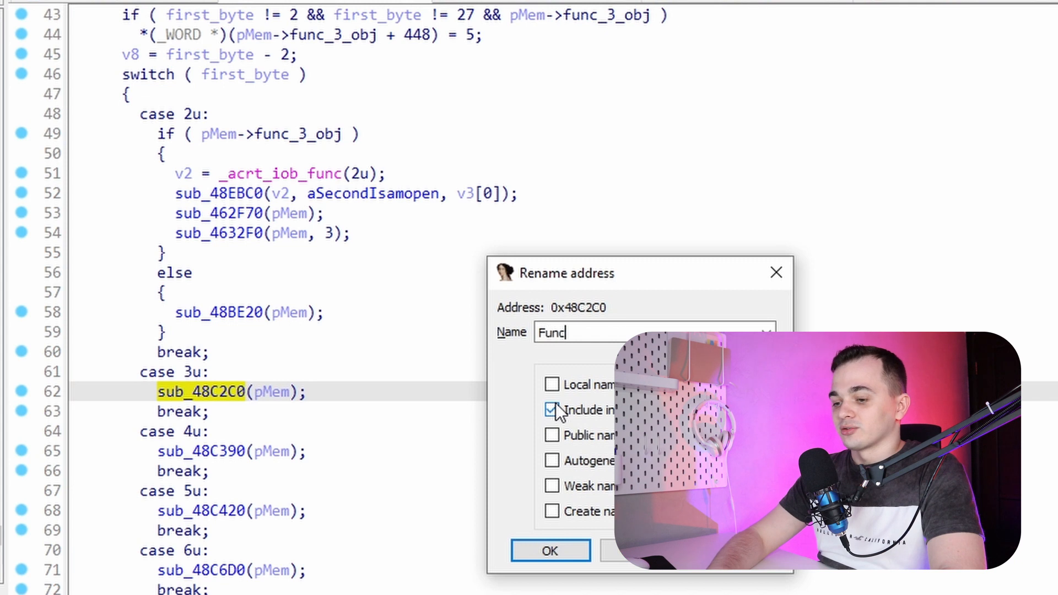
pyautogui.write(')3')
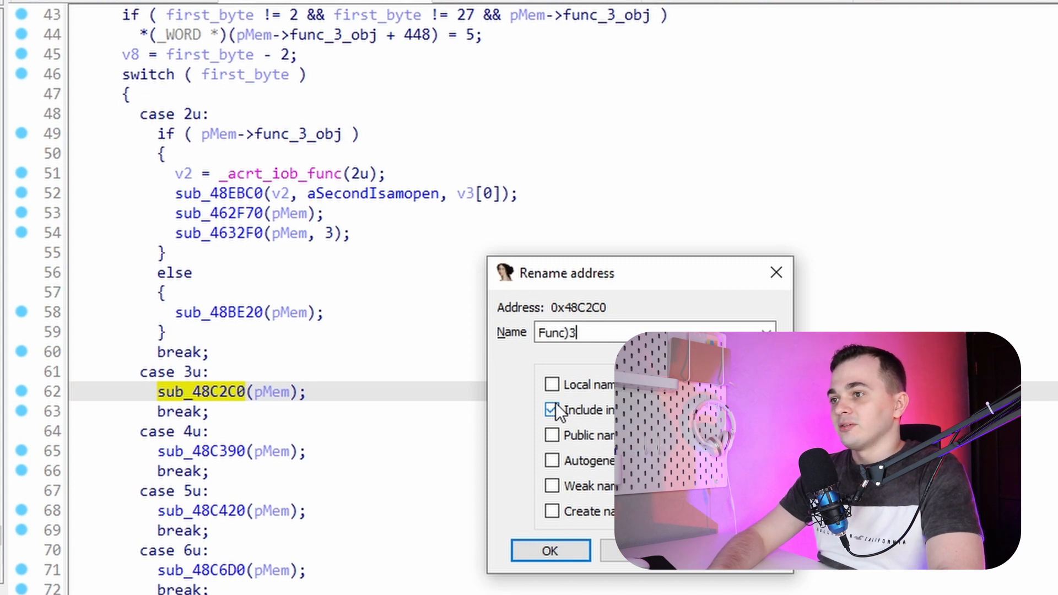
pyautogui.click(549, 550)
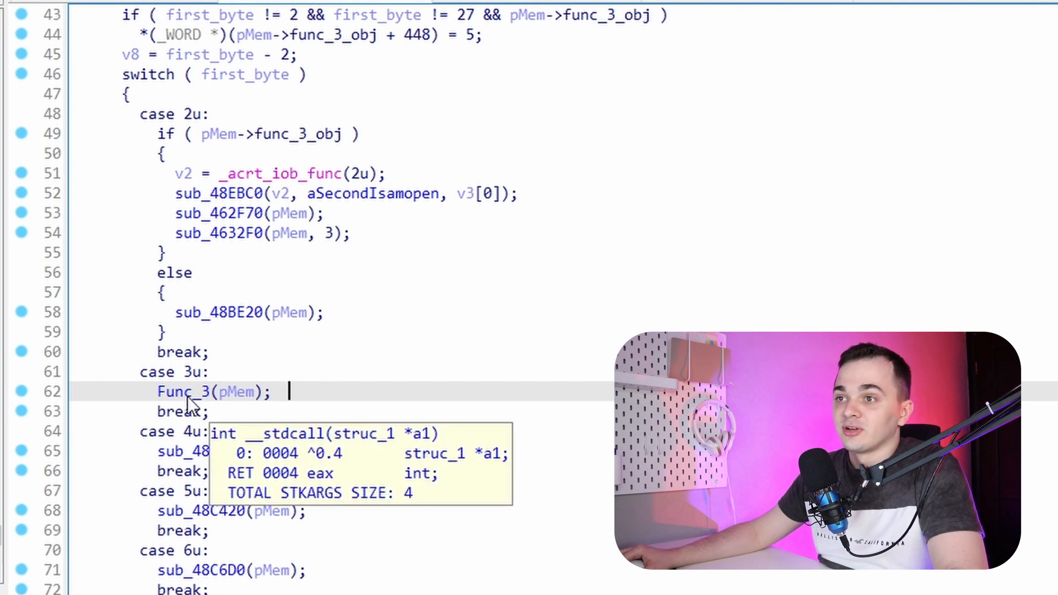
pyautogui.moveTo(236, 284)
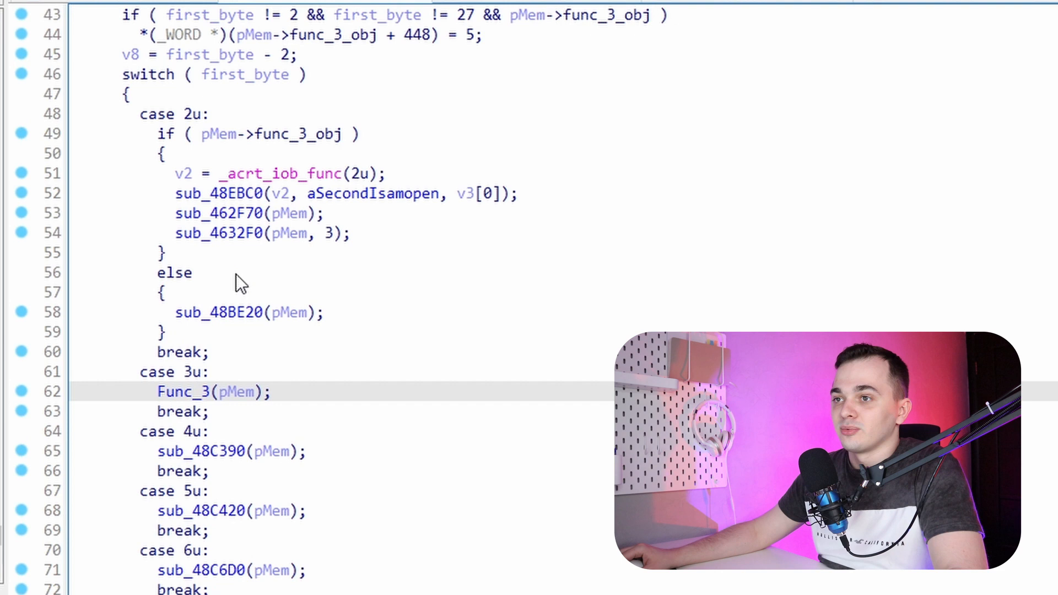
pyautogui.moveTo(206, 312)
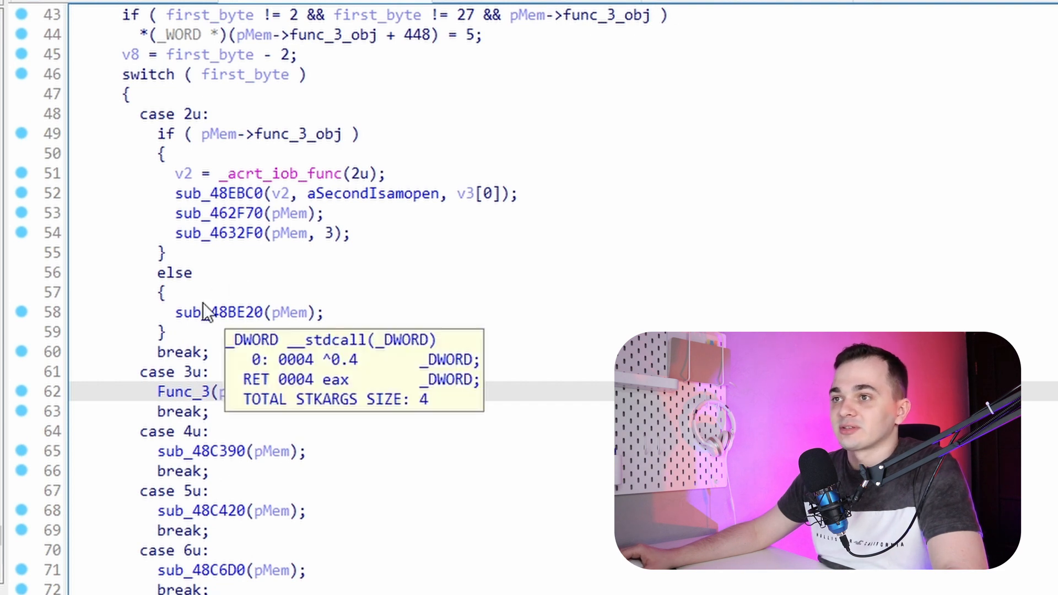
pyautogui.moveTo(368, 169)
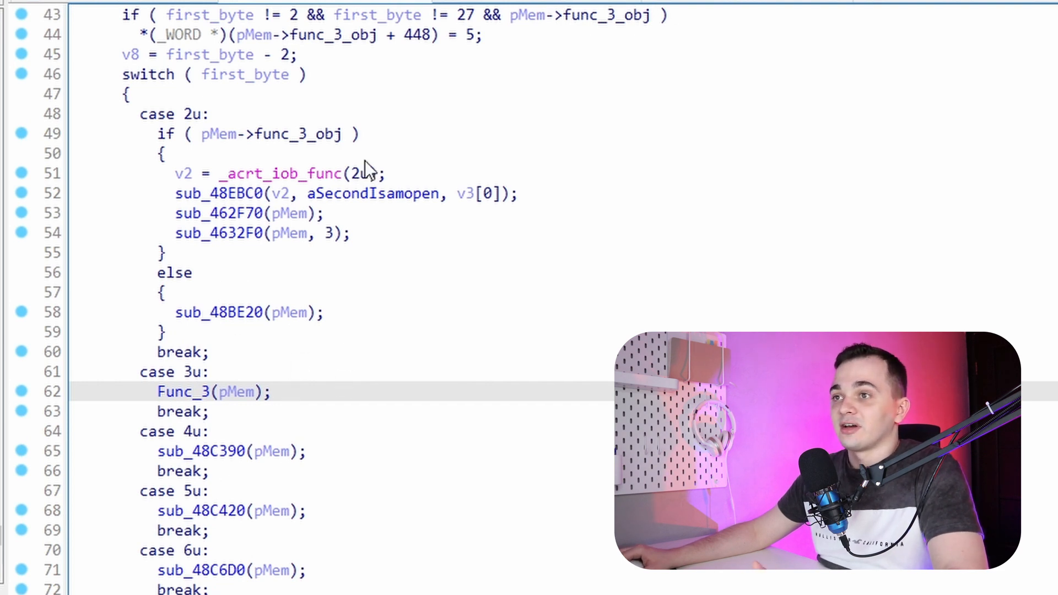
pyautogui.moveTo(387, 150)
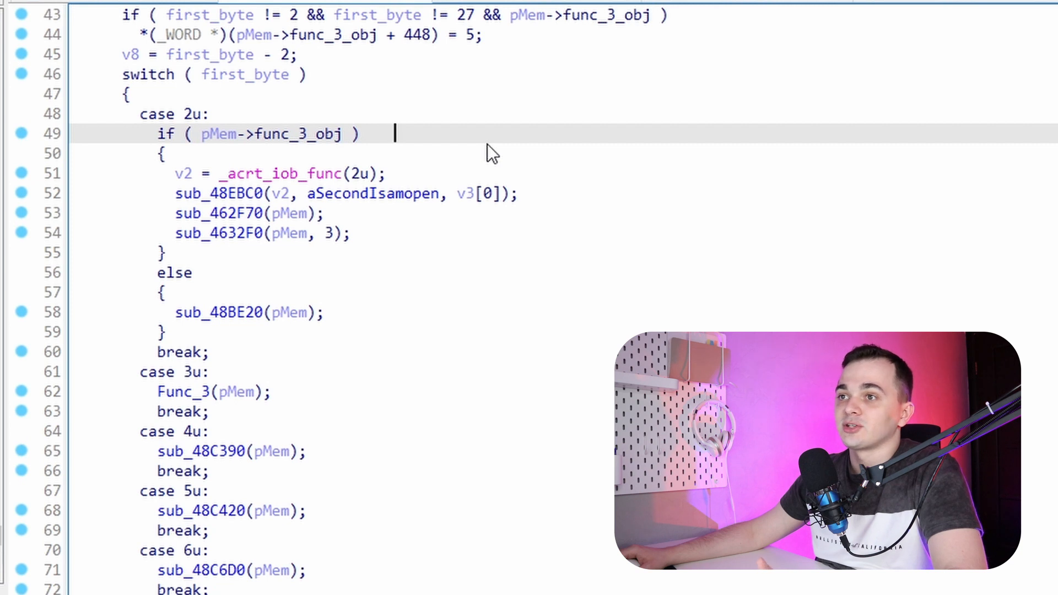
pyautogui.moveTo(439, 134)
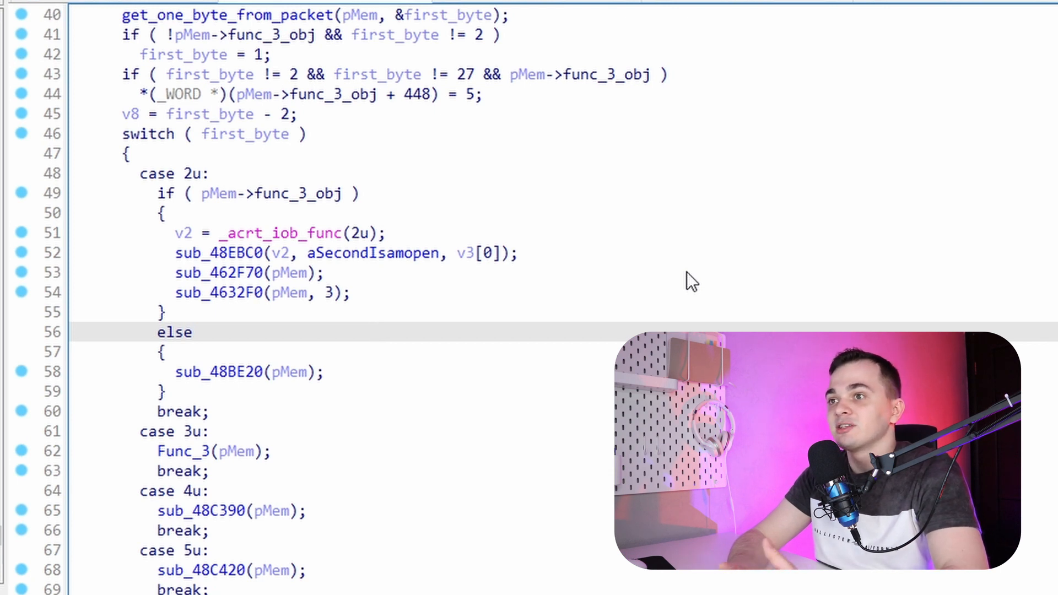
pyautogui.moveTo(540, 218)
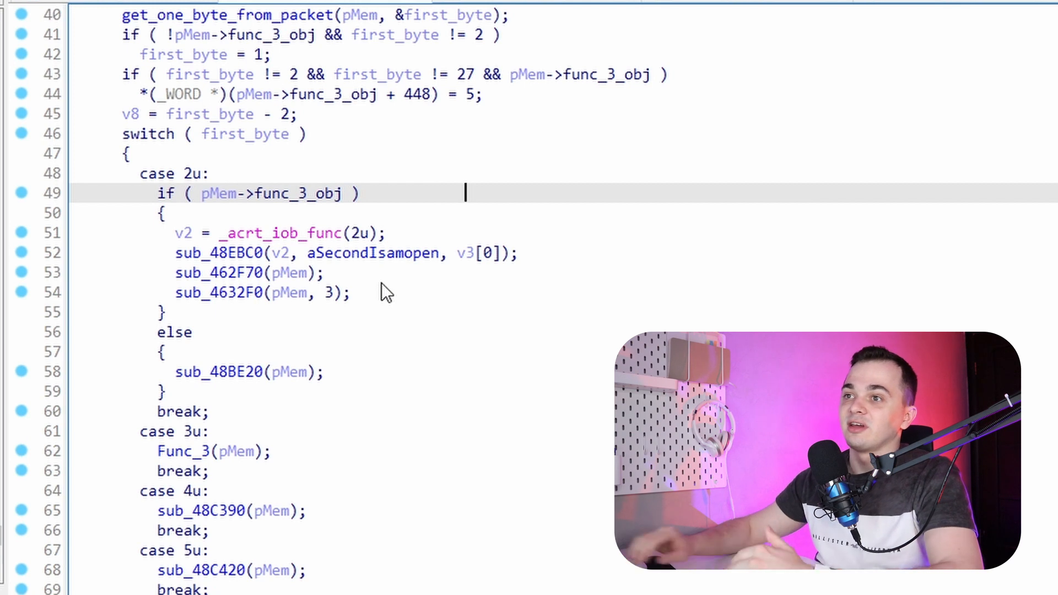
pyautogui.moveTo(300, 209)
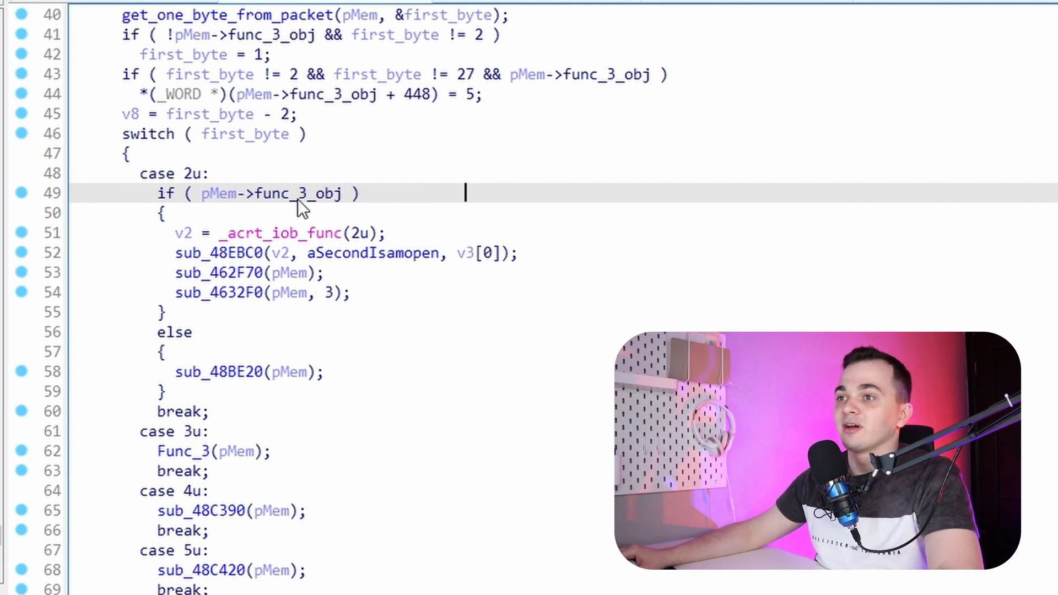
pyautogui.doubleClick(293, 194)
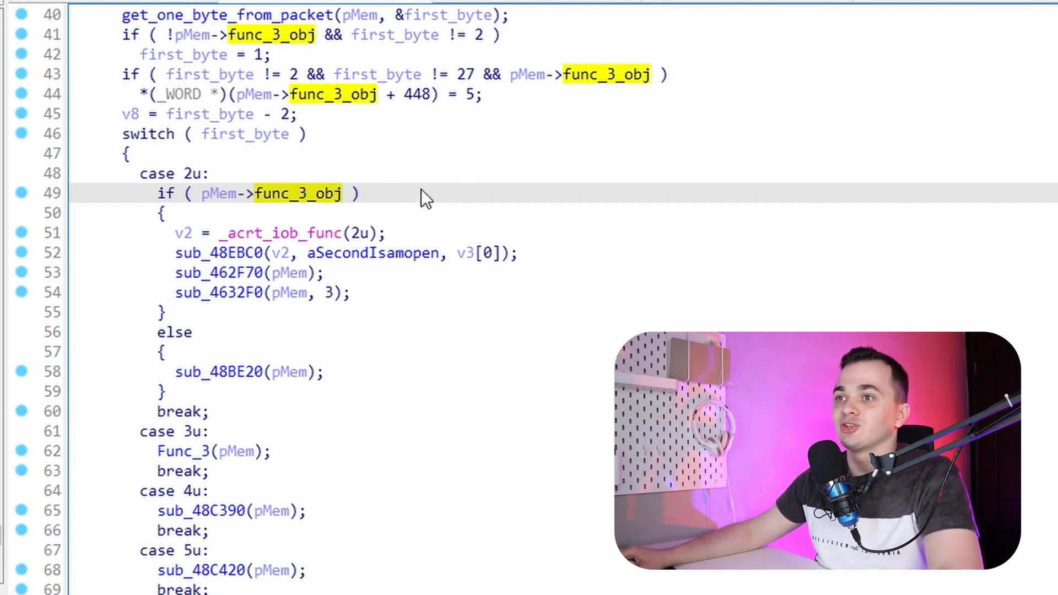
pyautogui.moveTo(183, 182)
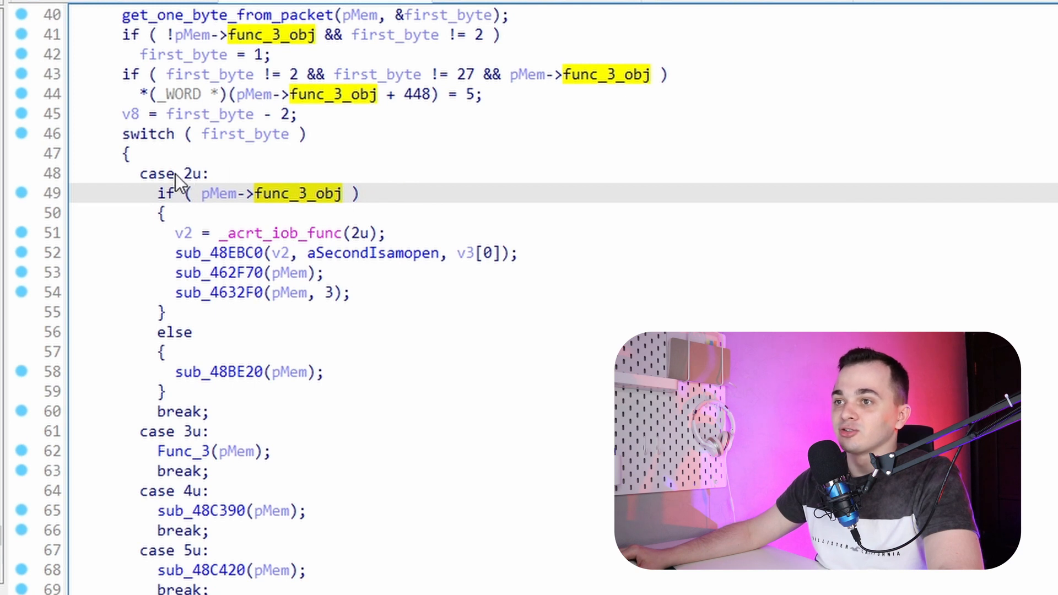
pyautogui.moveTo(385, 309)
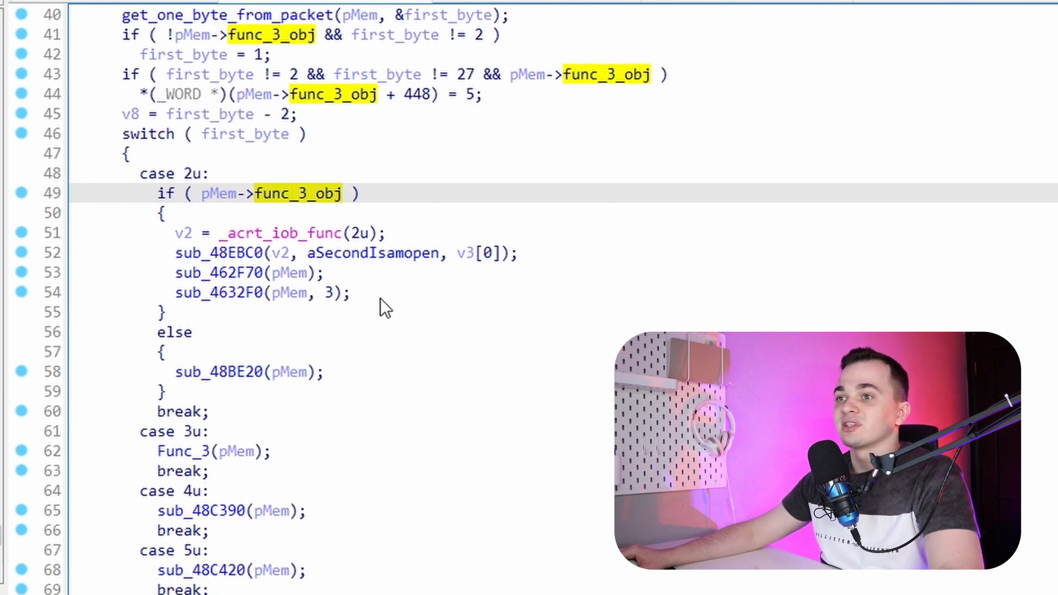
pyautogui.moveTo(238, 378)
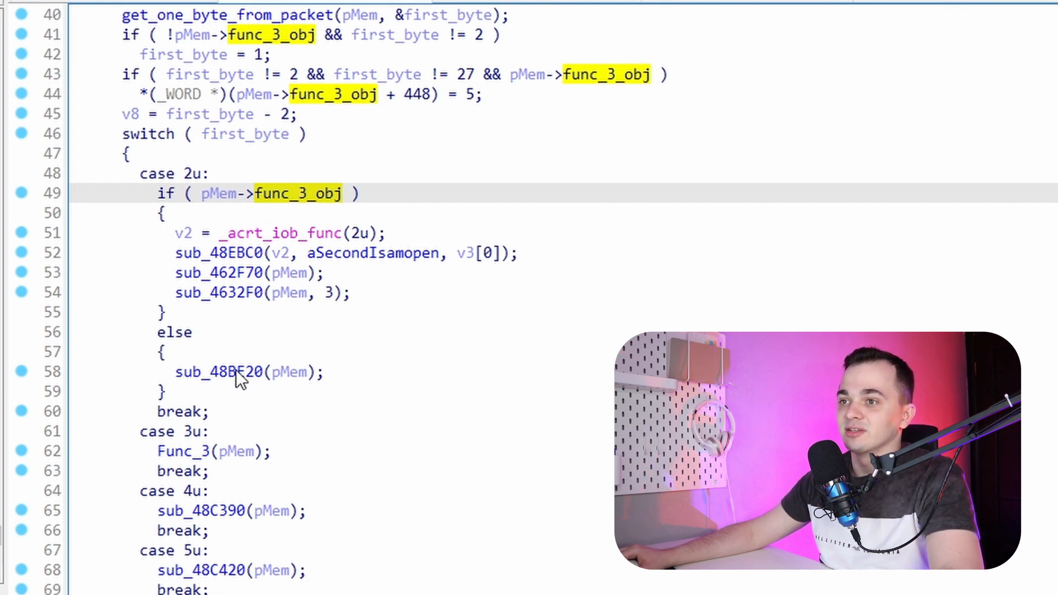
# Open sub_48BE20 and retype its argument a1 as a struct_1 pointer
pyautogui.doubleClick(219, 371)
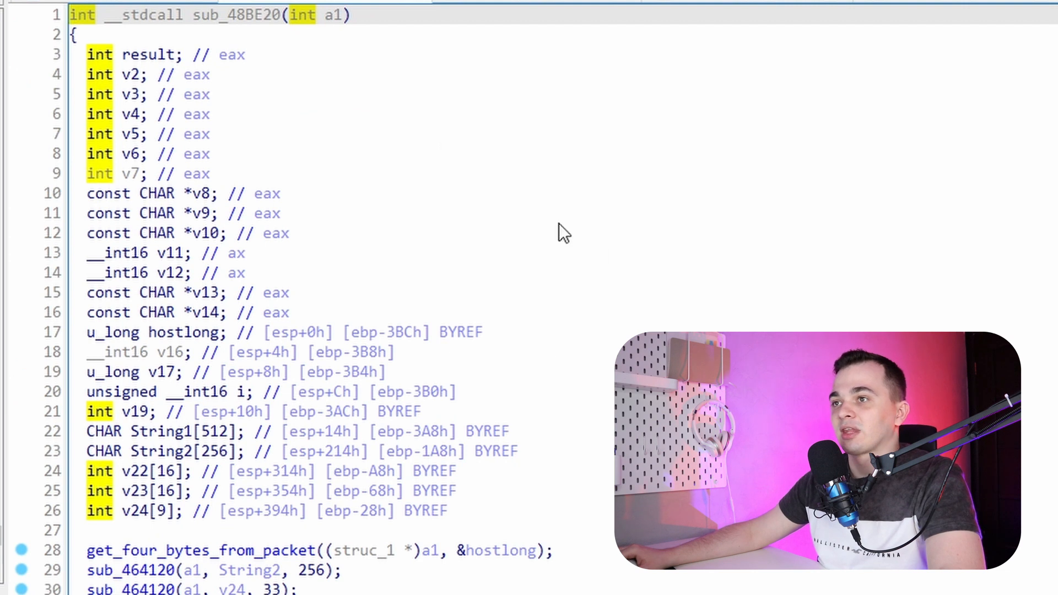
pyautogui.rightClick(330, 15)
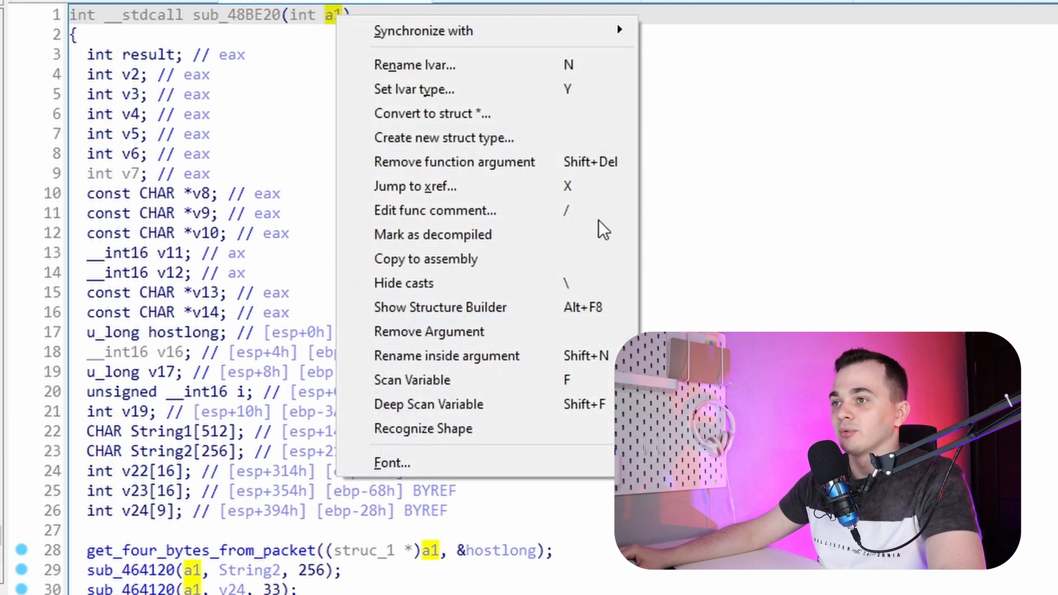
pyautogui.click(433, 114)
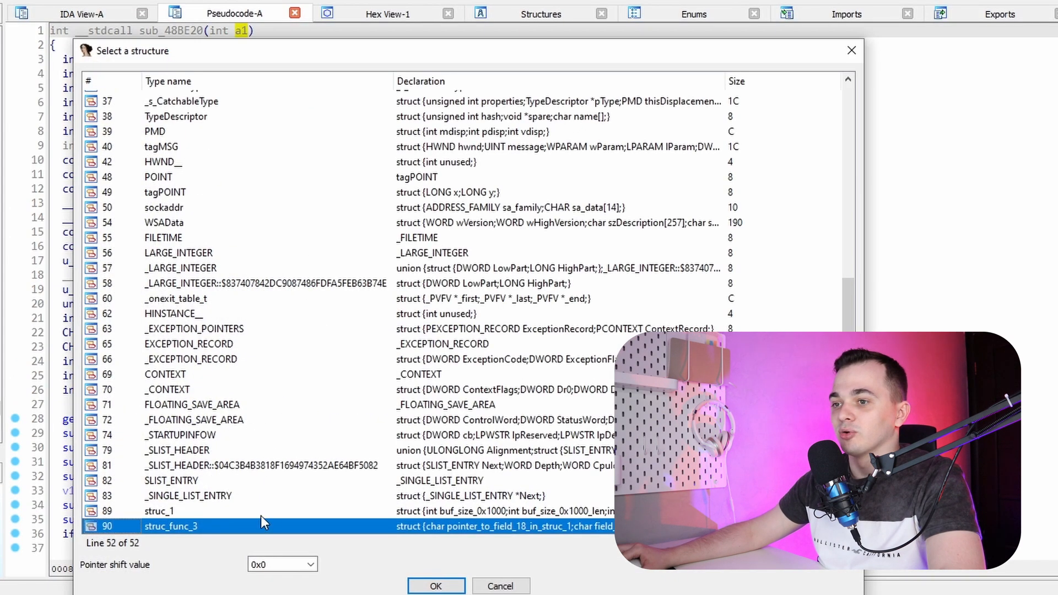
pyautogui.click(436, 585)
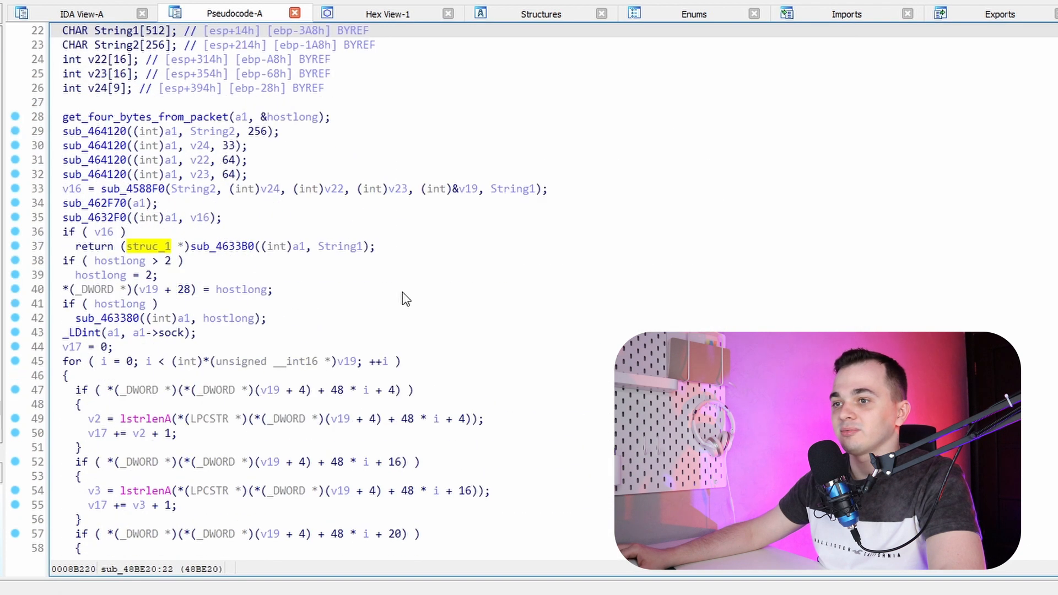
pyautogui.scroll(3)
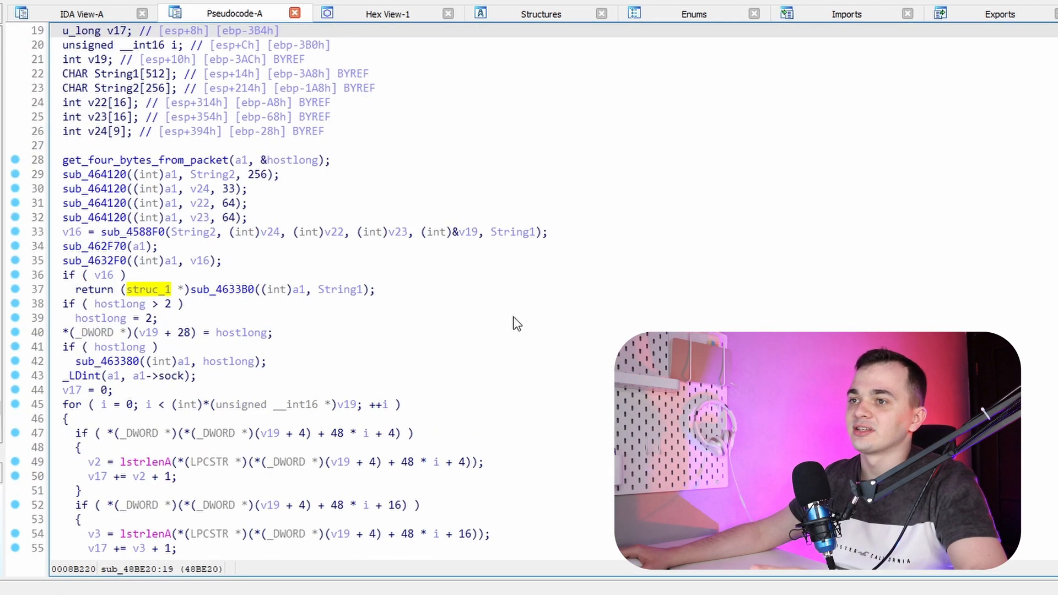
pyautogui.scroll(-3)
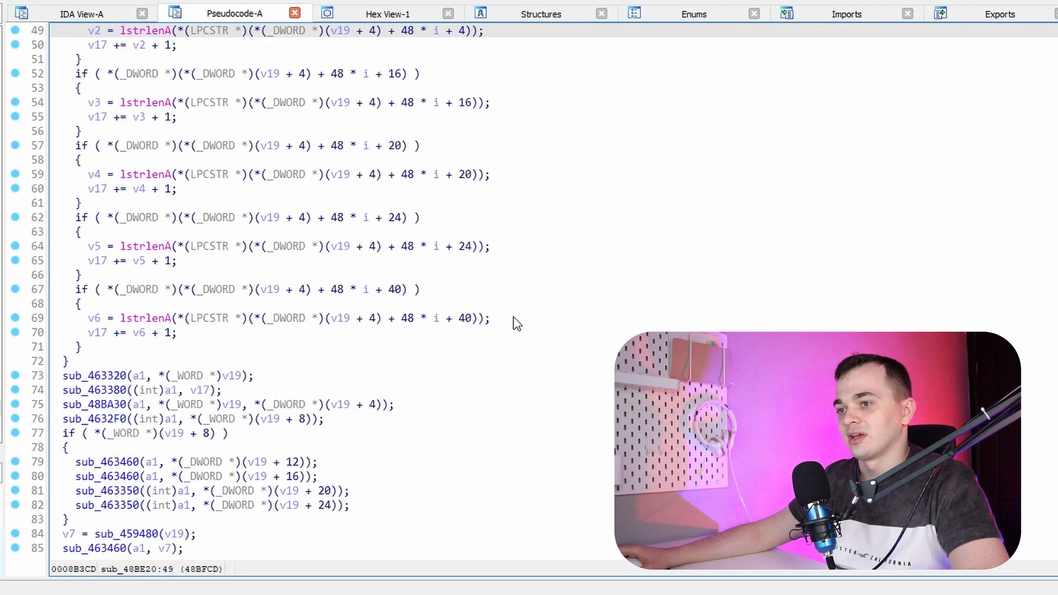
pyautogui.scroll(3)
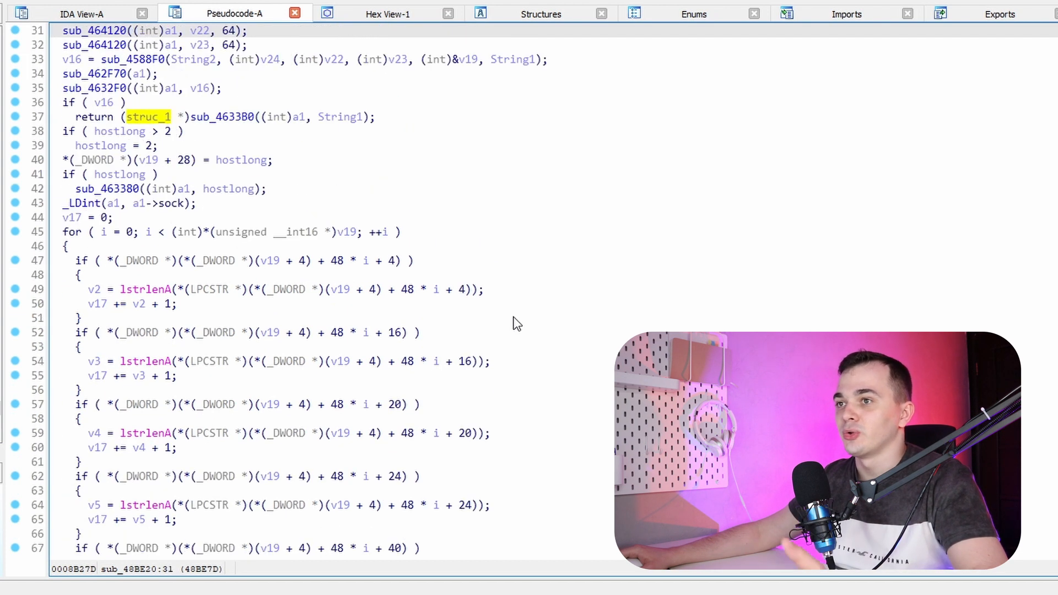
pyautogui.scroll(3)
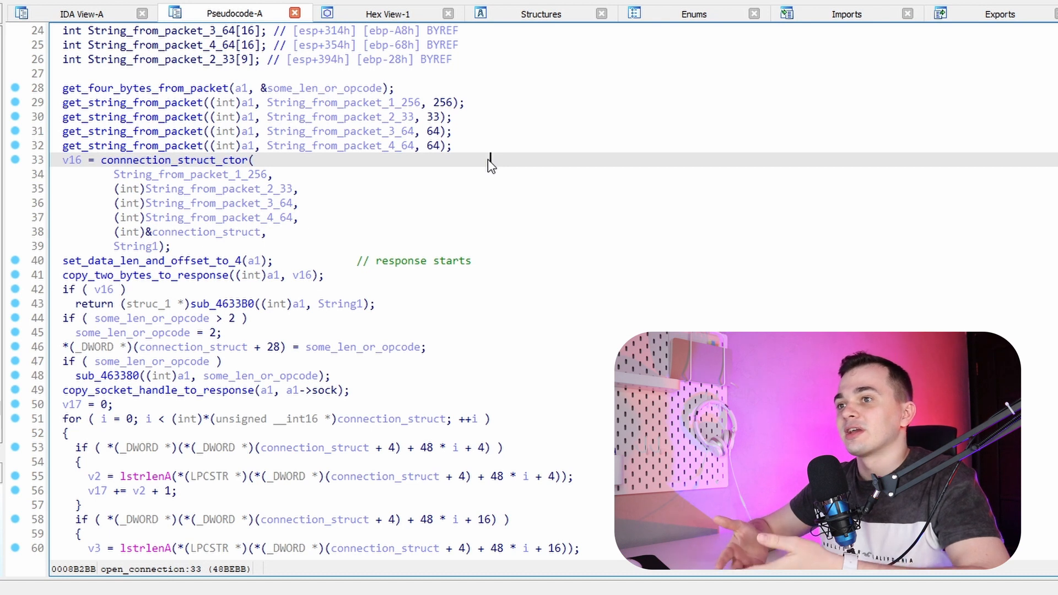
pyautogui.moveTo(481, 181)
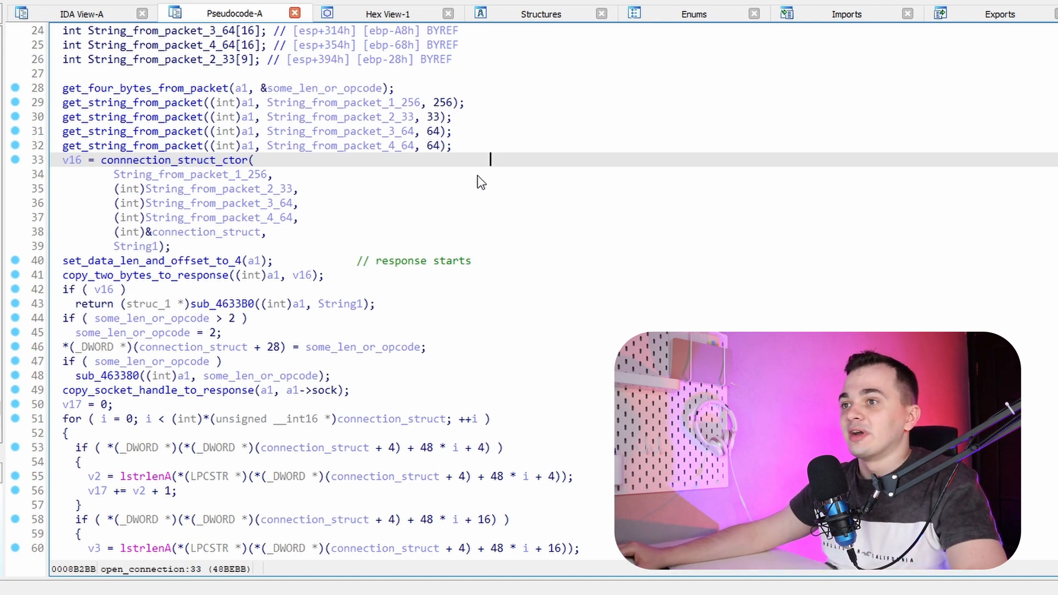
pyautogui.moveTo(291, 249)
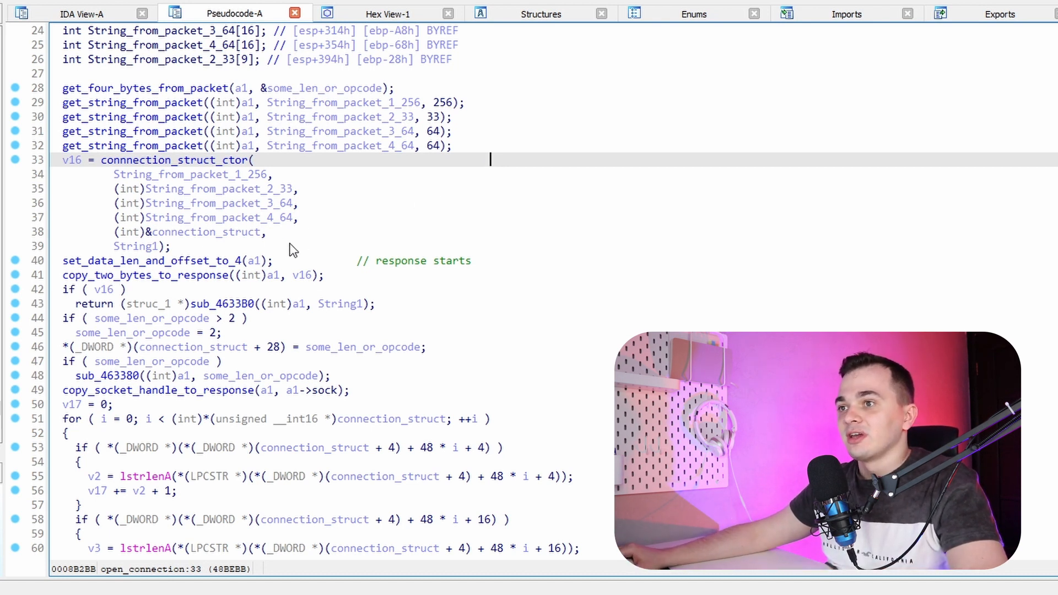
# Inspect open_connection's constructor call and highlight every use of connection_struct
pyautogui.click(205, 232)
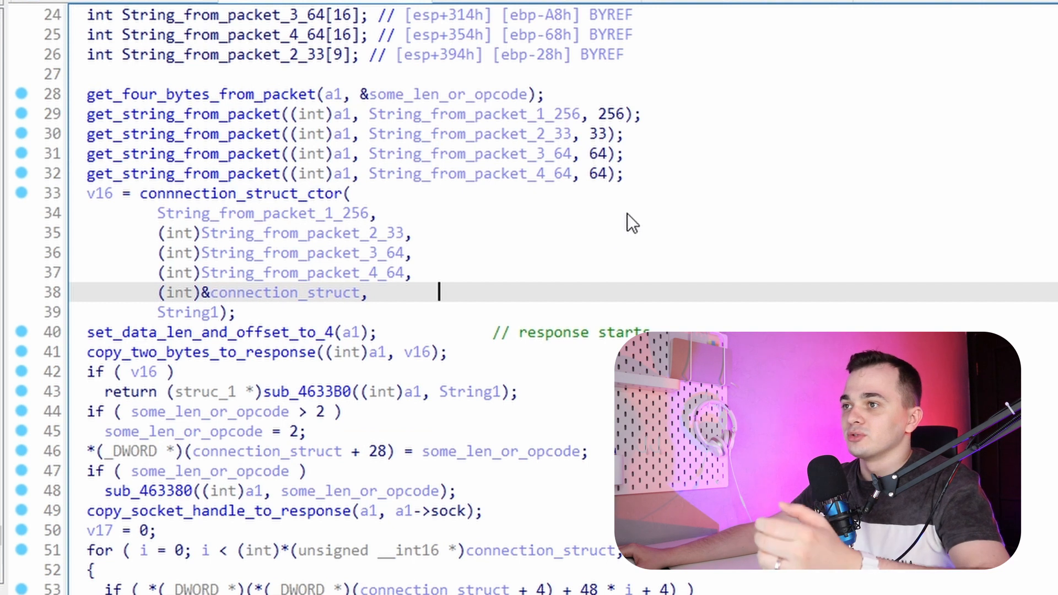
pyautogui.moveTo(646, 187)
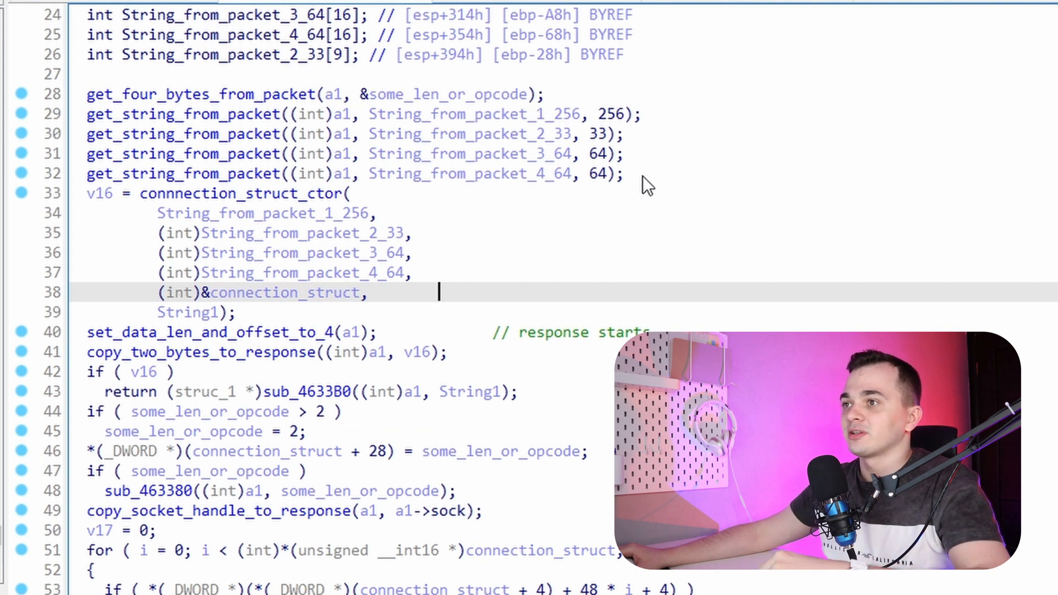
pyautogui.doubleClick(395, 94)
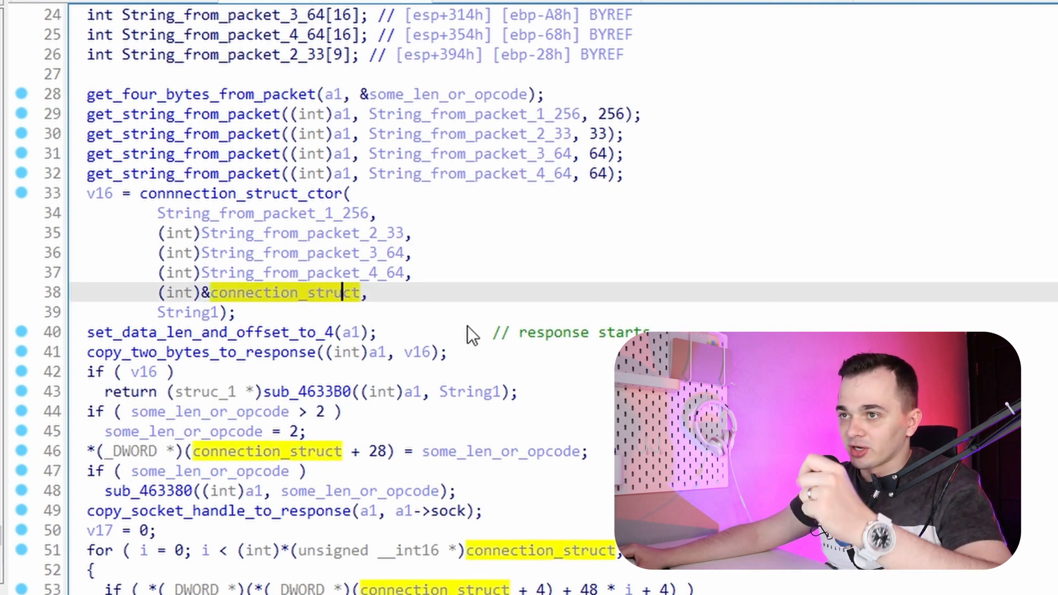
pyautogui.moveTo(542, 376)
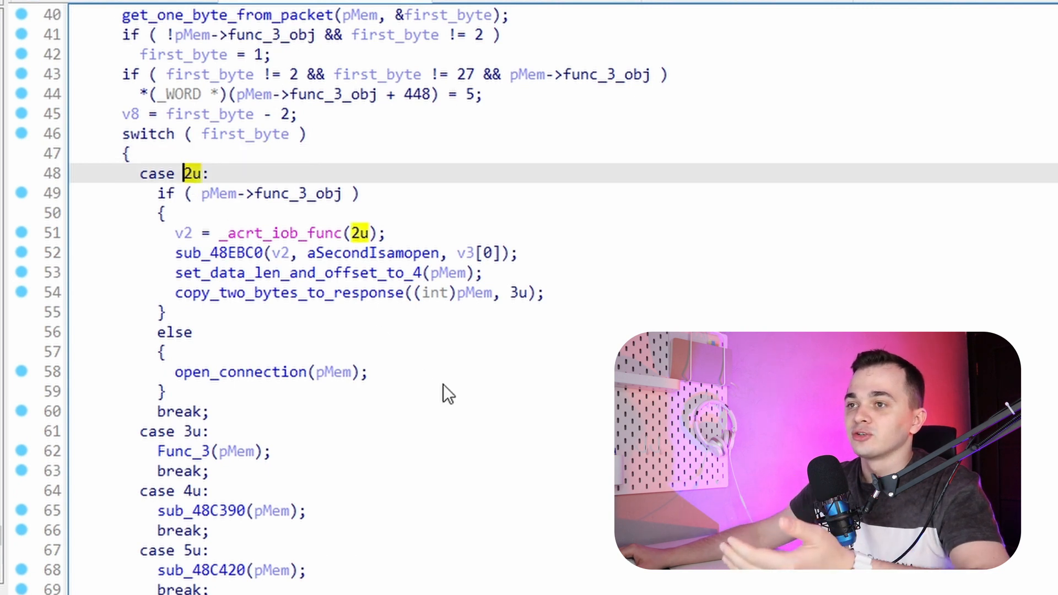
pyautogui.moveTo(403, 394)
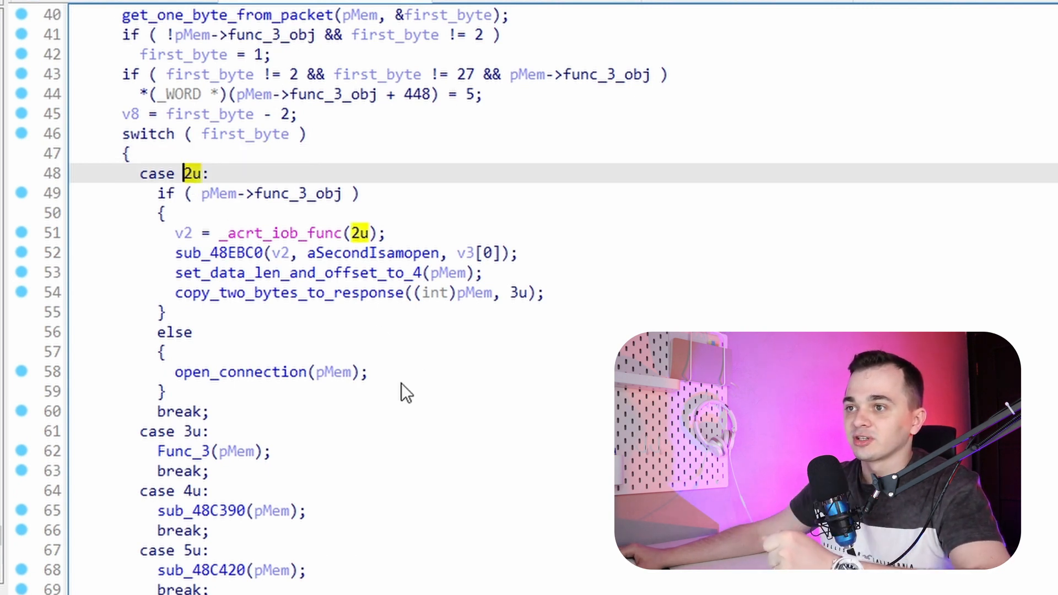
# Highlight the open_connection call in case 2 and scroll through the switch cases
pyautogui.click(241, 372)
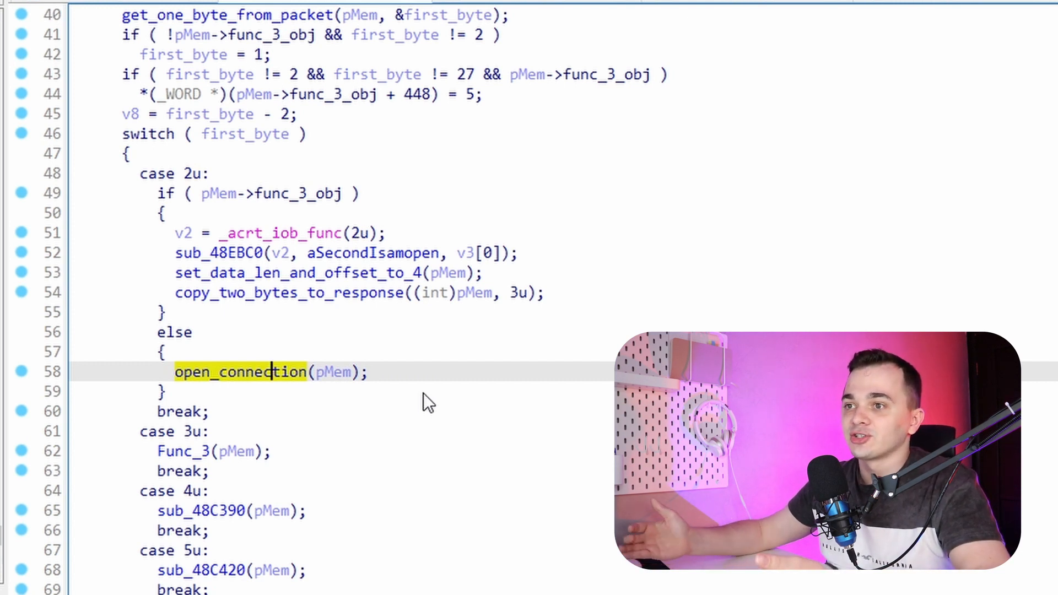
pyautogui.scroll(-3)
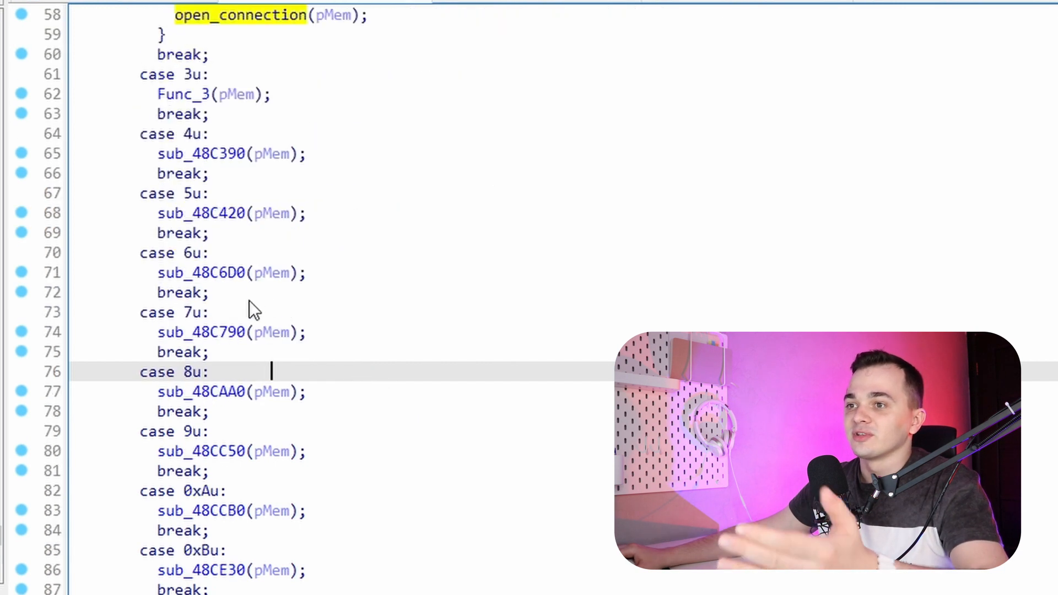
pyautogui.scroll(3)
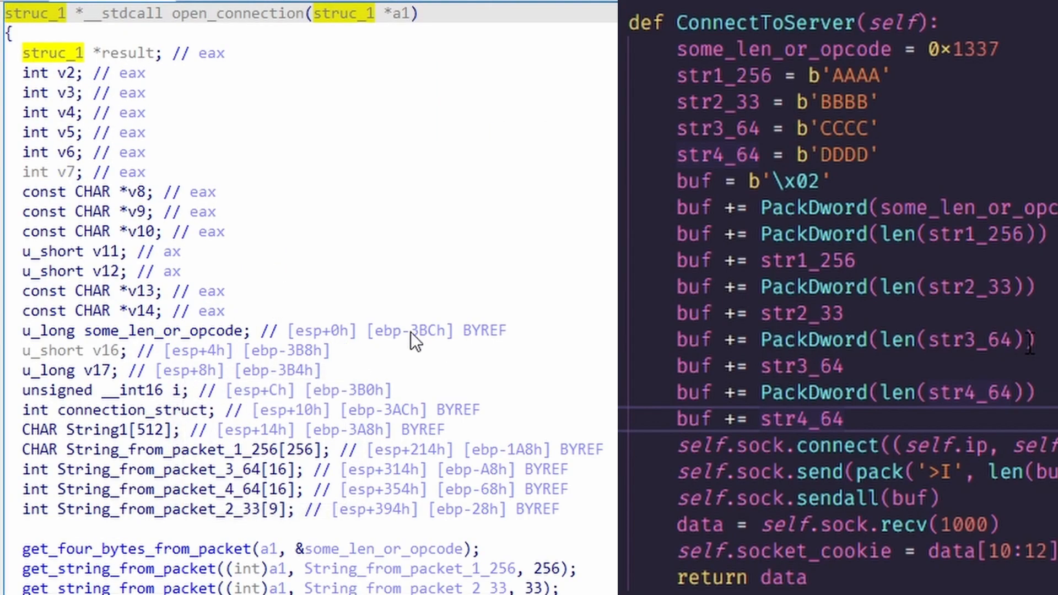
# Scroll through open_connection's pseudocode to compare it against the ConnectToServer script
pyautogui.scroll(-3)
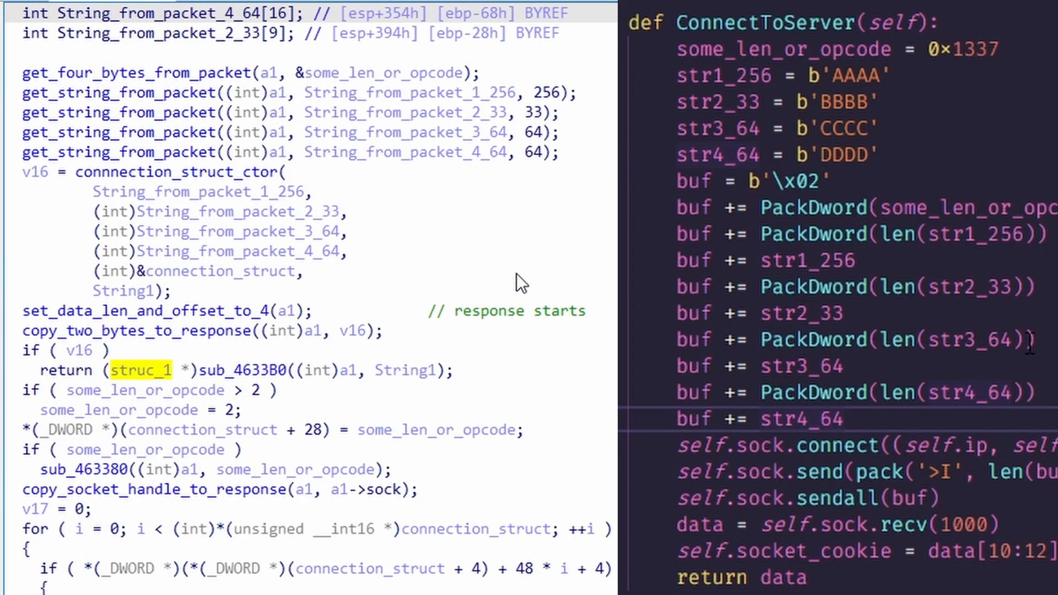
pyautogui.moveTo(587, 153)
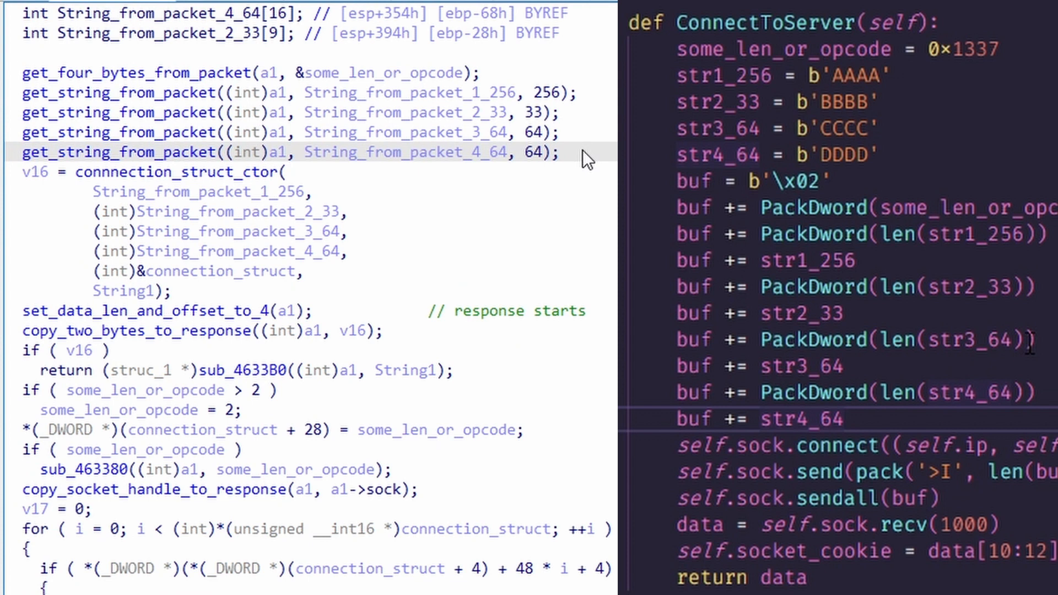
pyautogui.moveTo(562, 138)
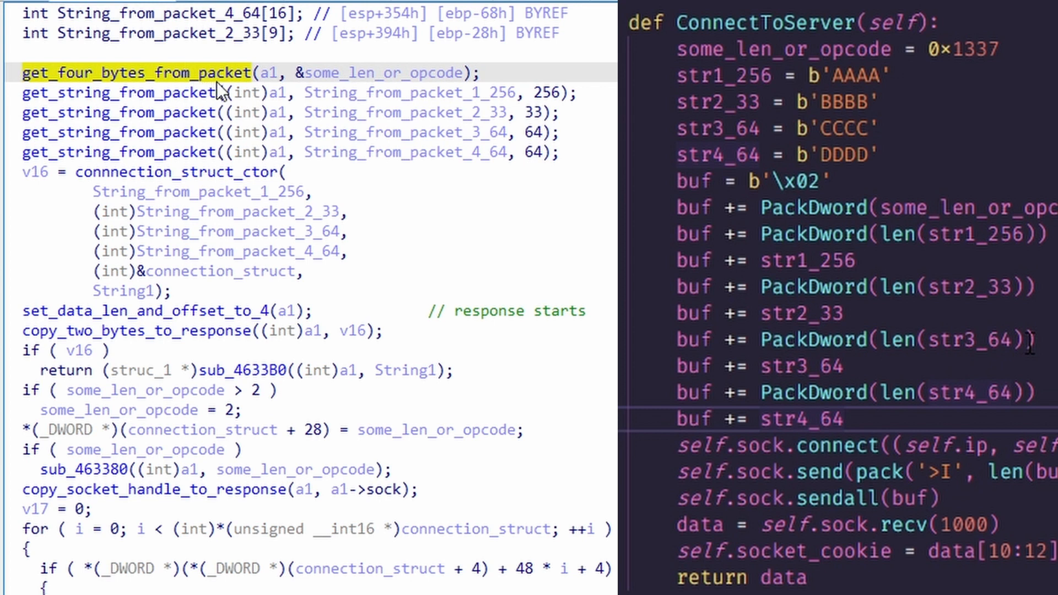
pyautogui.moveTo(219, 91)
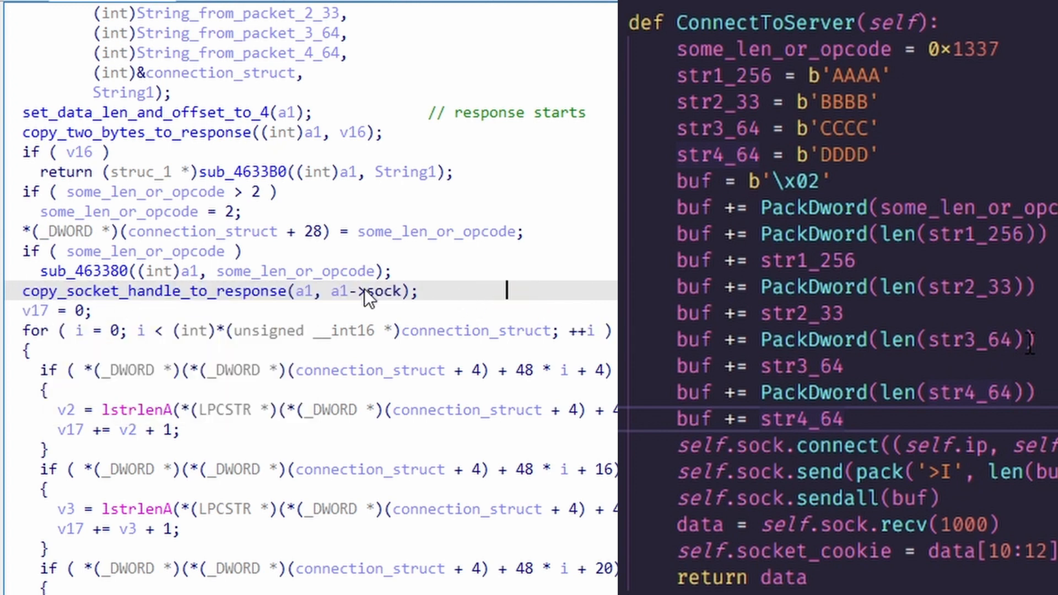
pyautogui.moveTo(427, 295)
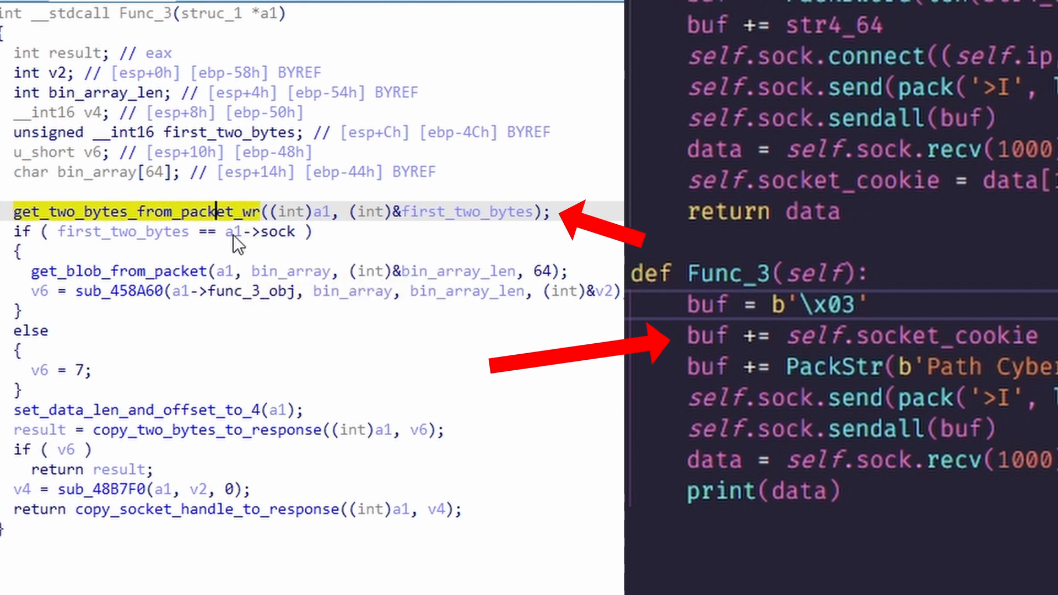
pyautogui.moveTo(217, 229)
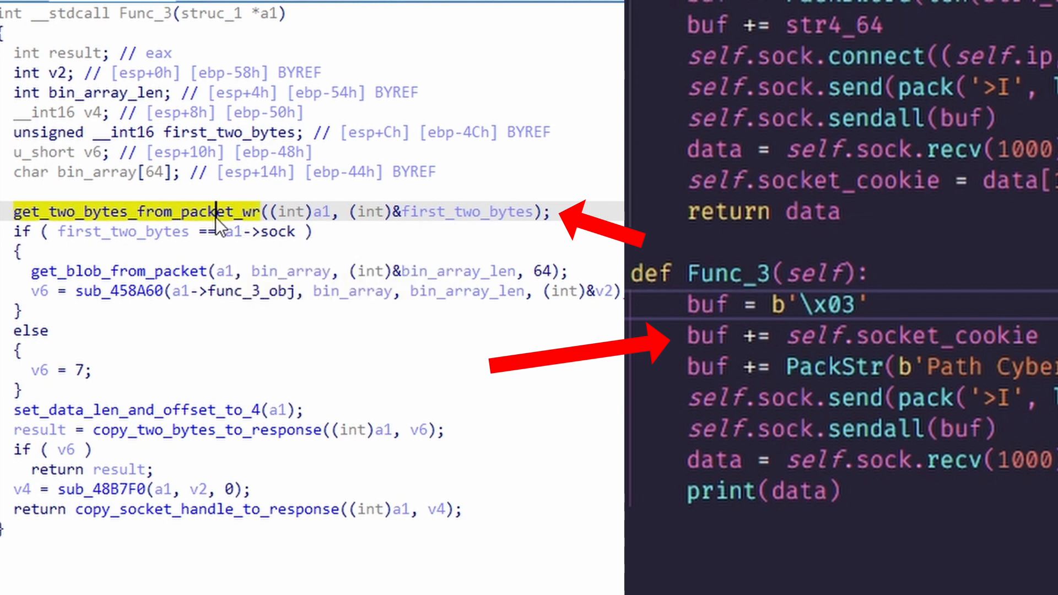
pyautogui.moveTo(220, 230)
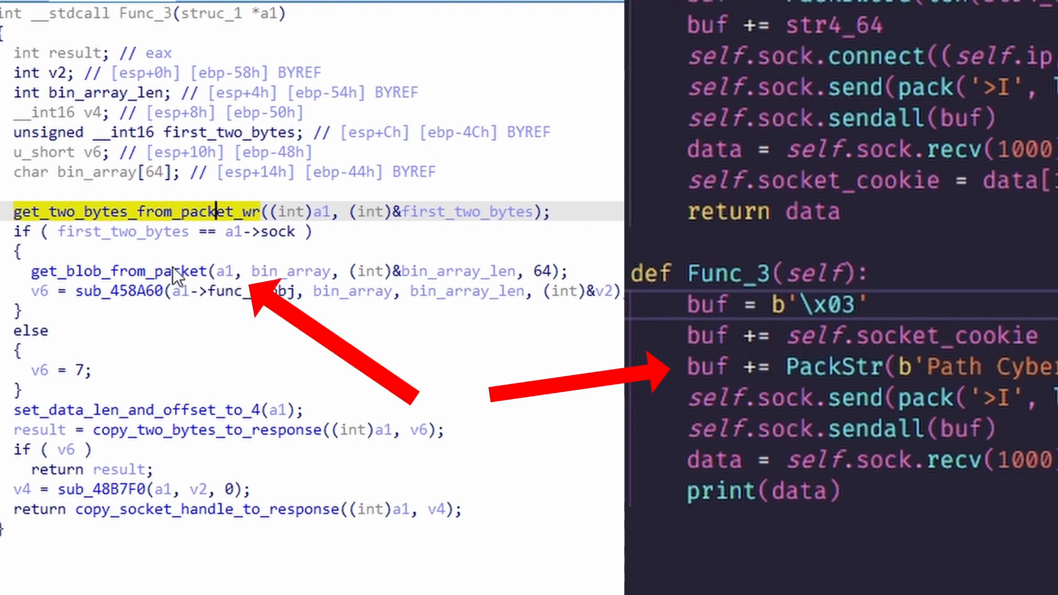
# Open Func_3's pseudocode beside the Python Func_3 sending the socket cookie and path
pyautogui.click(148, 271)
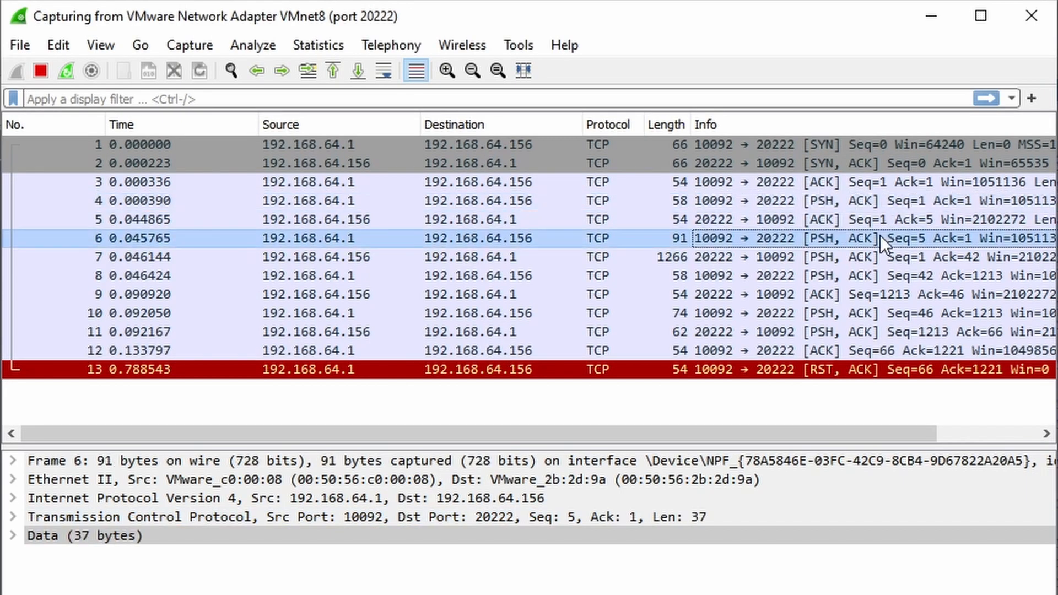
pyautogui.moveTo(877, 268)
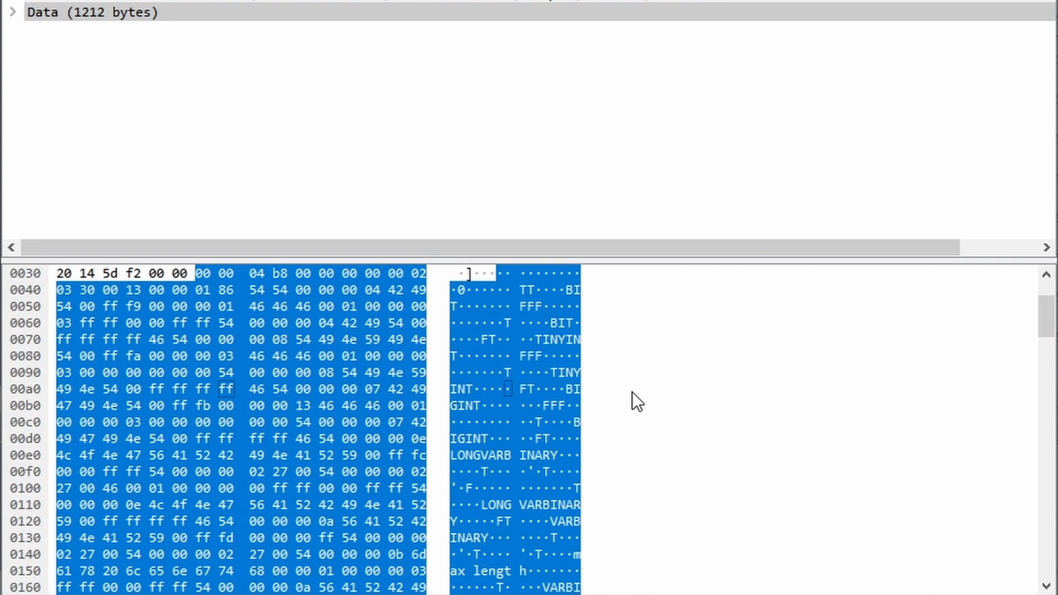
# Scroll the Packet Bytes pane through the 1212-byte reply showing TINYINT and LONGVARBINARY
pyautogui.scroll(-3)
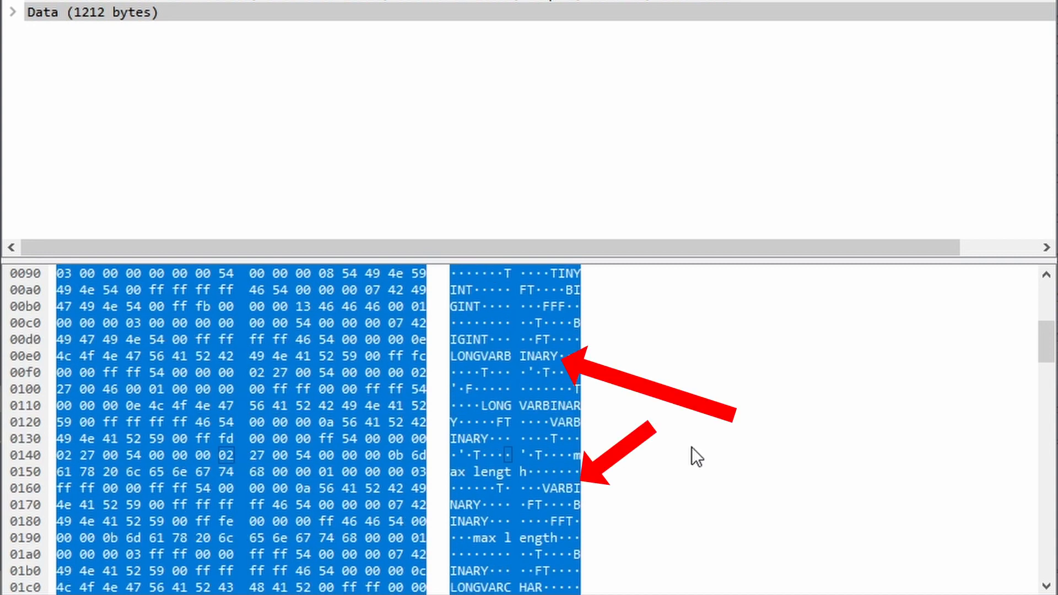